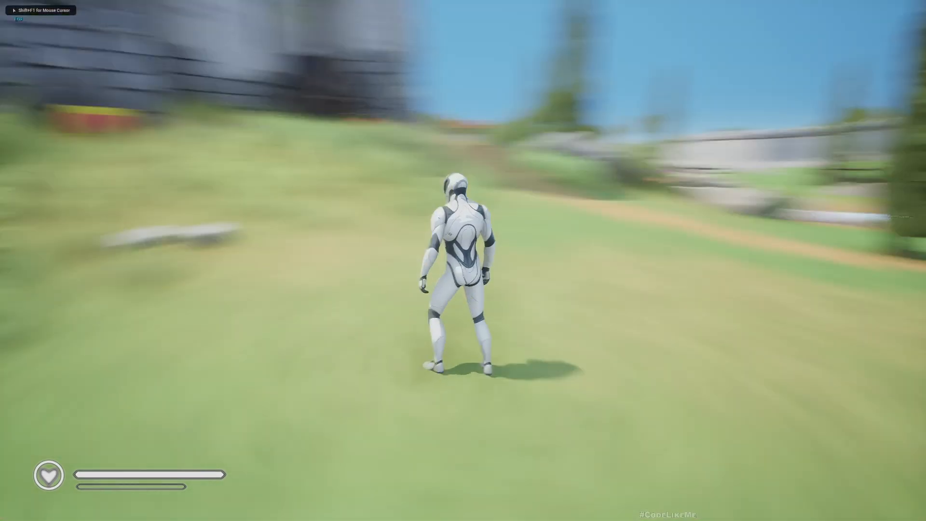
Run the character across the meadow with W and open a treasure chest with E
key(w)
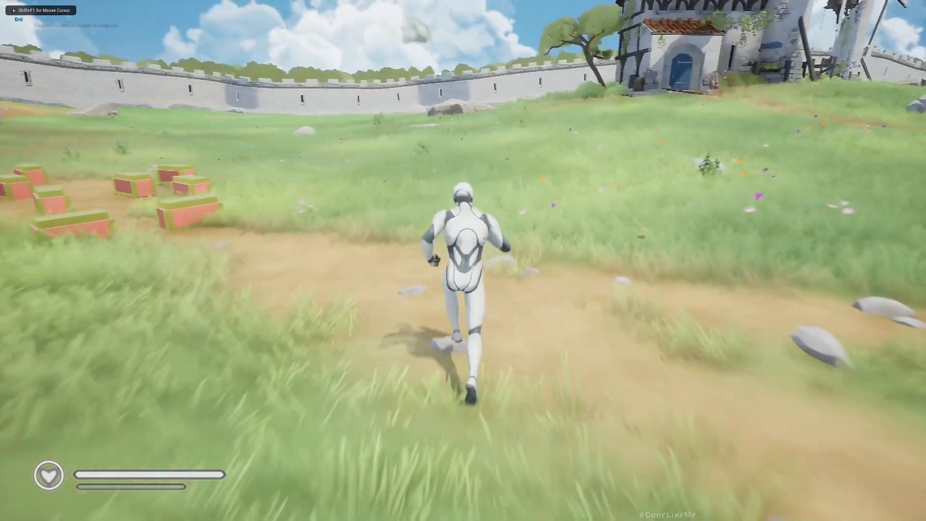
key(w)
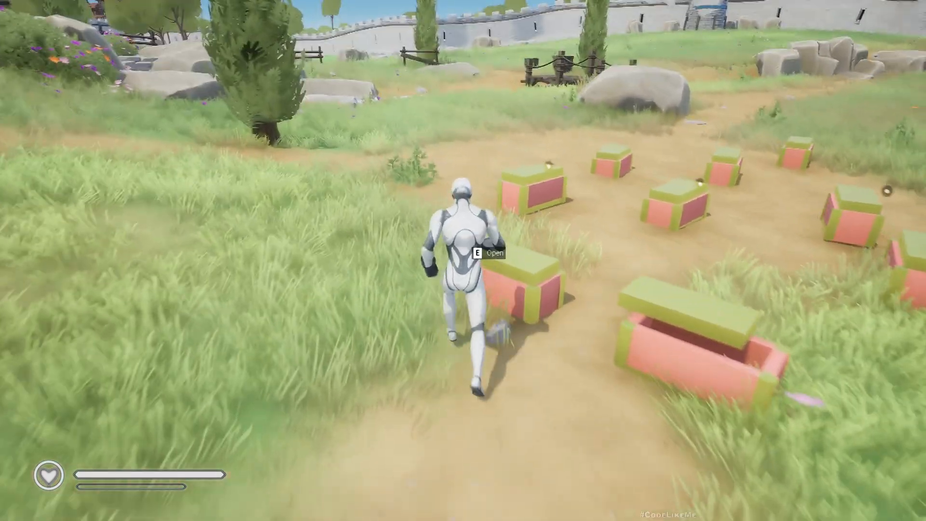
key(e)
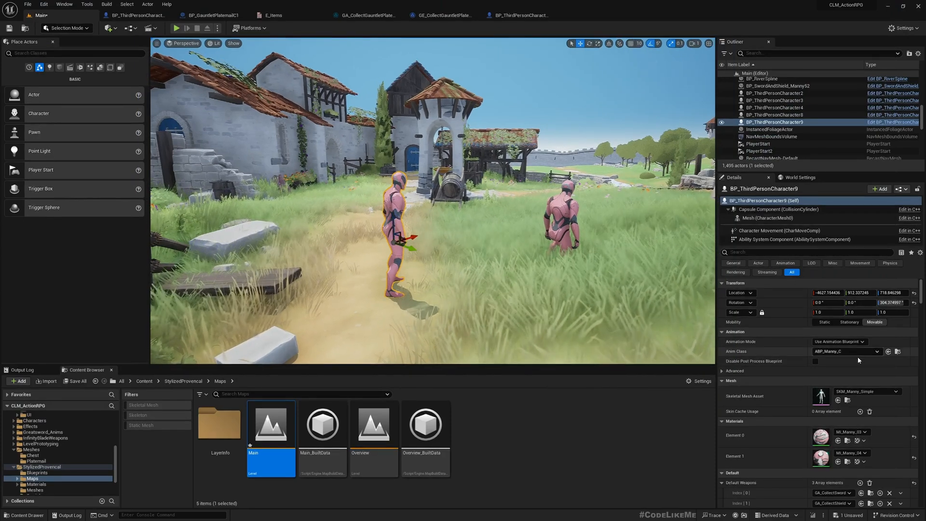
Add GA_CollectGauntletPlatemailC1 as a new Default Weapons entry, found by searching 'ga'
scroll(down, 3)
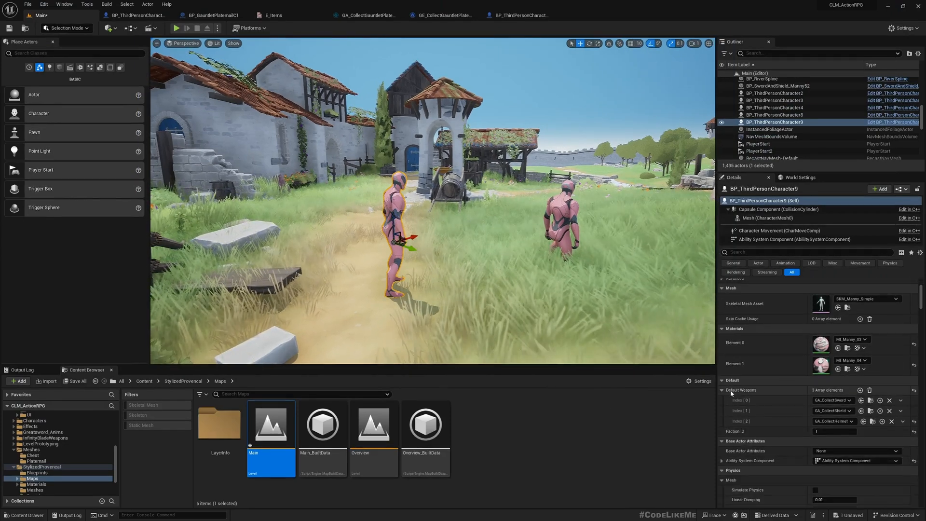
mouse_move(860, 391)
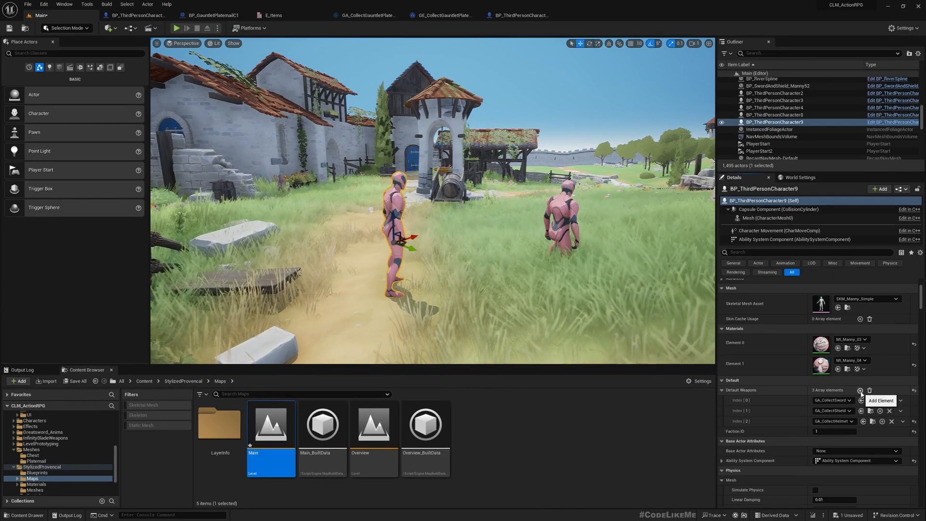
click(860, 390)
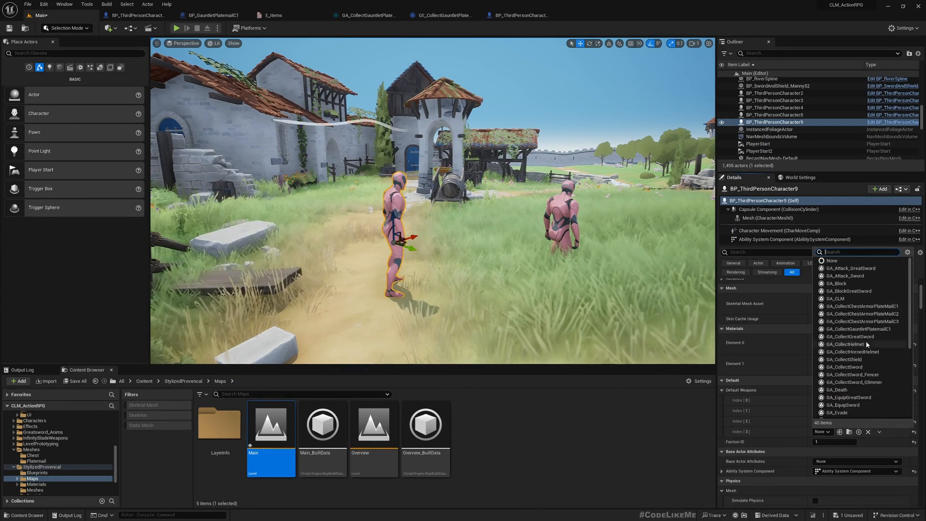
text(gau)
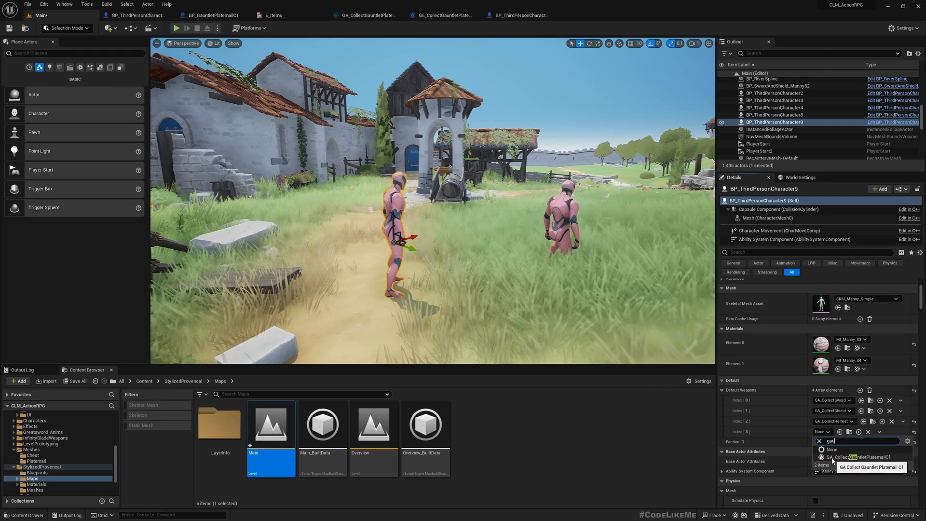
click(857, 457)
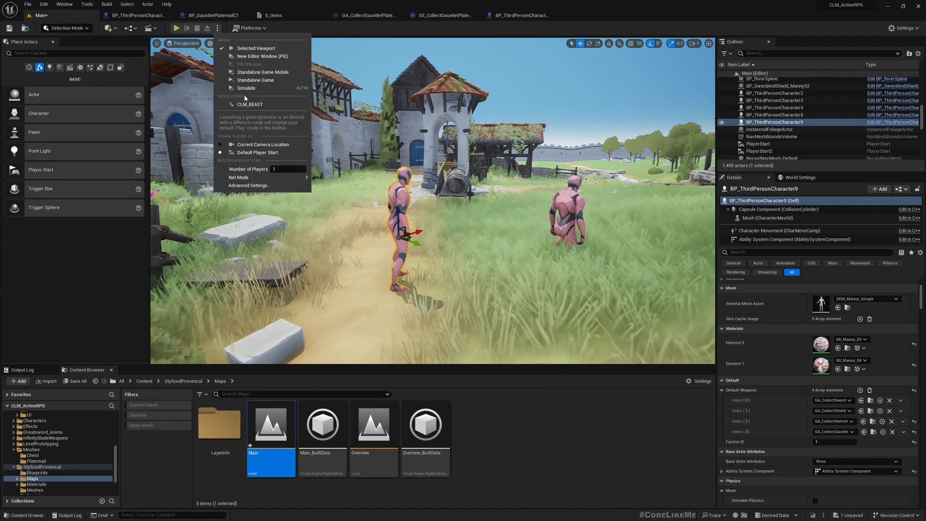
Play the level in the editor to test the gauntlet ability
click(255, 48)
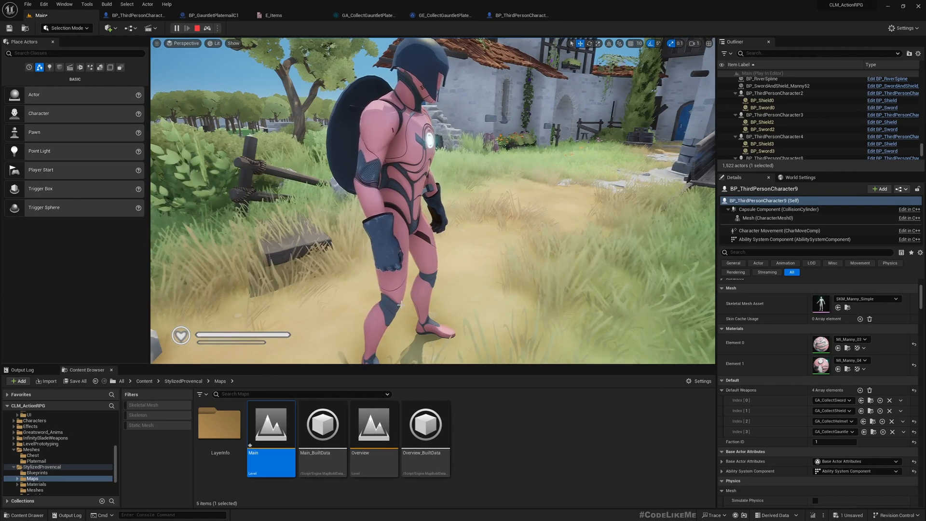
click(196, 28)
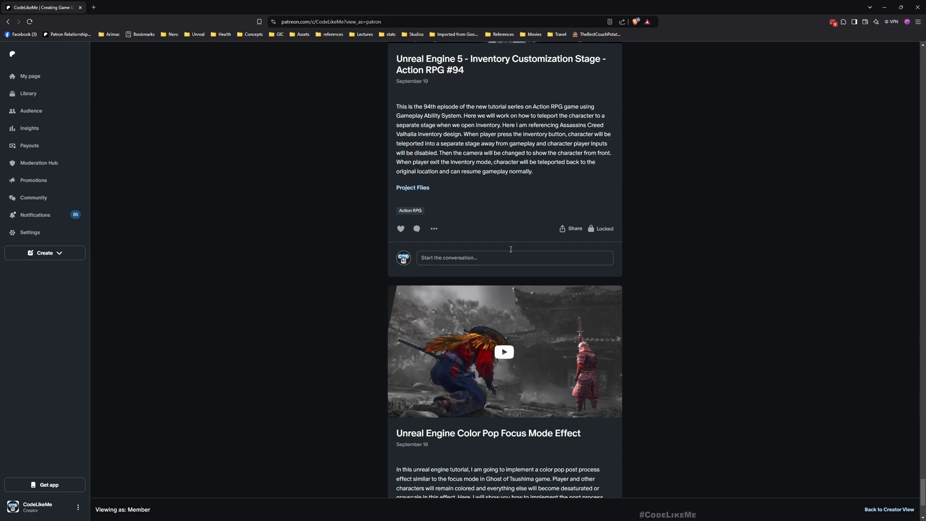
Scroll down through the Patreon Recent posts feed of Action RPG tutorials
scroll(up, 3)
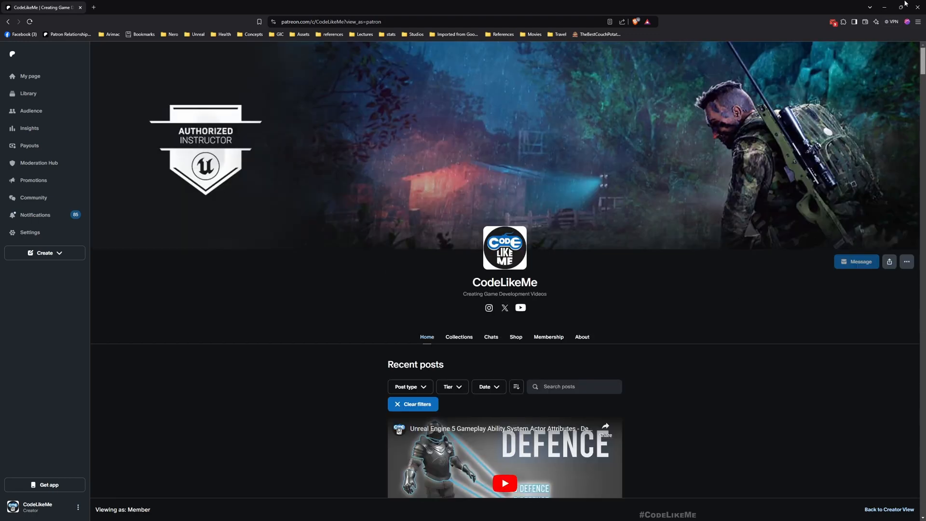
scroll(down, 3)
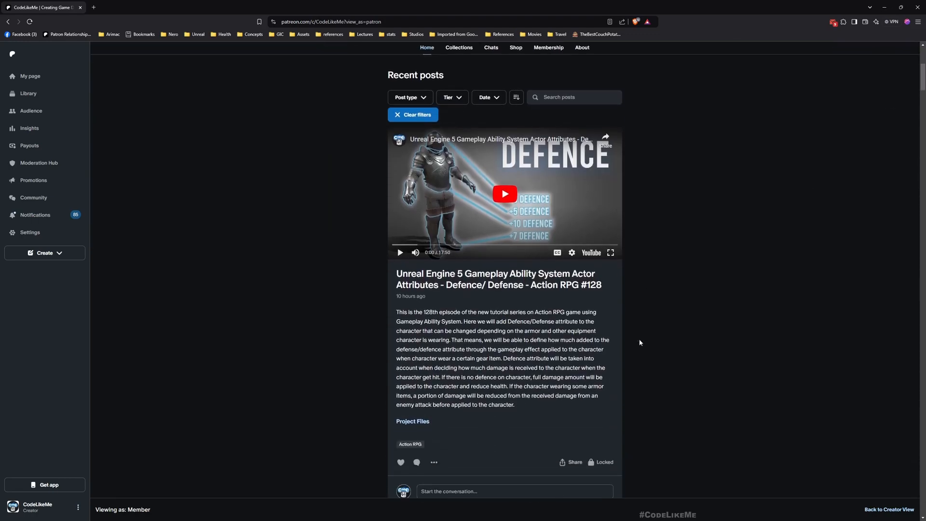
scroll(down, 3)
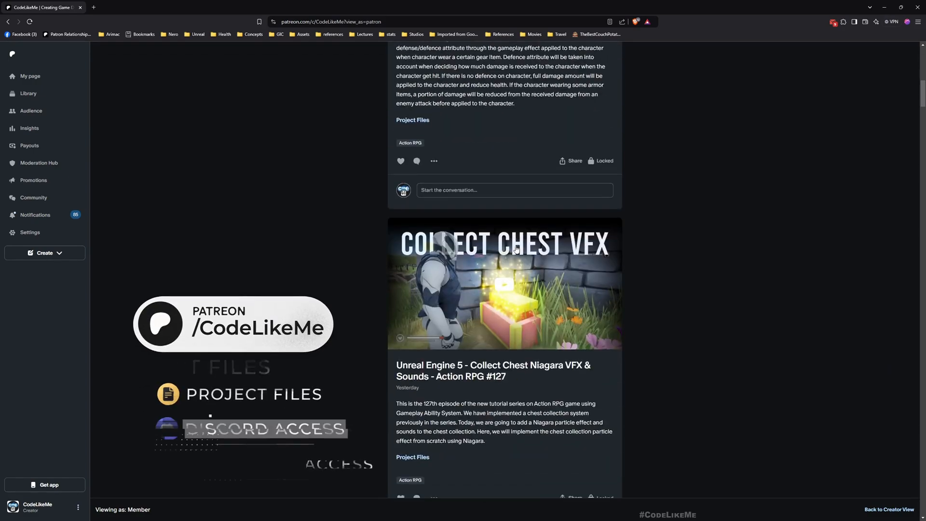
scroll(down, 3)
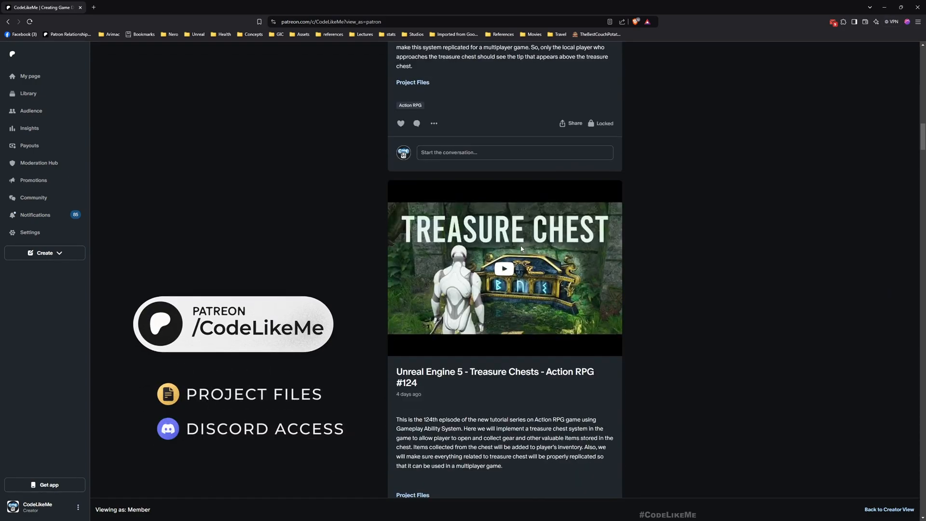
scroll(down, 3)
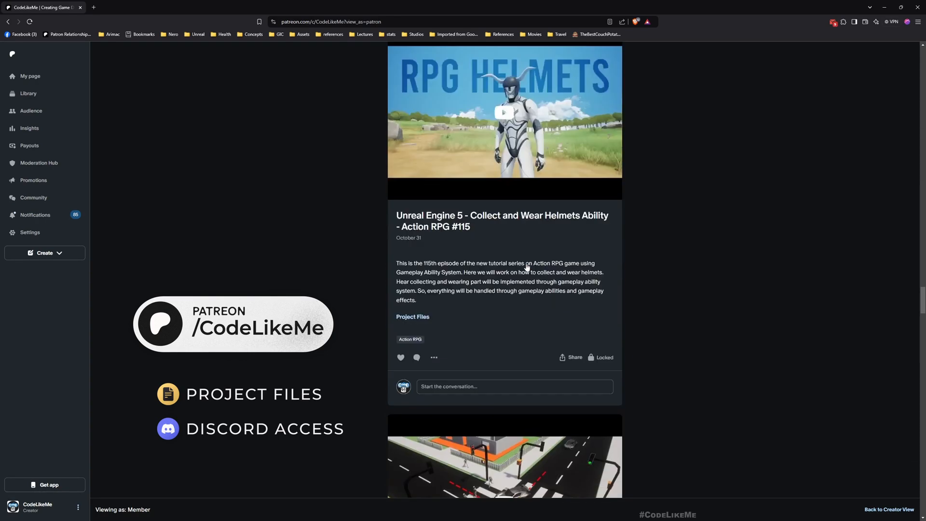
scroll(down, 3)
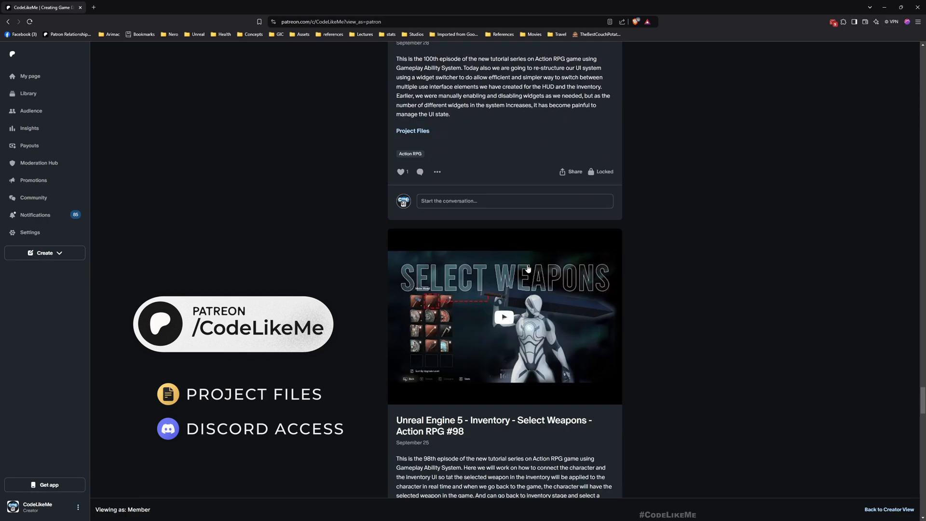
scroll(down, 3)
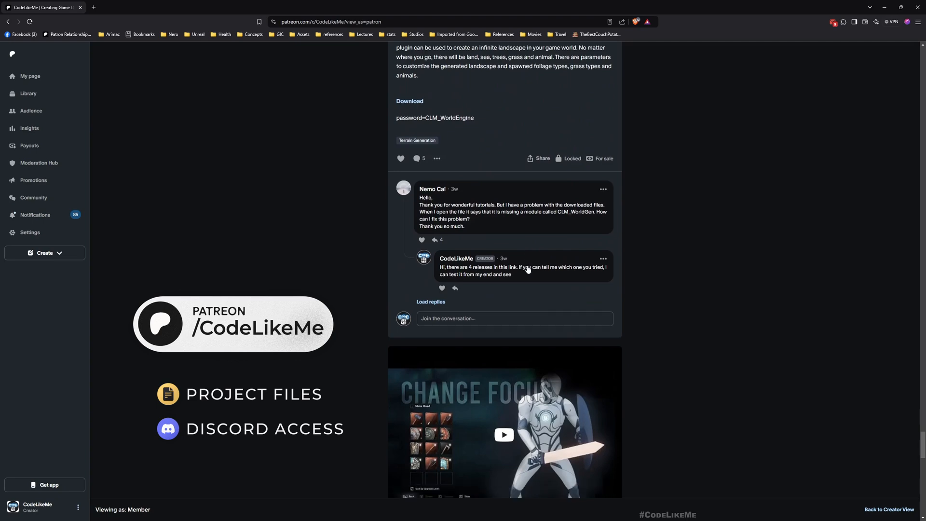
scroll(down, 3)
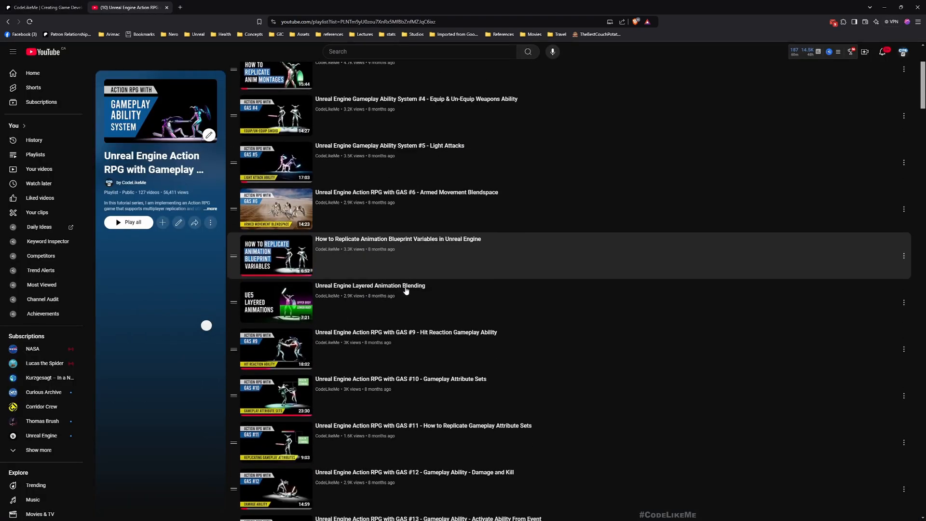
Scroll the YouTube playlist to episode #127, Collect Chest Niagara VFX & Sounds
scroll(down, 3)
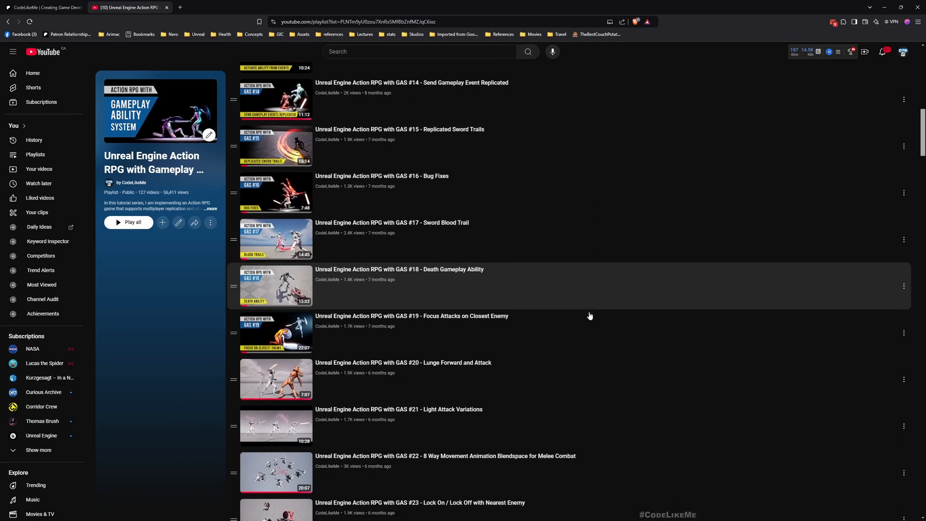
scroll(down, 3)
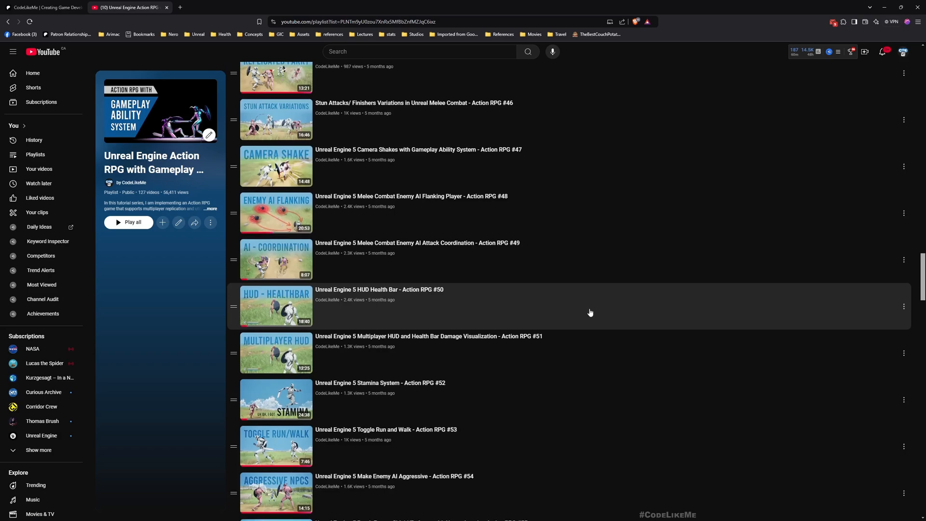
scroll(down, 3)
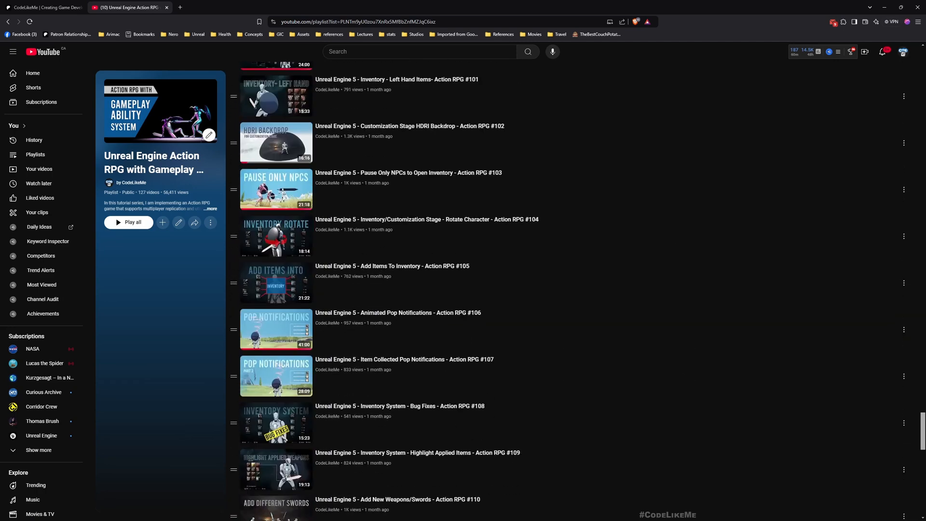
scroll(down, 3)
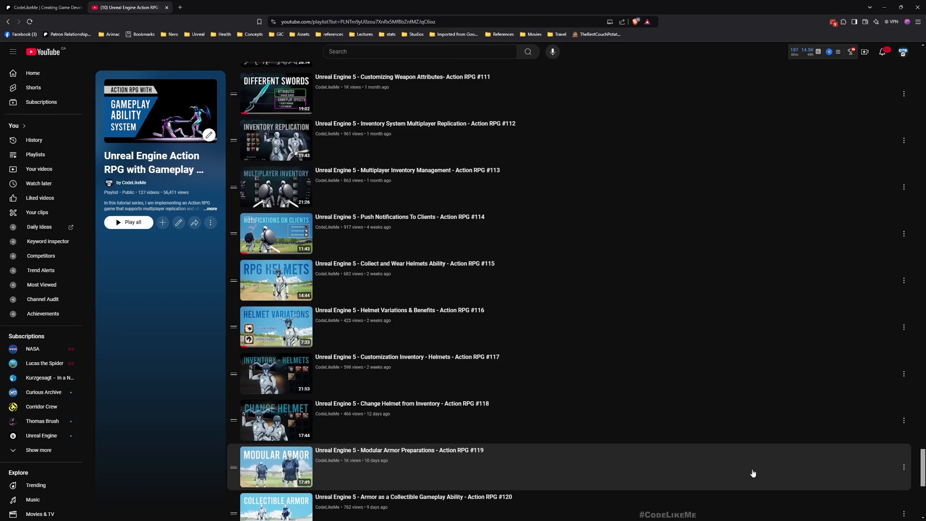
scroll(down, 3)
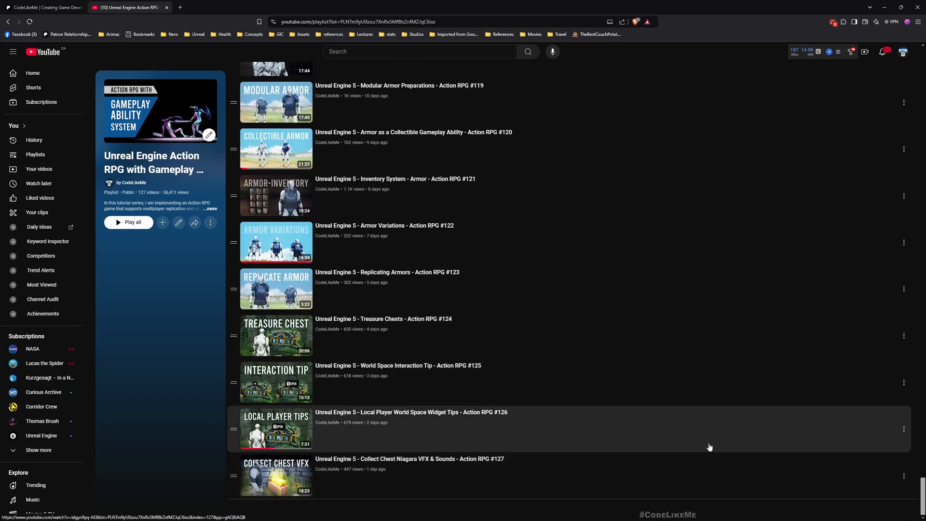
mouse_move(695, 439)
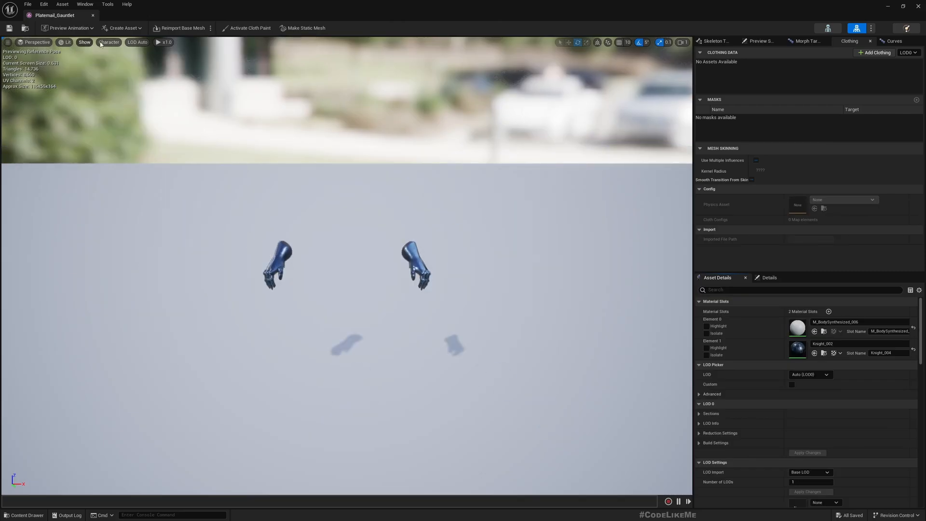
Show sockets on the Platemail_Gauntlet mesh via Character > Bones, then leave the mesh editor
click(108, 42)
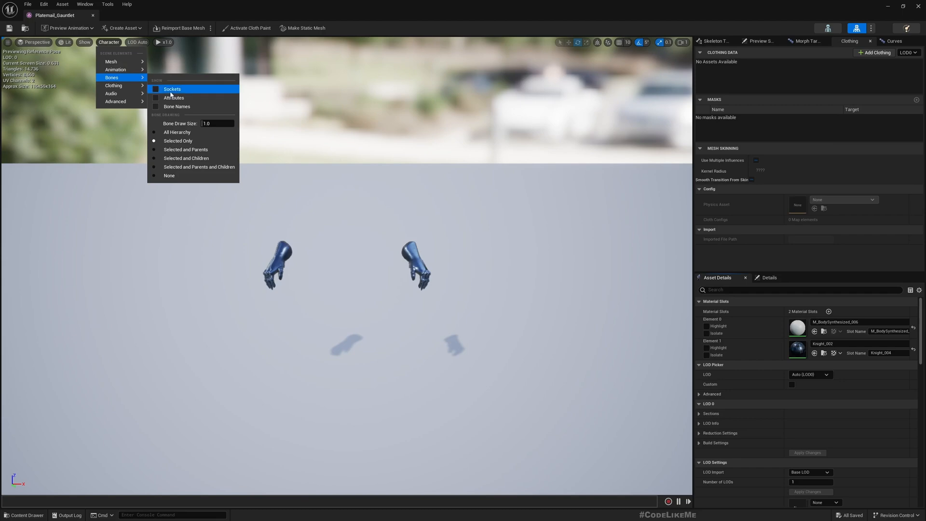
click(176, 132)
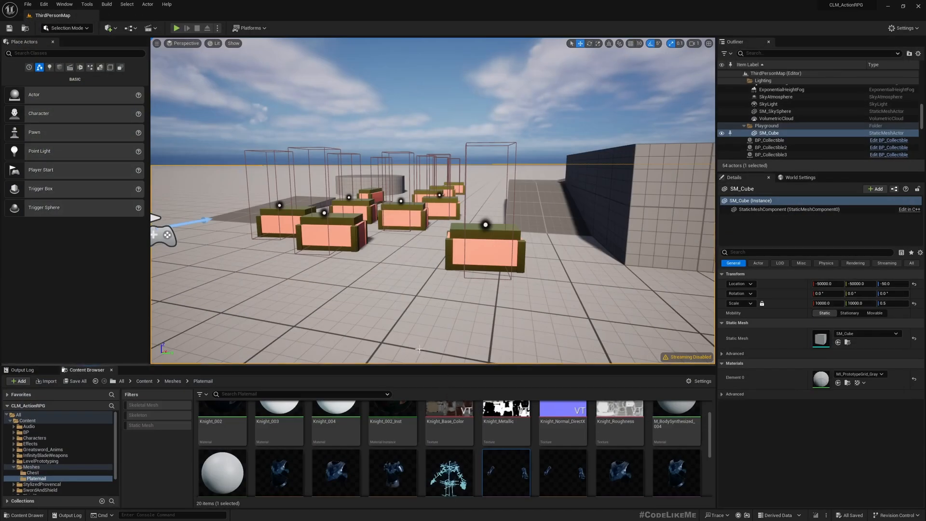
mouse_move(799, 177)
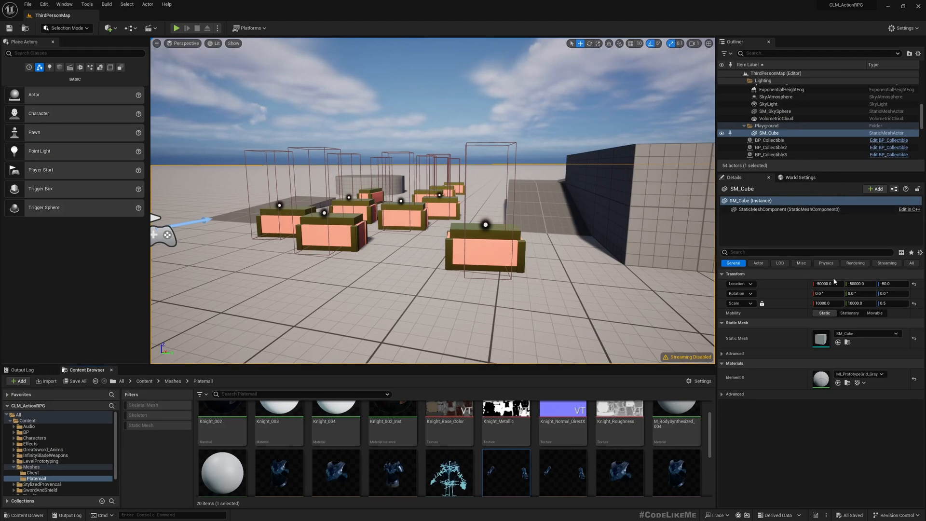
click(799, 177)
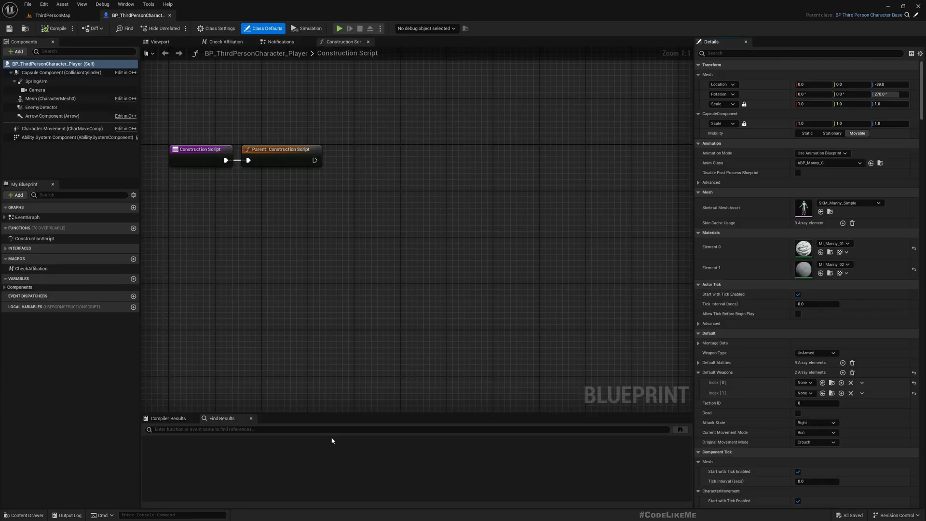
Show the character preview and open the Platemail folder in the Content Browser
click(160, 42)
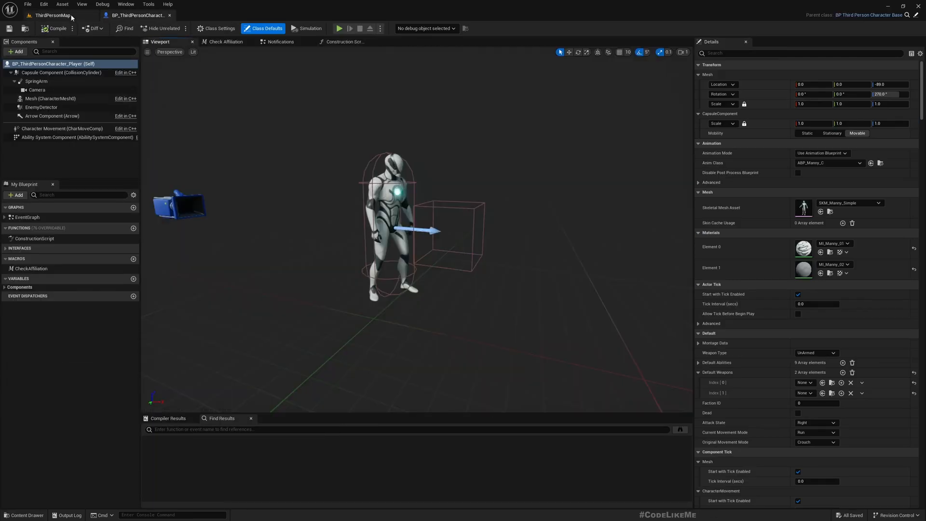
click(52, 15)
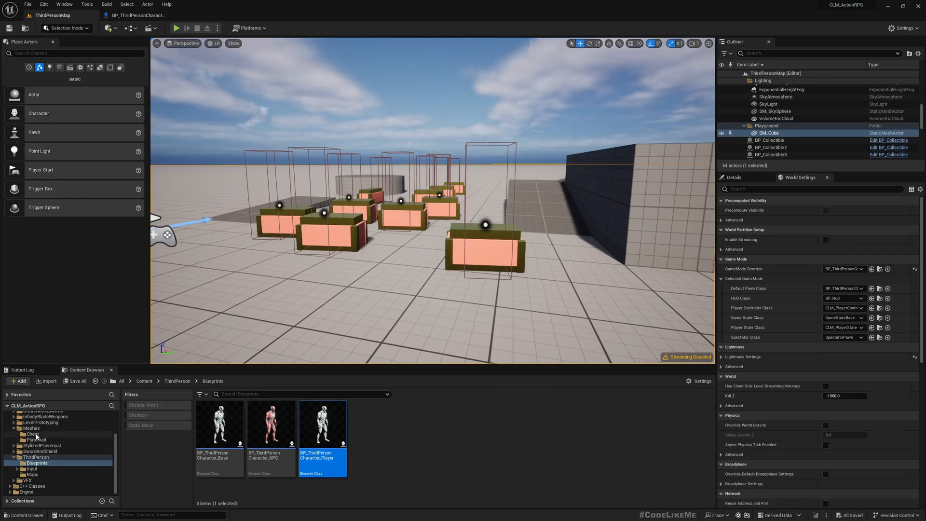
click(36, 440)
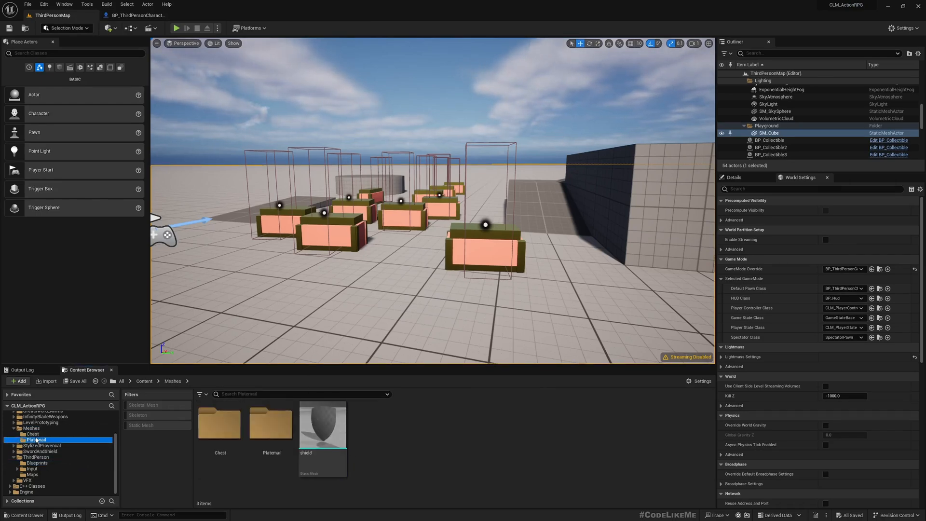
double_click(271, 422)
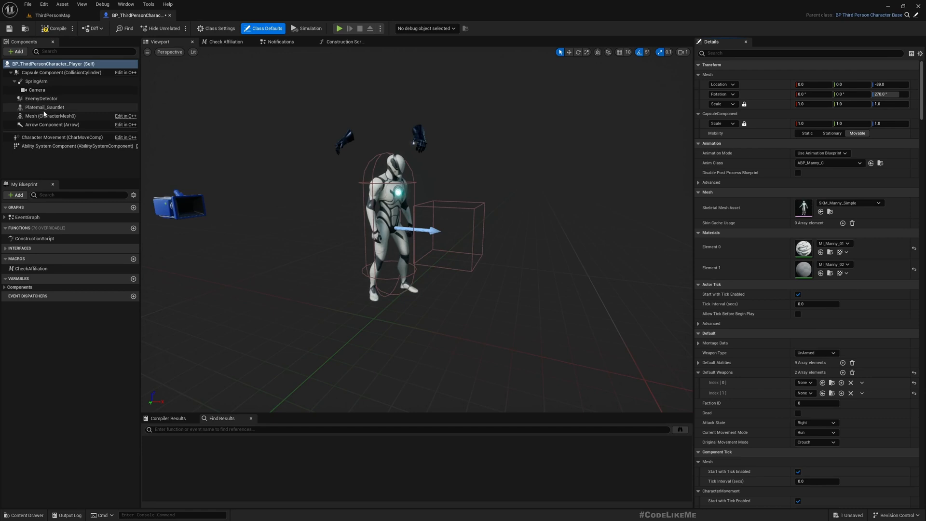
Add the Platemail_Gauntlet component under Mesh and bring up the construction script
click(44, 116)
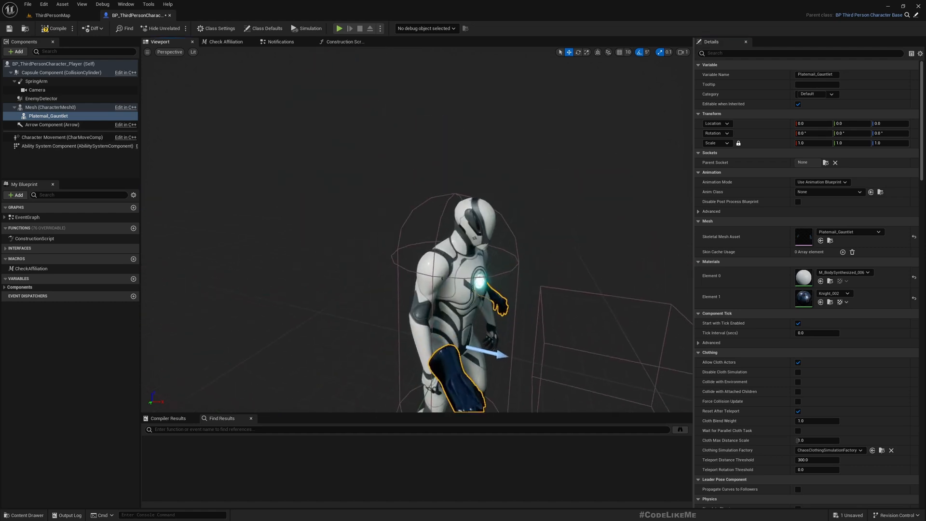
click(342, 42)
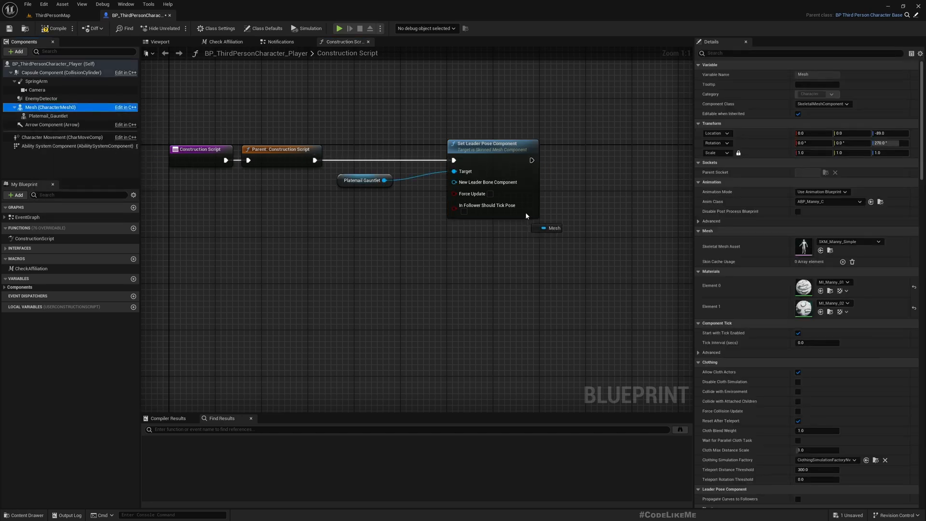
Wire Mesh as the gauntlet's leader pose component, check the preview, and compile
click(372, 203)
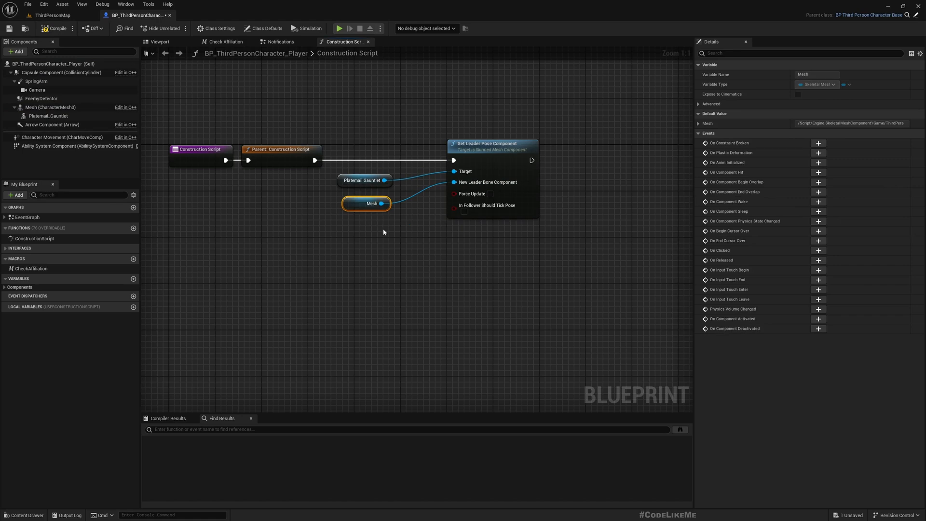
click(159, 41)
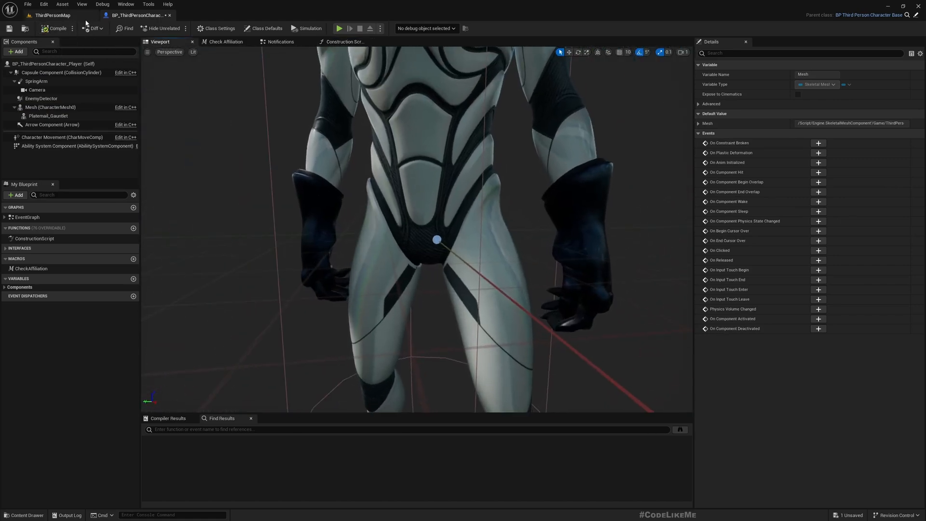
click(339, 28)
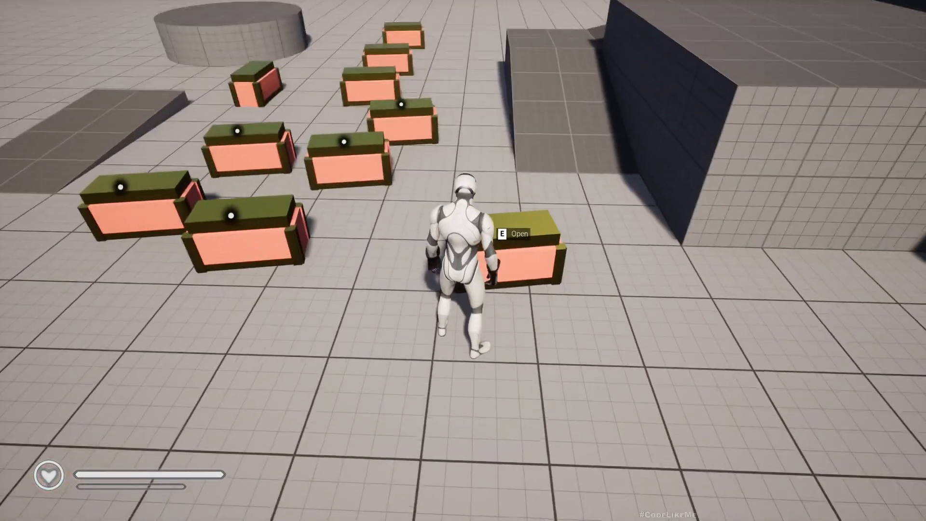
Open a chest with E during play
key(e)
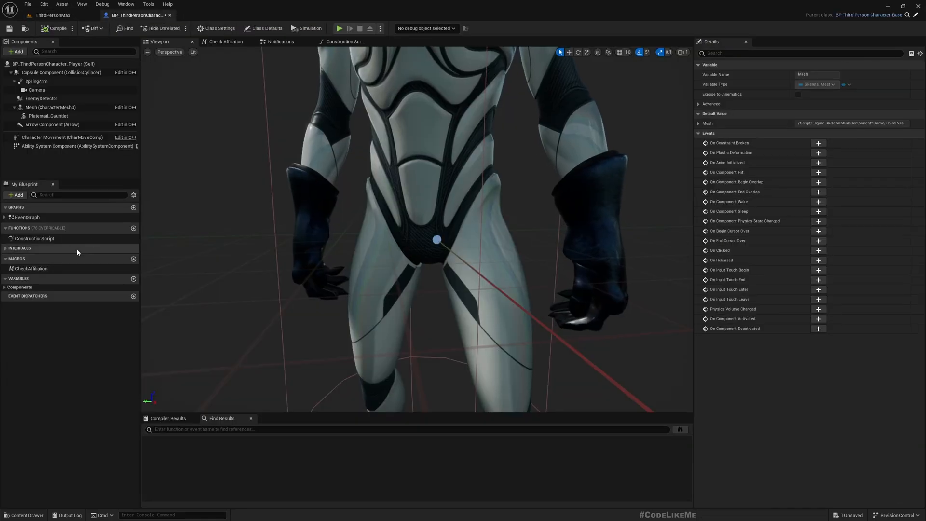
Delete the Set Leader Pose nodes and Platemail_Gauntlet component, then compile
scroll(down, 3)
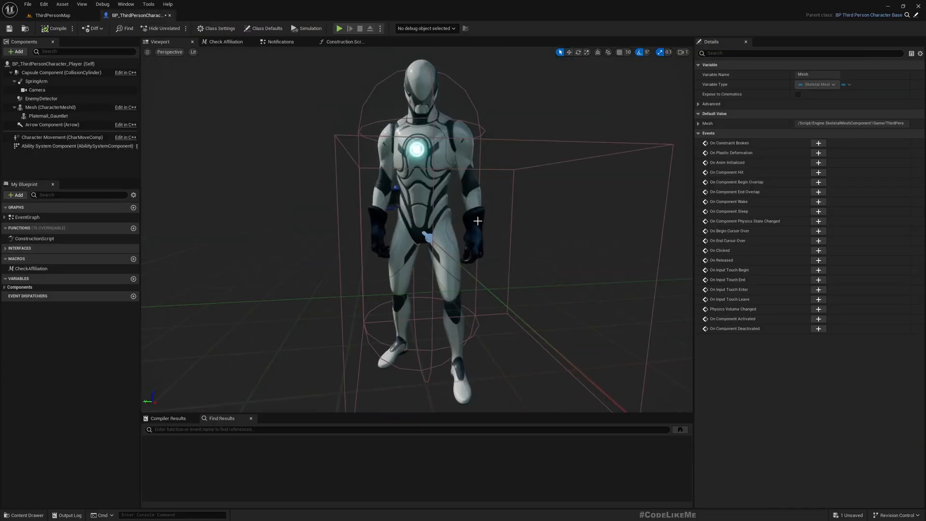
click(344, 42)
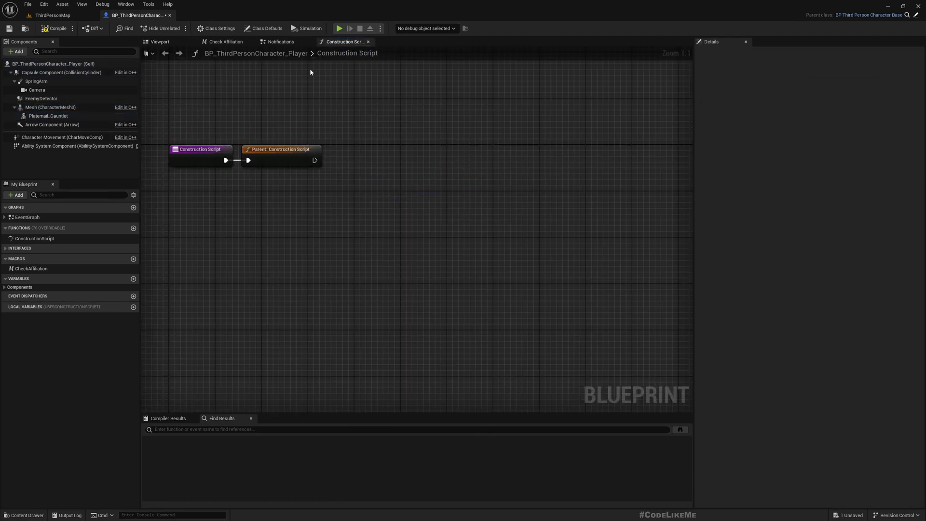
mouse_move(52, 121)
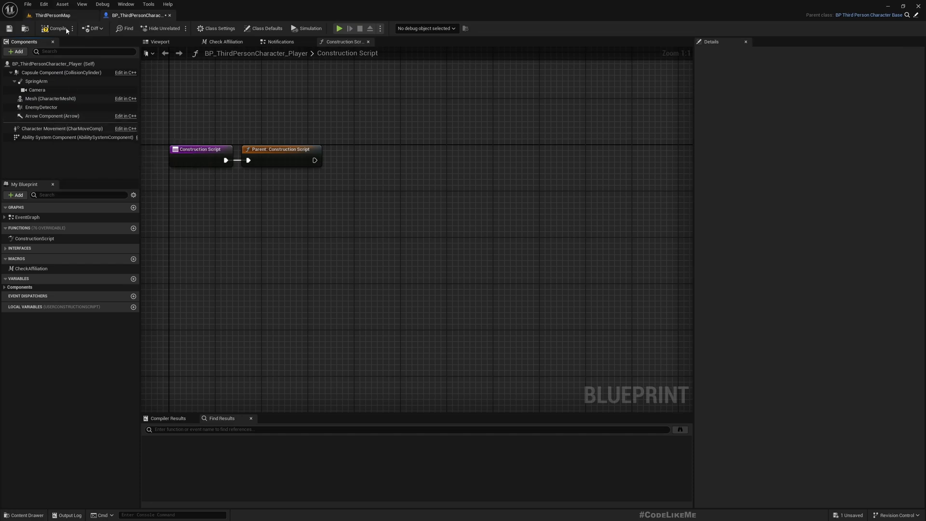
click(339, 29)
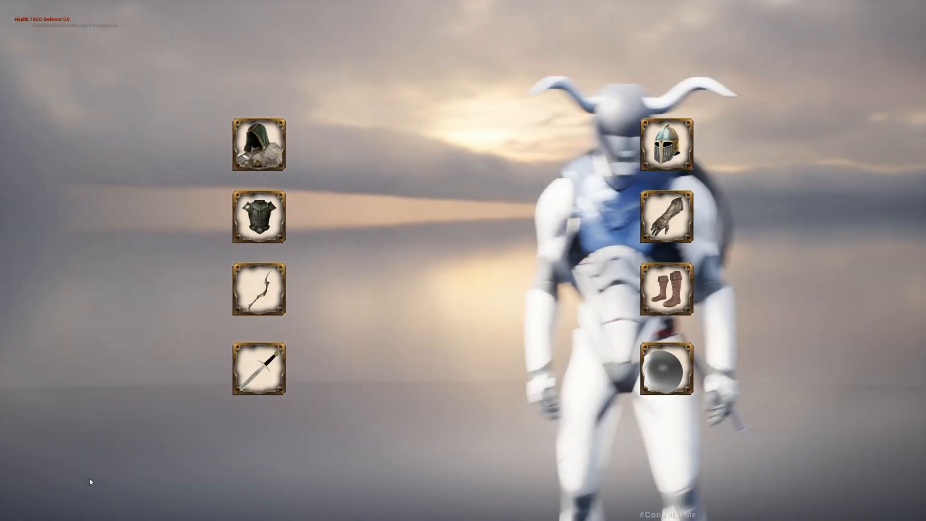
Equip the horned helmet from the helmet slot and return to the equipment overview
click(667, 368)
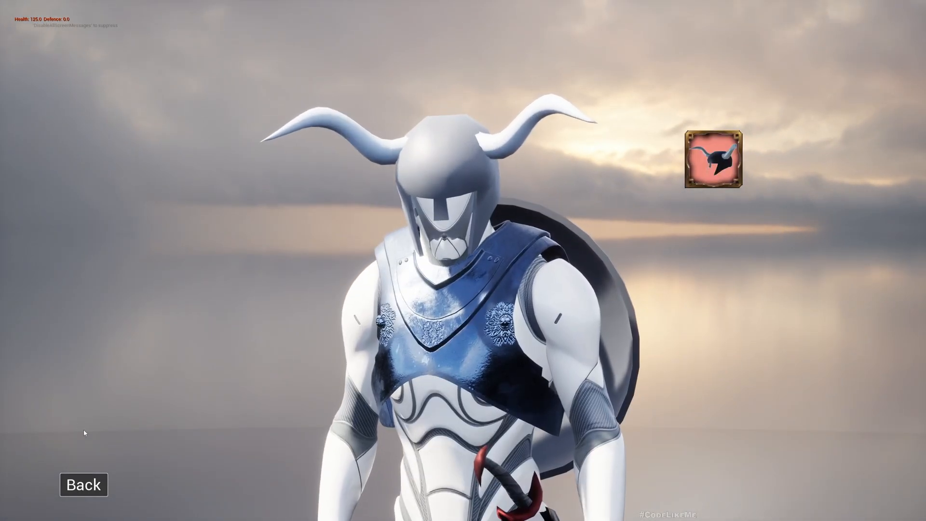
click(712, 158)
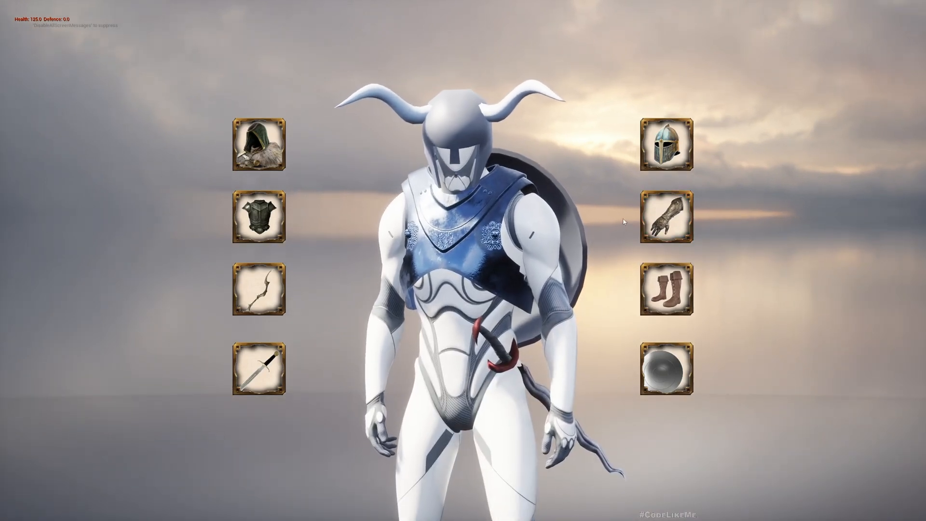
click(666, 216)
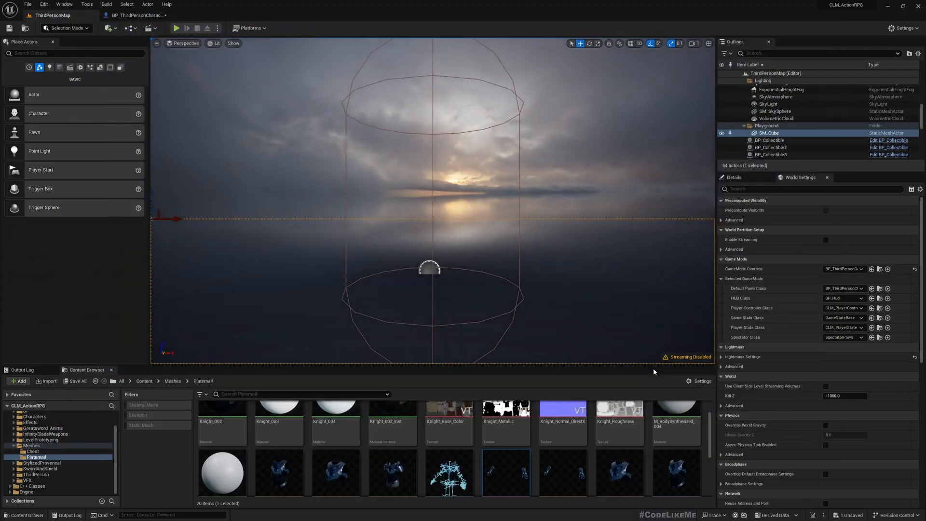
Browse to BP > Items, review BP_ChestArmorPlateMailC1's lead-pose event graph, then close it
click(15, 420)
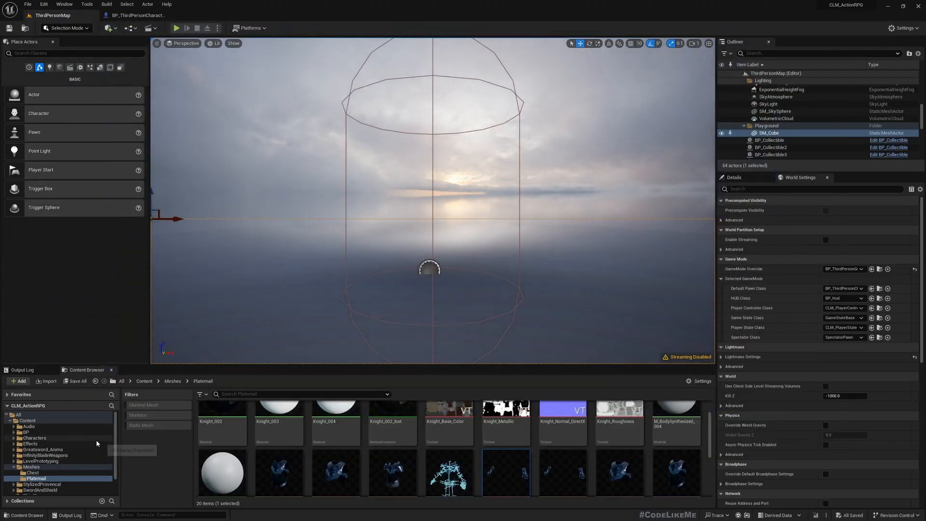
click(26, 432)
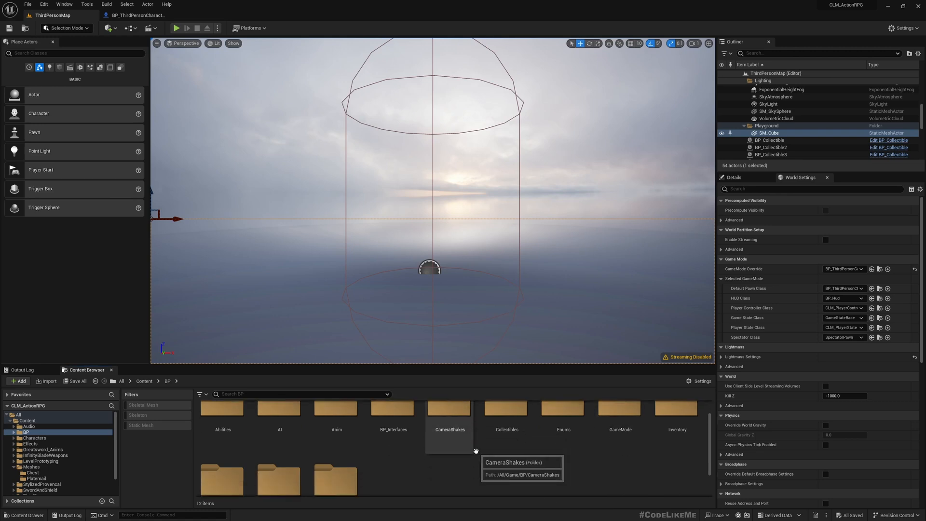
double_click(31, 490)
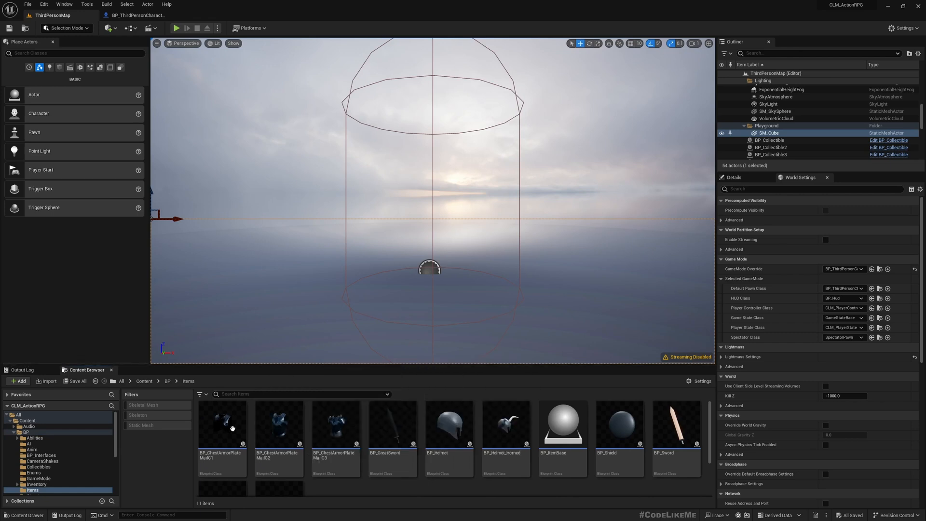
click(221, 425)
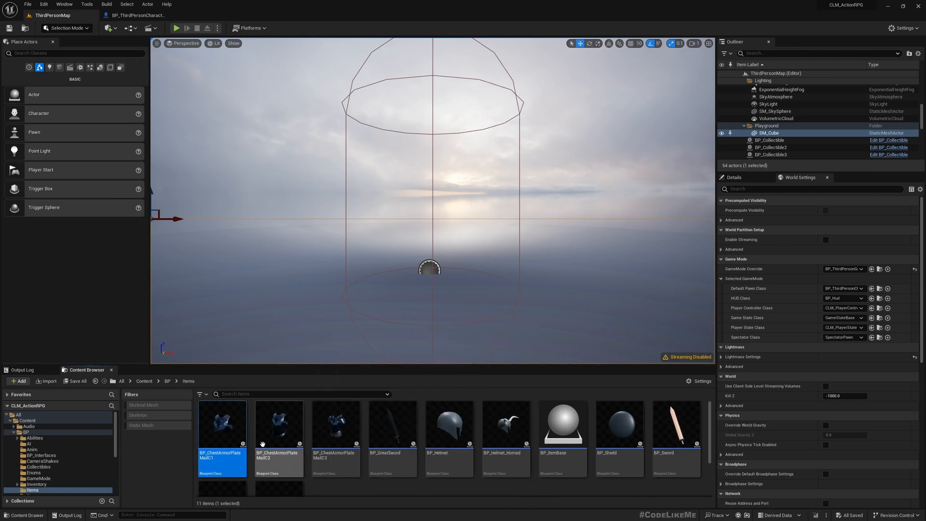
mouse_move(221, 426)
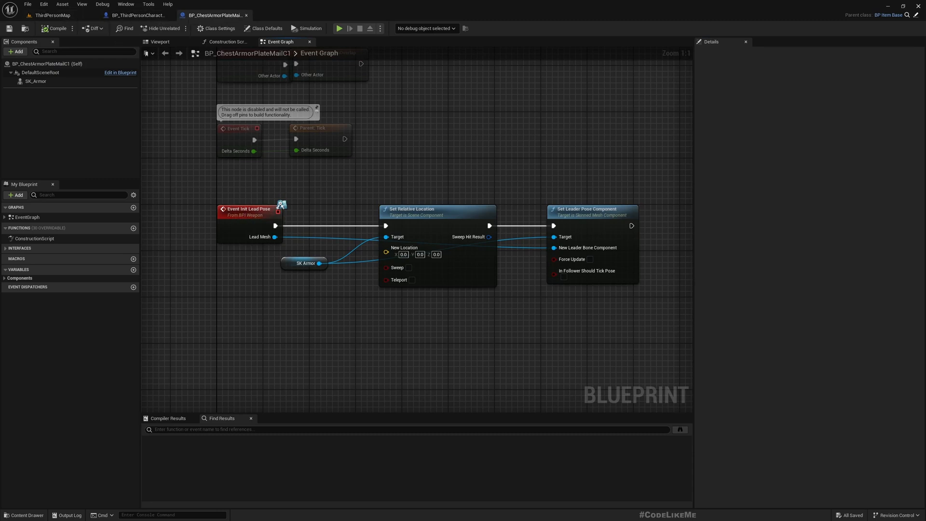
mouse_move(915, 15)
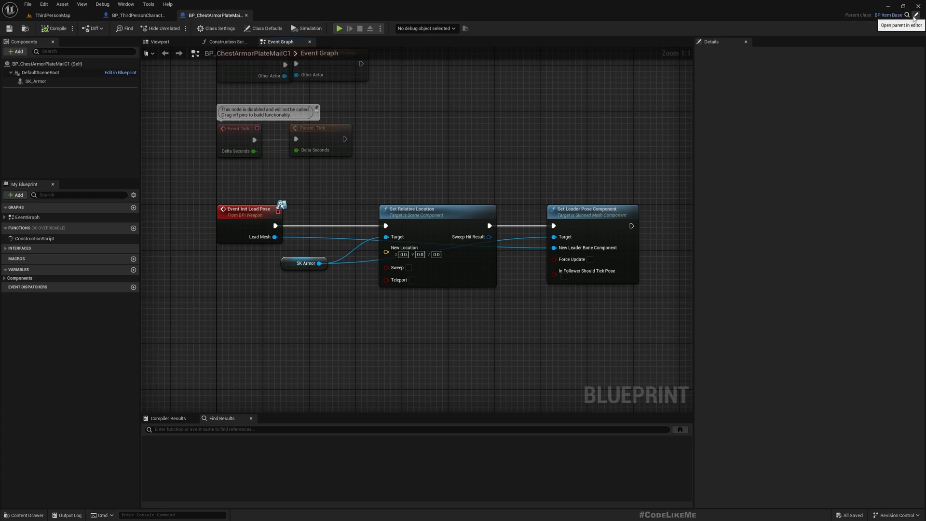
mouse_move(250, 16)
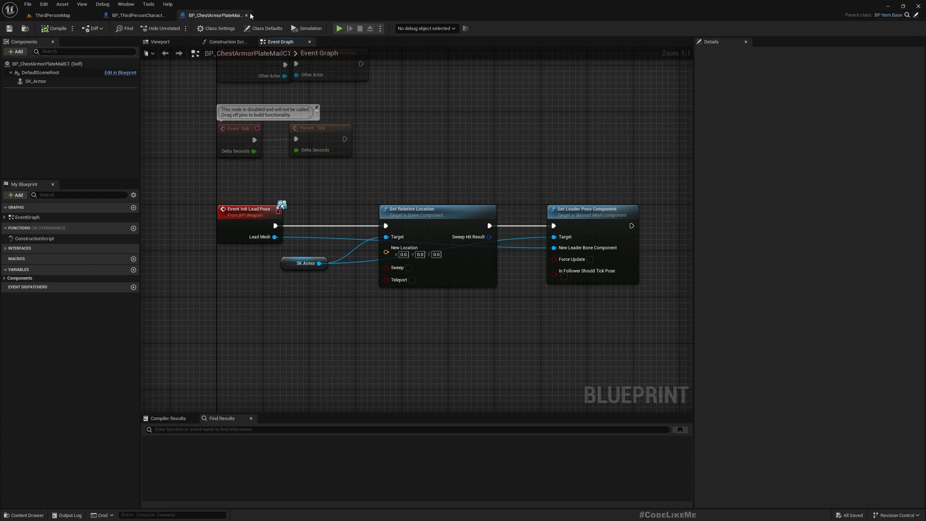
click(262, 29)
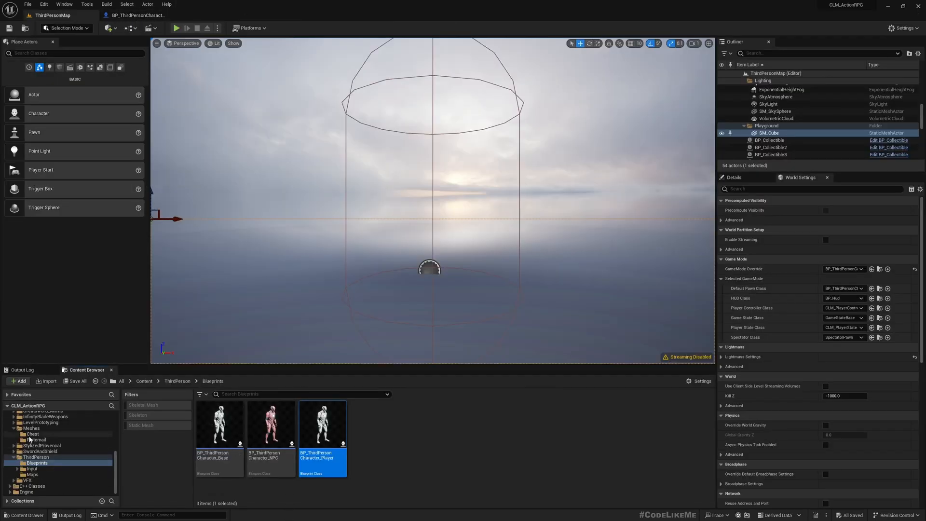
Navigate the content folders to the blueprint items and open BP_GauntletPlatemailC1
click(33, 437)
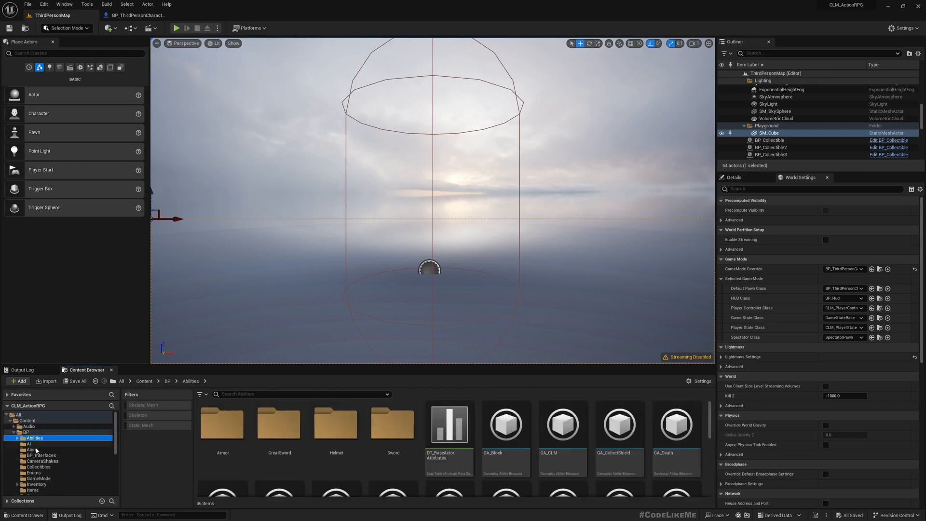
click(35, 466)
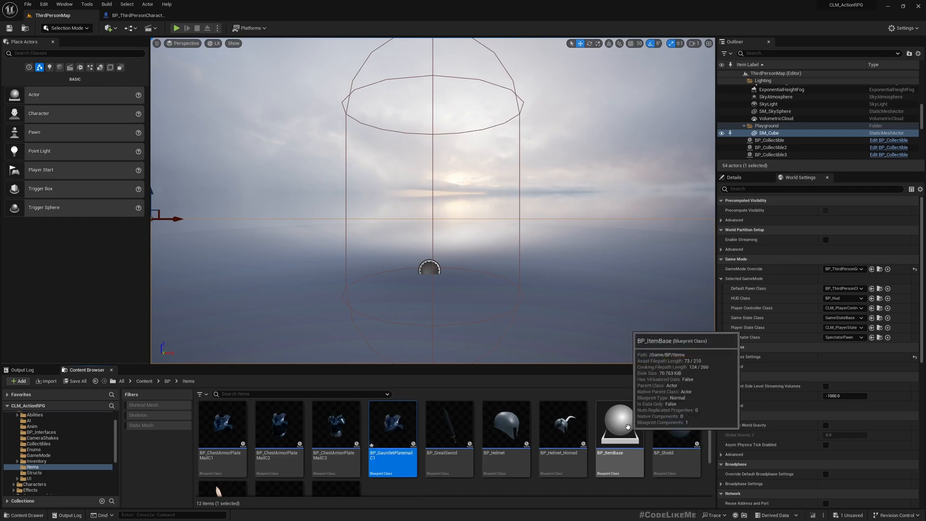
double_click(392, 426)
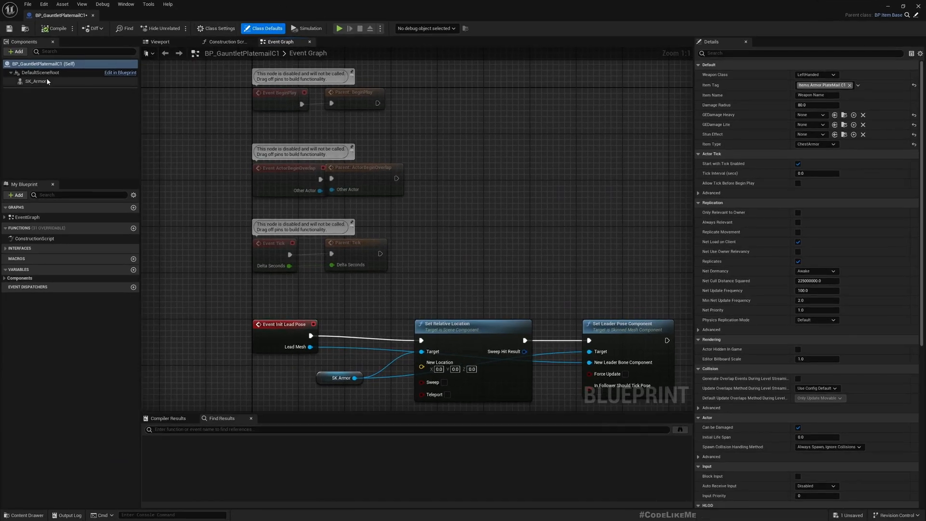
Rename the SK_Armor component to Gauntlet and assign the Platemail_Gauntlet skeletal mesh
click(35, 81)
text(Gauntlet)
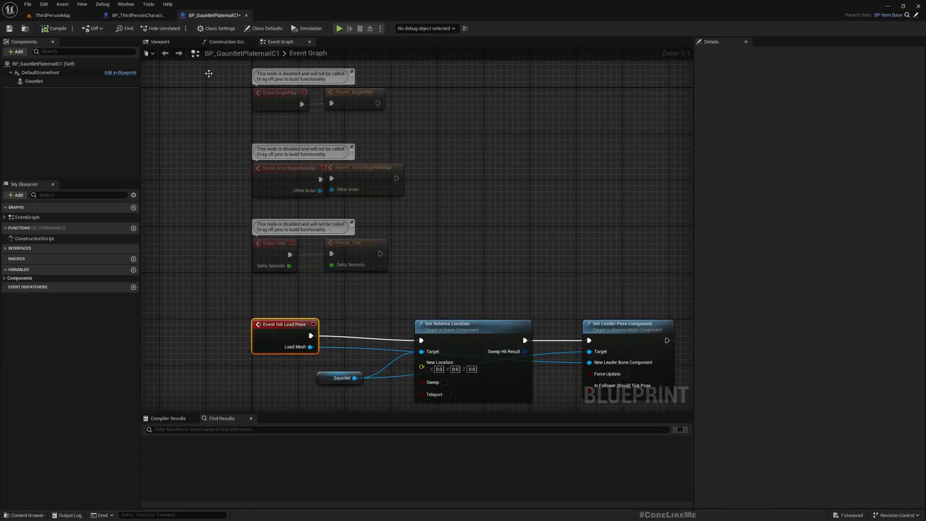
click(33, 81)
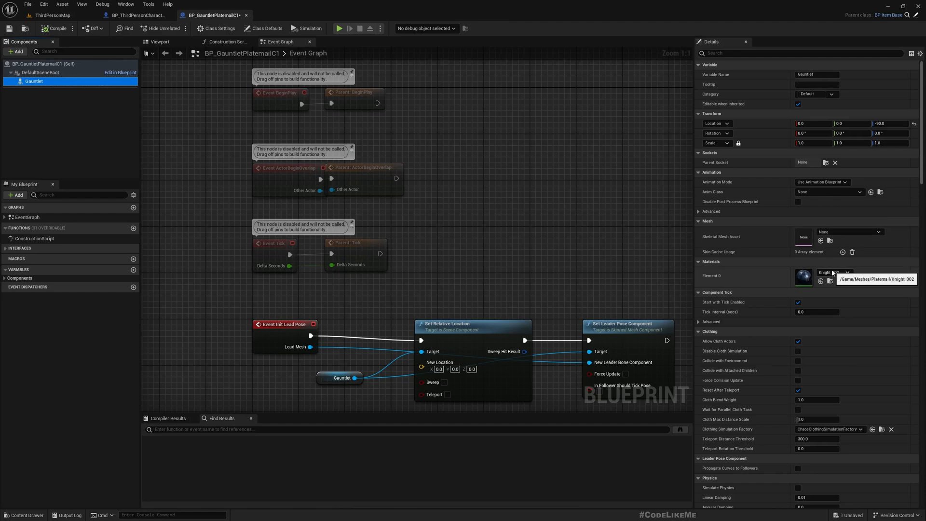
click(877, 231)
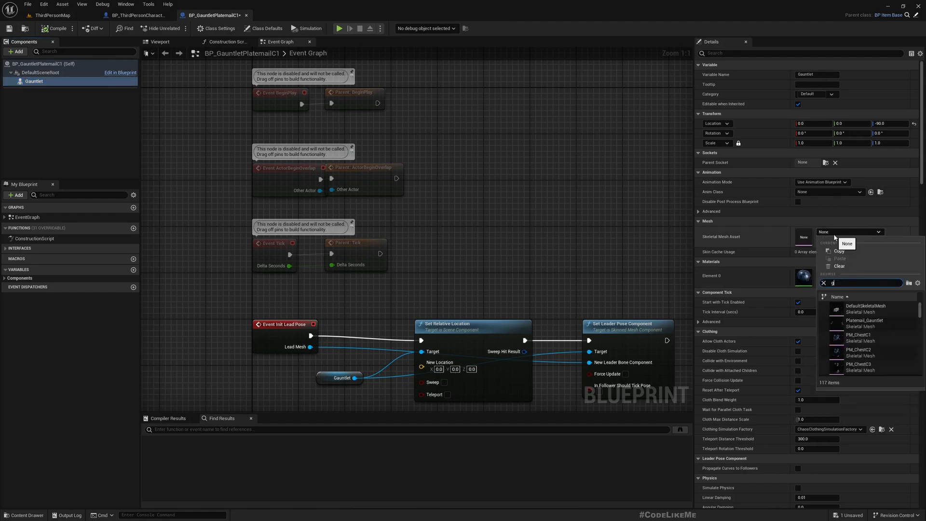
click(863, 323)
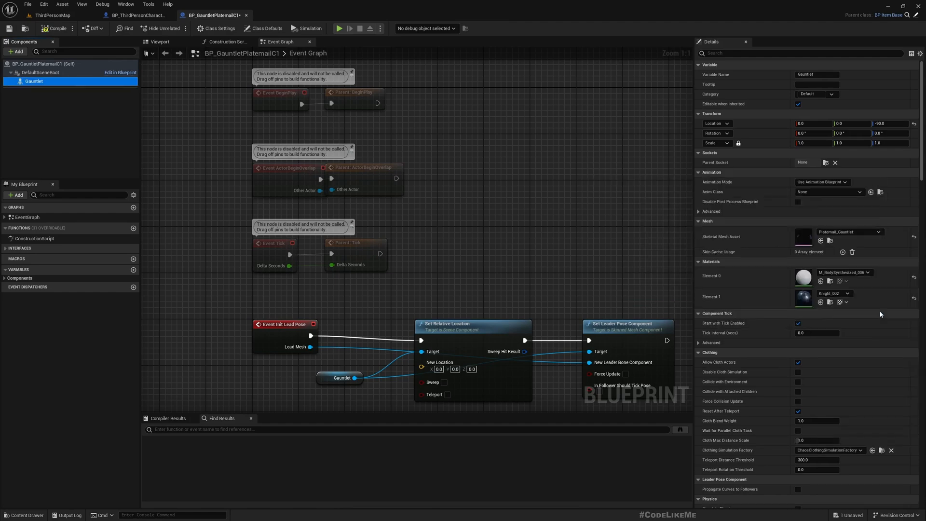
Reopen BP_GauntletPlatemailC1 to preview the gauntlet mesh in the Viewport
click(159, 41)
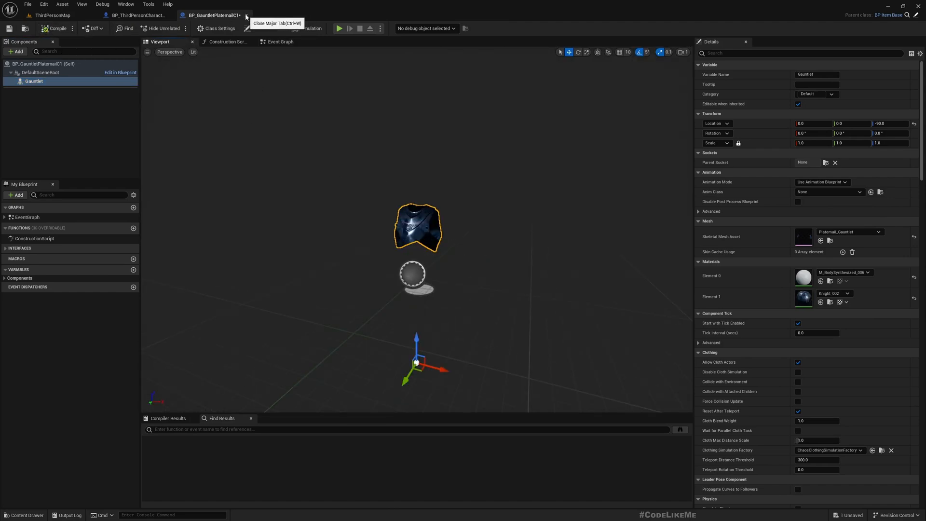
click(247, 15)
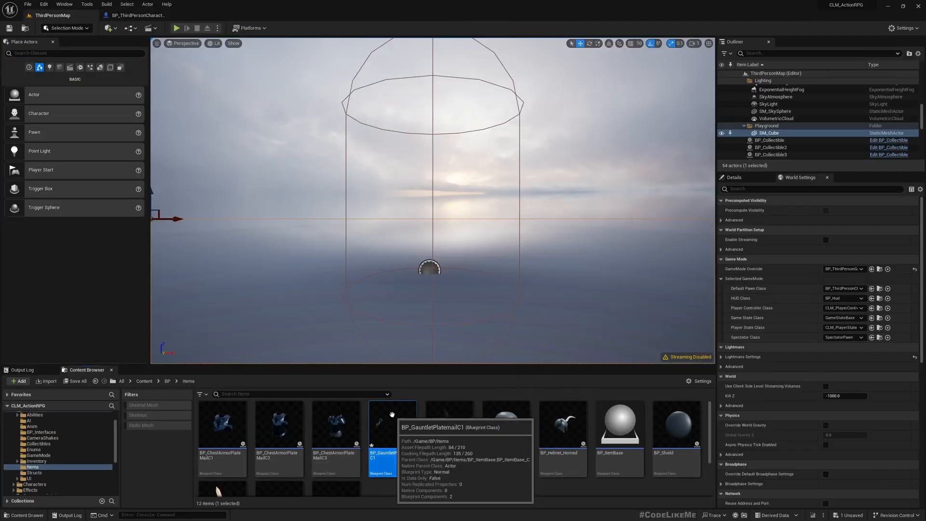
double_click(392, 428)
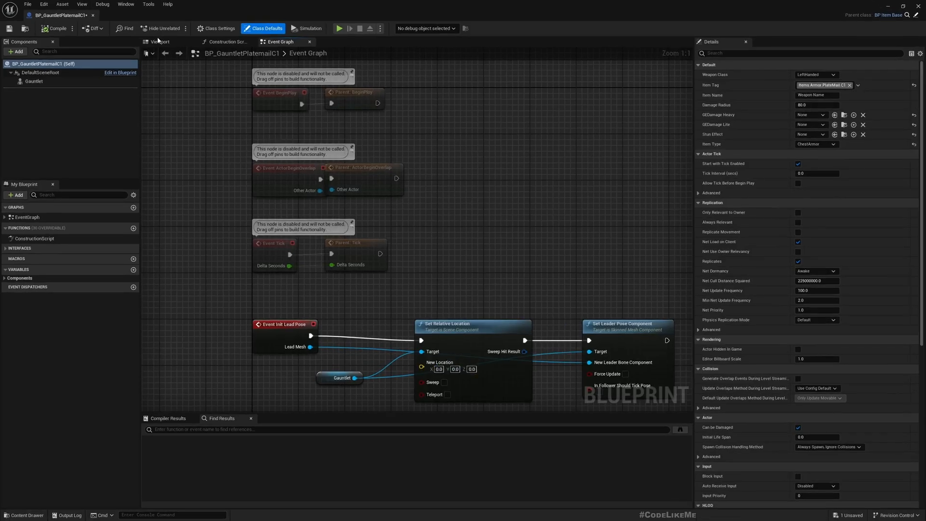
click(160, 42)
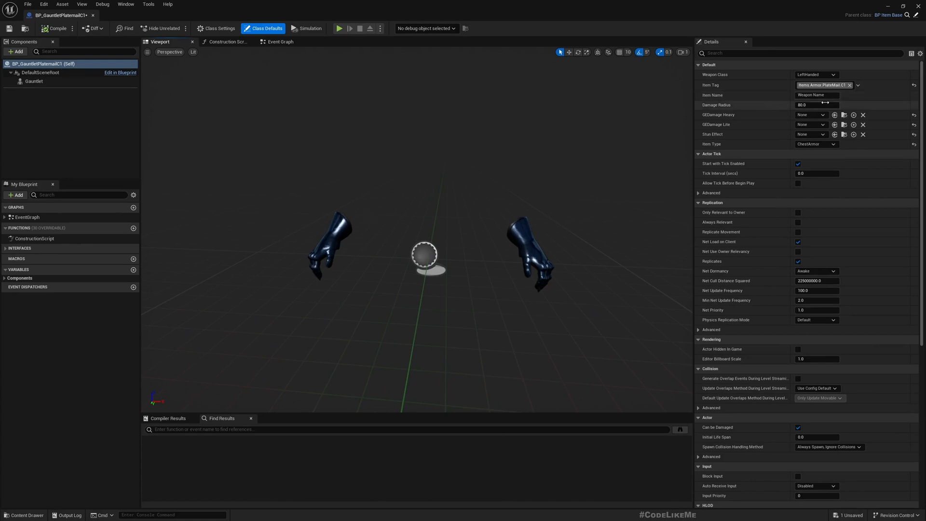
click(278, 41)
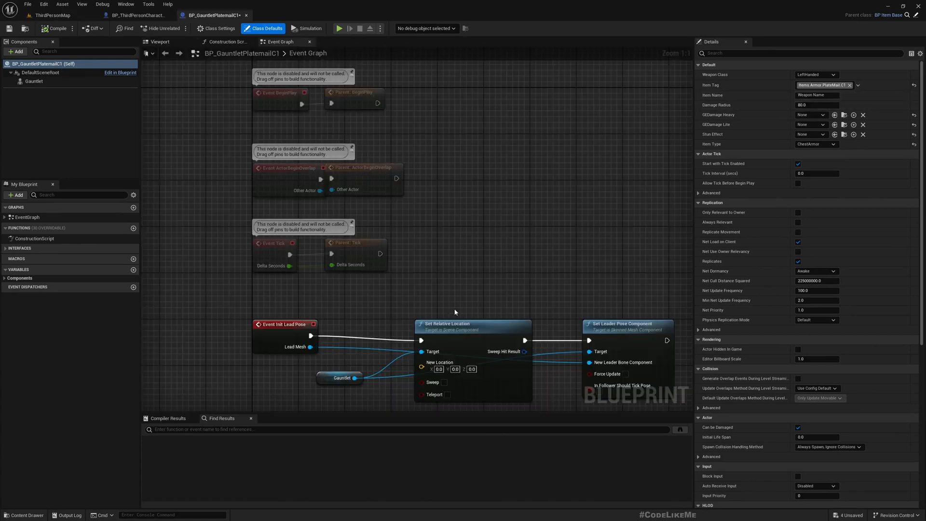
Add an Items.Gauntlet.Platemail.C1 sub tag under Items and make it the item tag
click(857, 85)
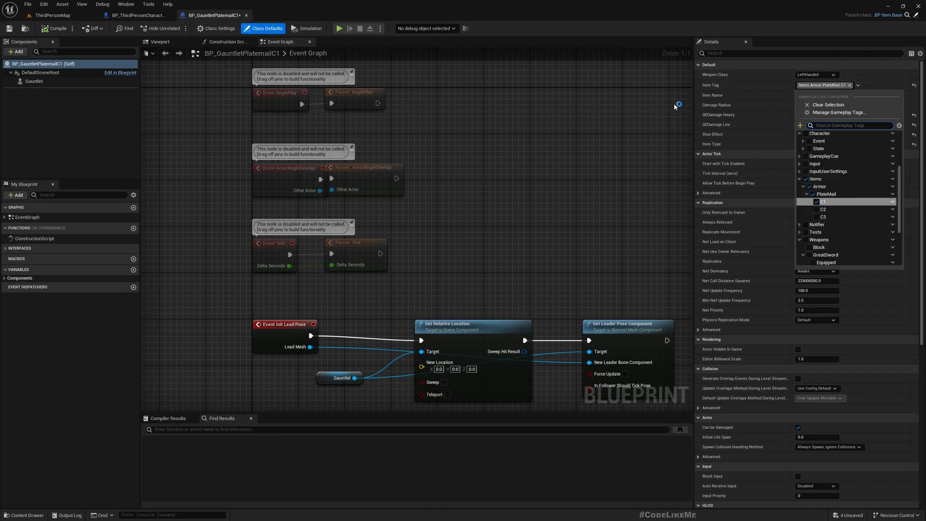
mouse_move(868, 187)
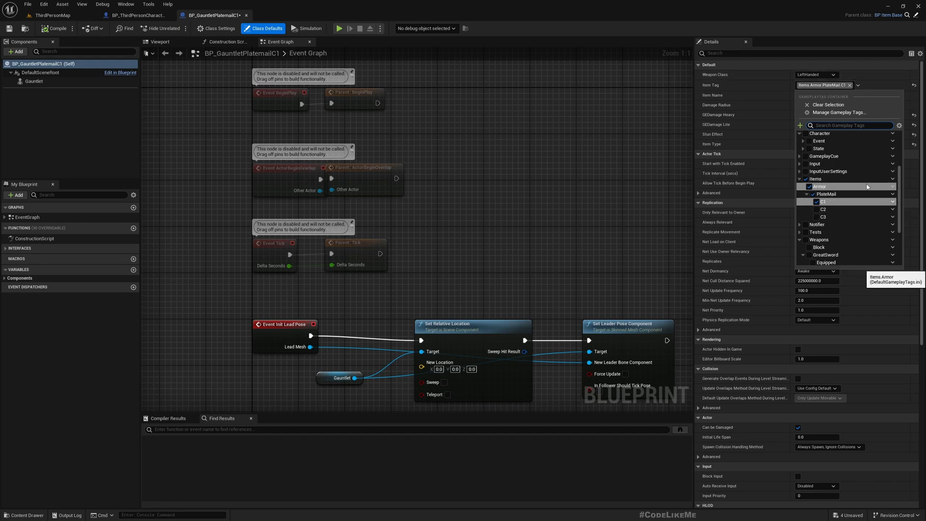
mouse_move(816, 179)
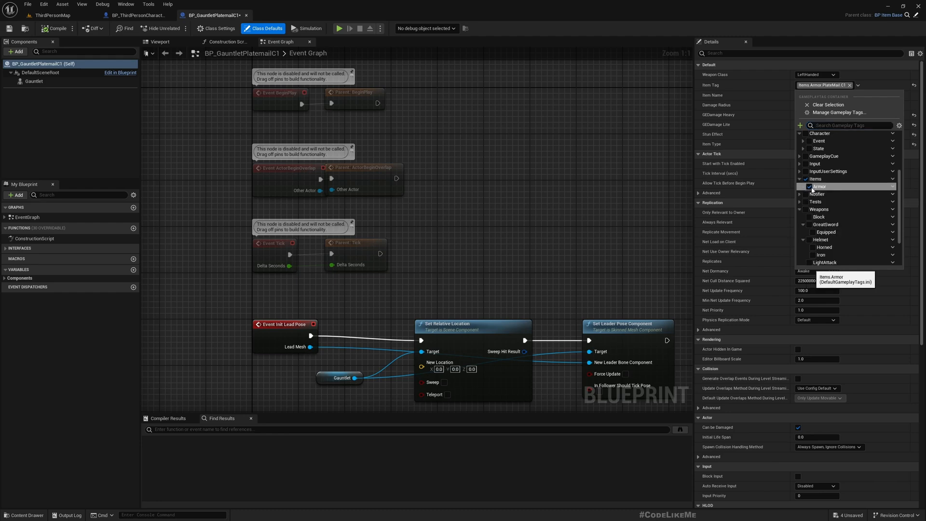
right_click(819, 186)
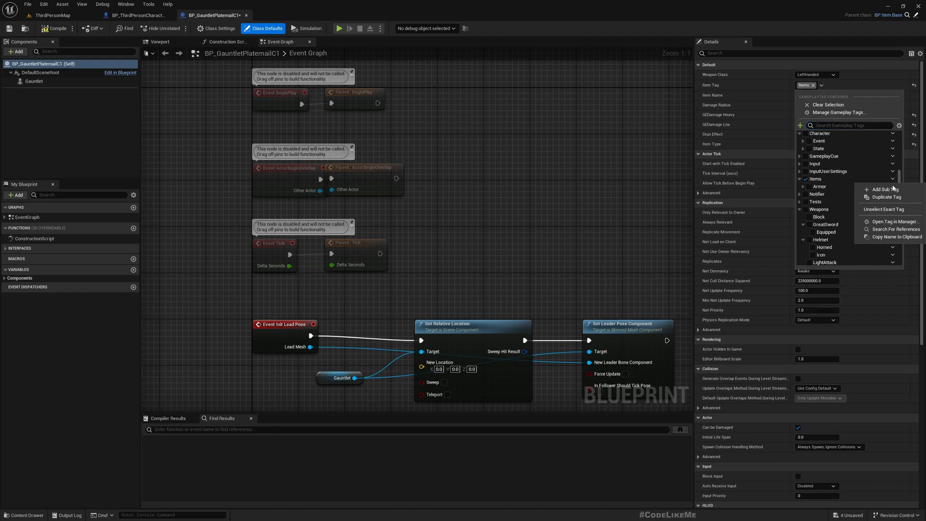
click(880, 188)
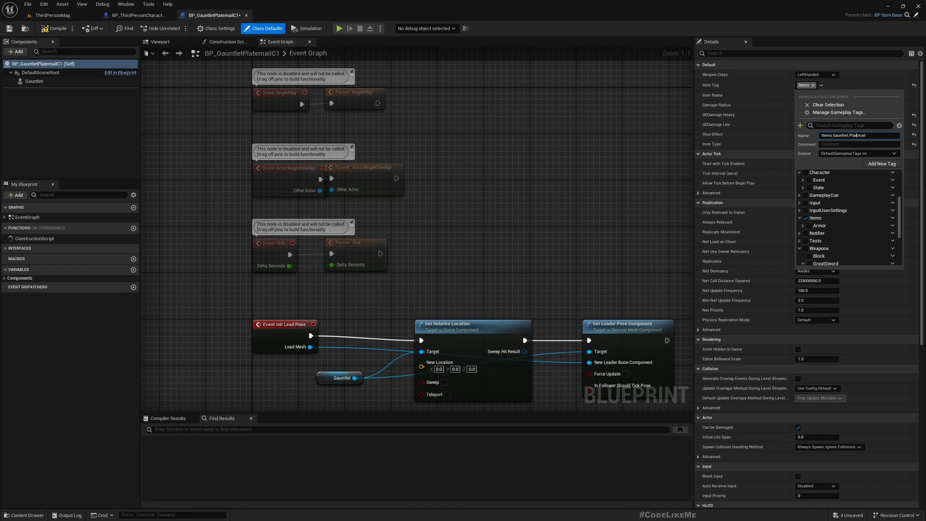
key(Backspace)
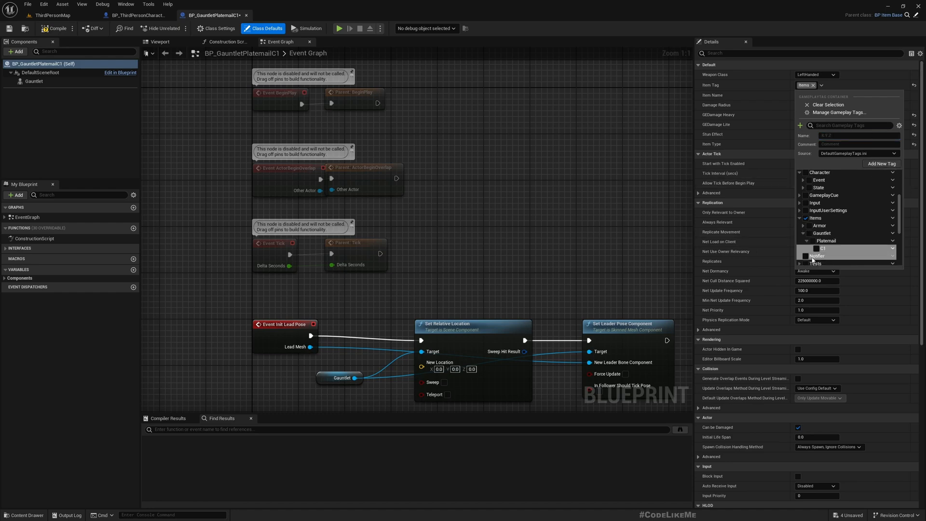
click(809, 248)
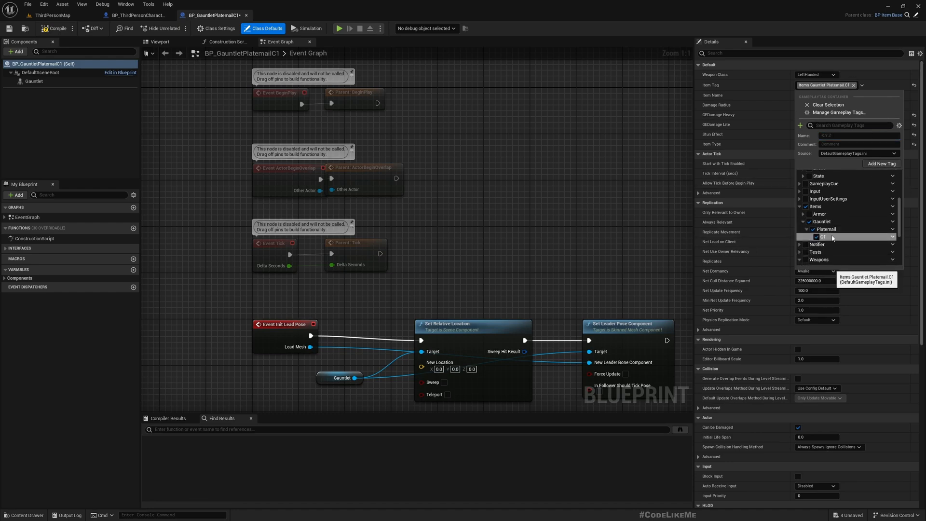
click(816, 236)
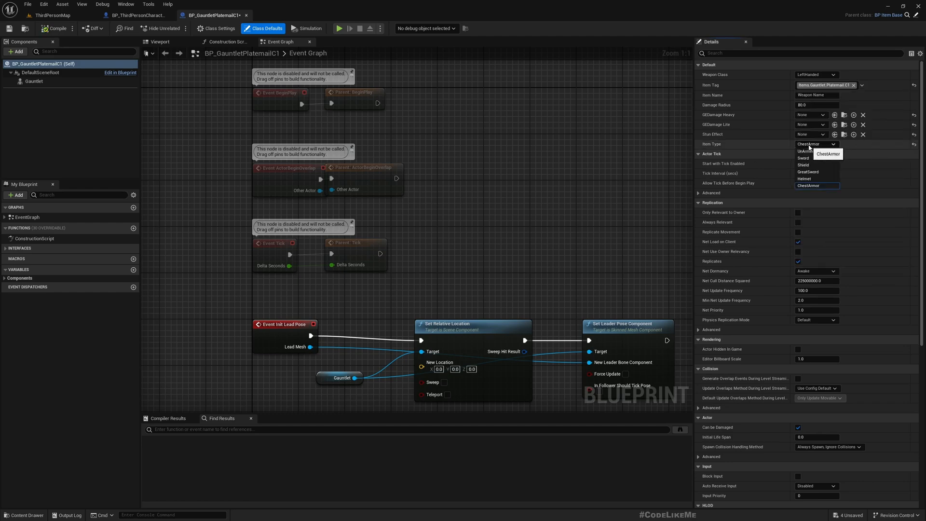
mouse_move(815, 179)
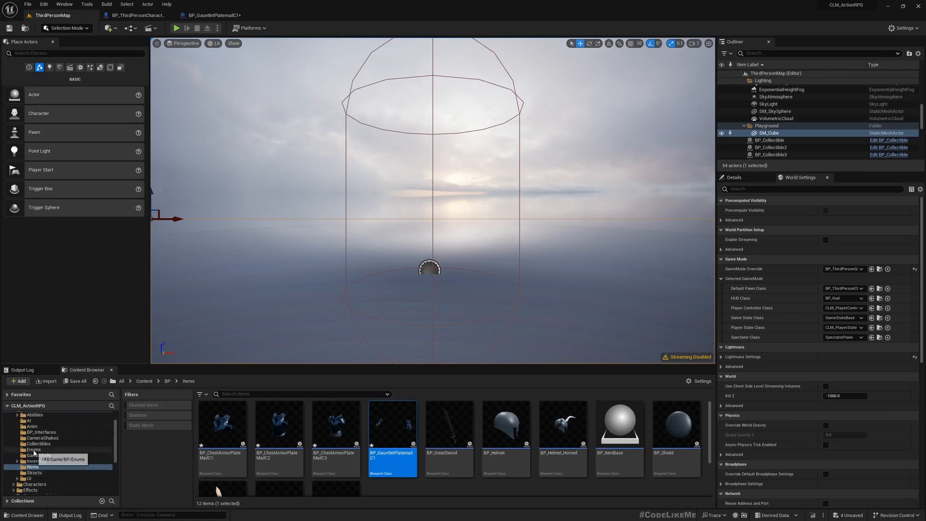
Add a Gauntlet enumerator to E_Items, then switch to BP_ThirdPersonCharacter
click(32, 450)
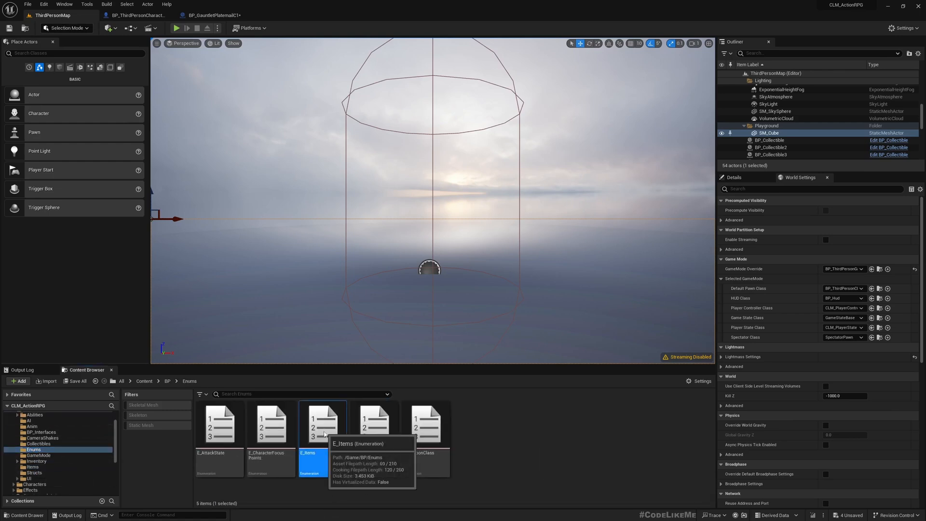
double_click(322, 423)
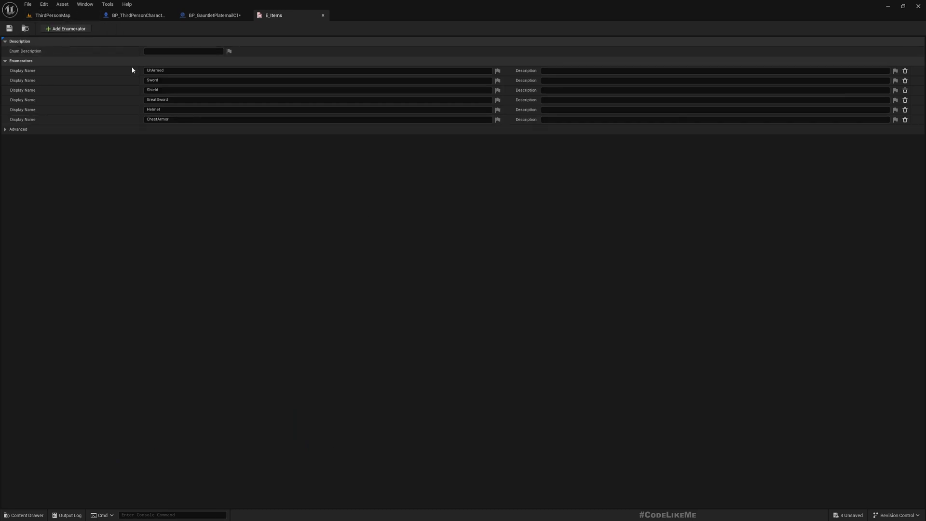
click(66, 28)
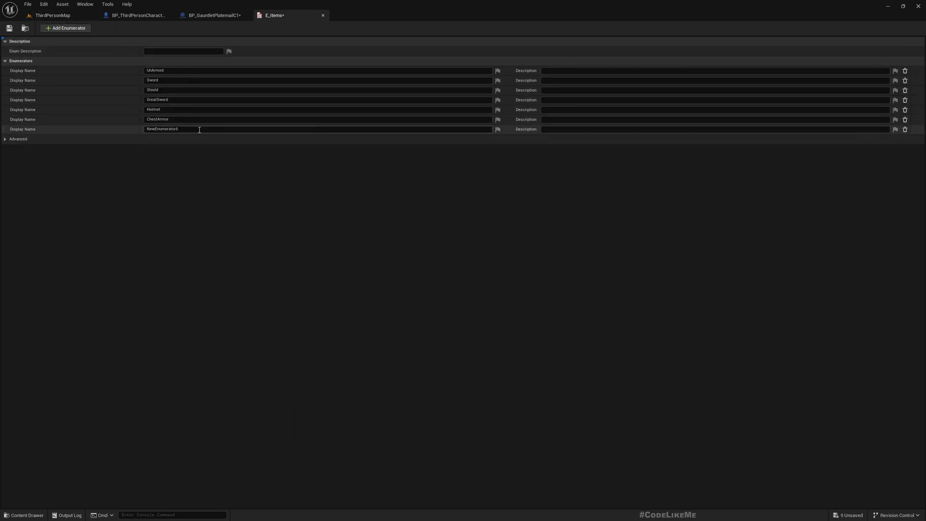
text(Gauntlet)
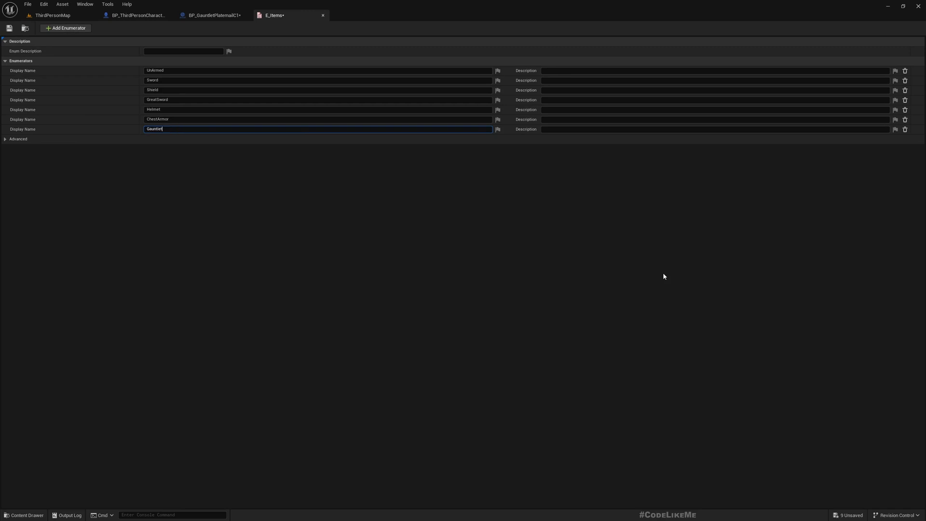
click(384, 233)
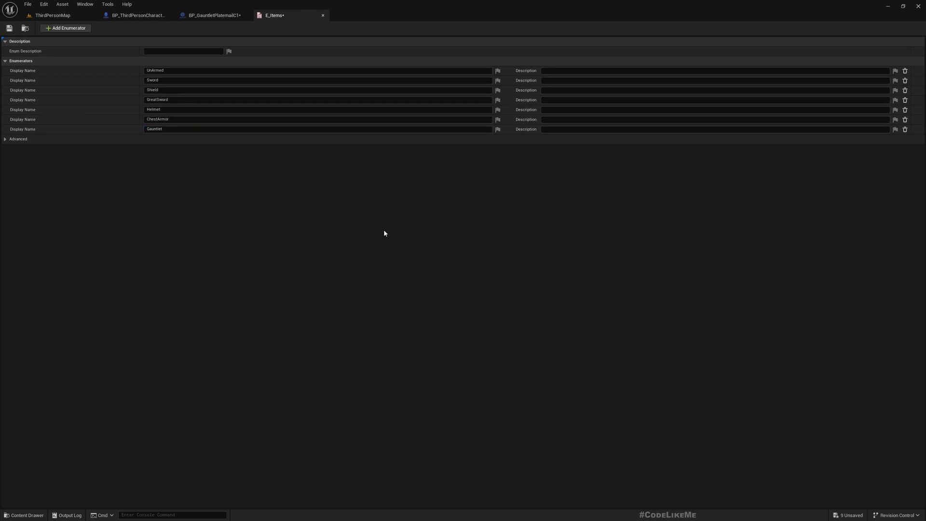
click(137, 15)
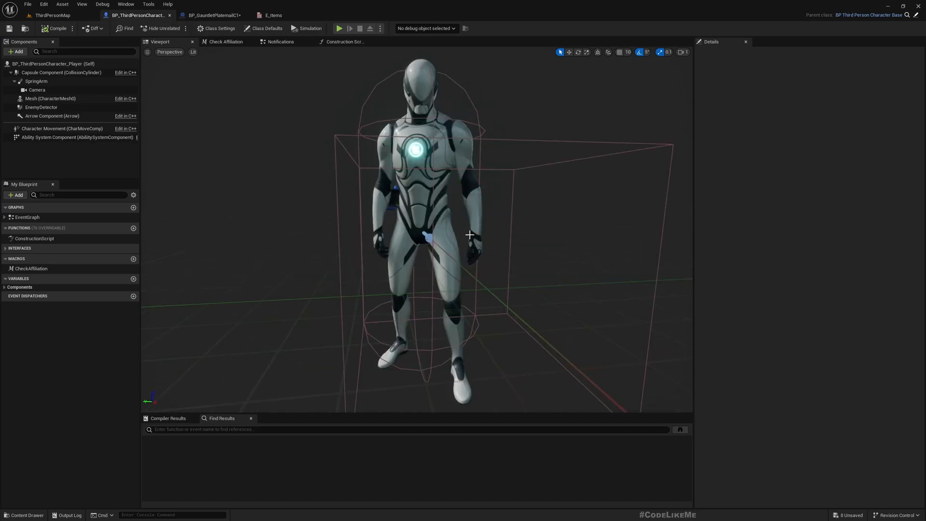
Set BP_GauntletPlatemailC1's item type to Gauntlet
click(213, 14)
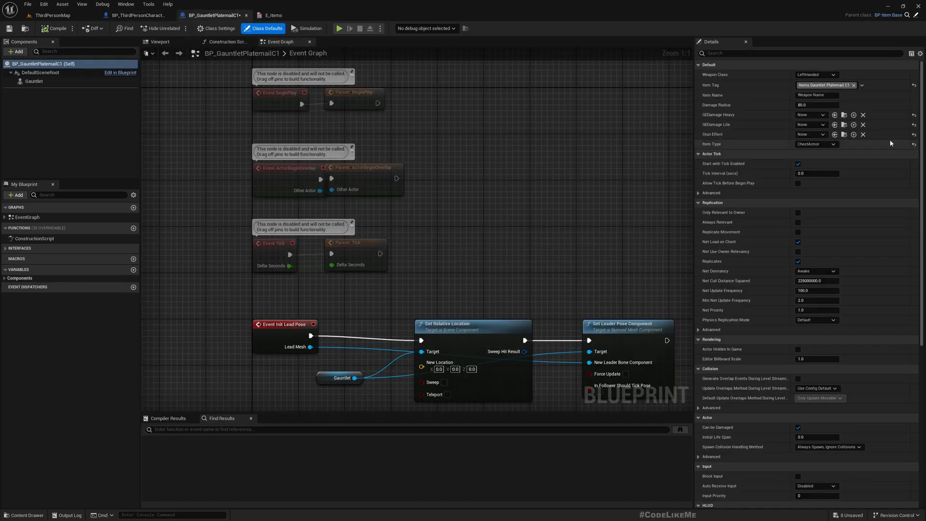
click(815, 143)
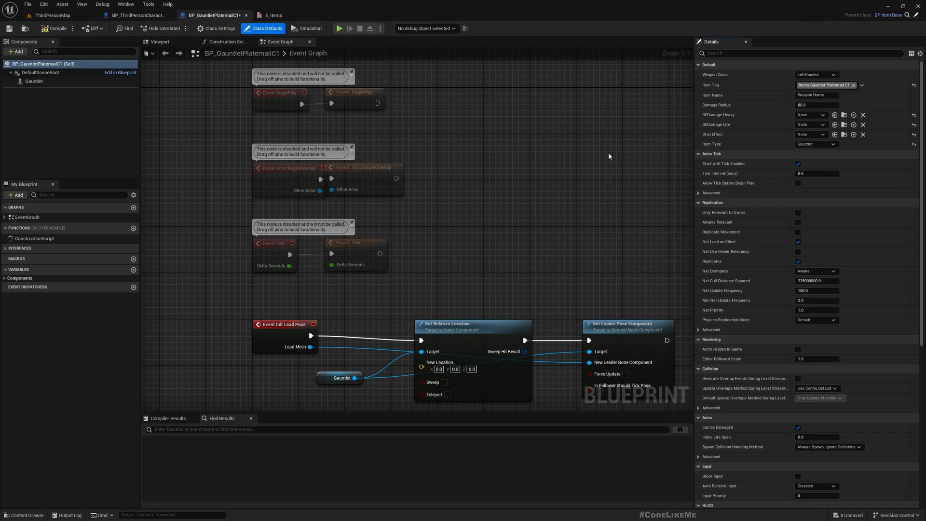
mouse_move(545, 150)
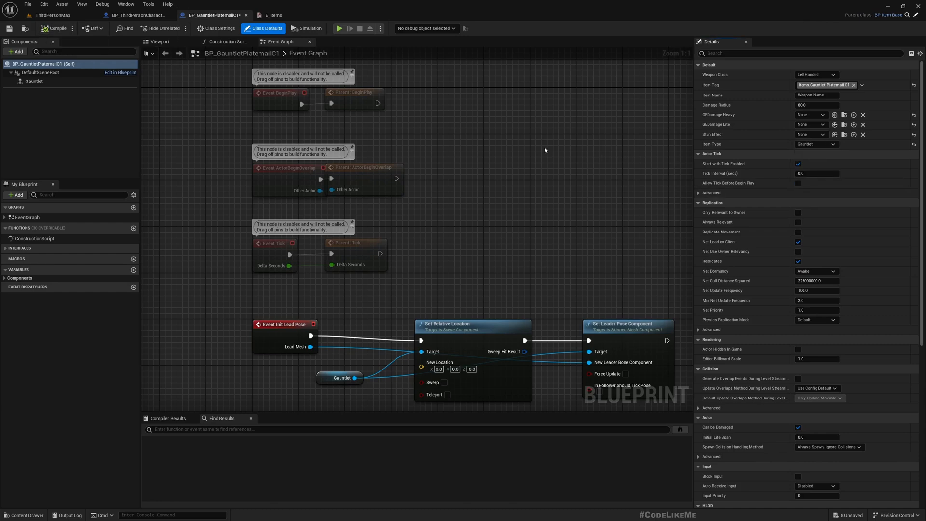
scroll(down, 3)
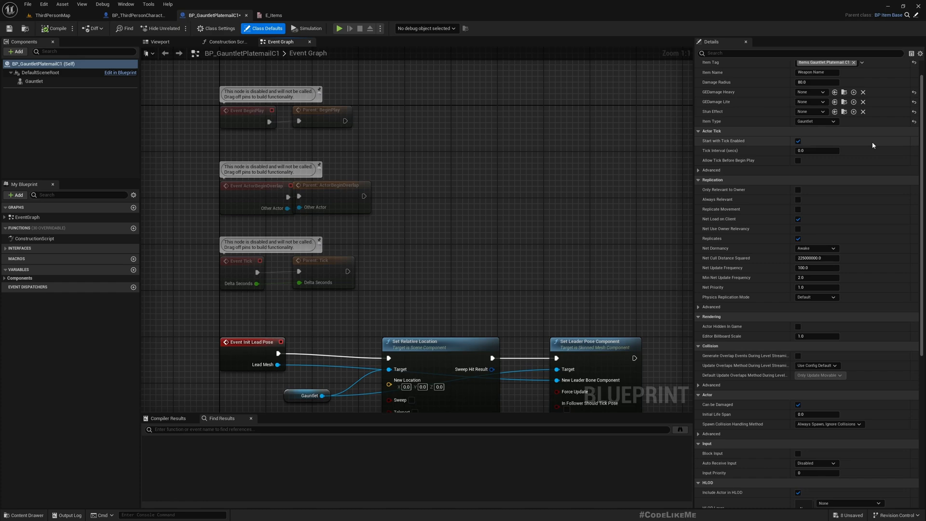
scroll(down, 3)
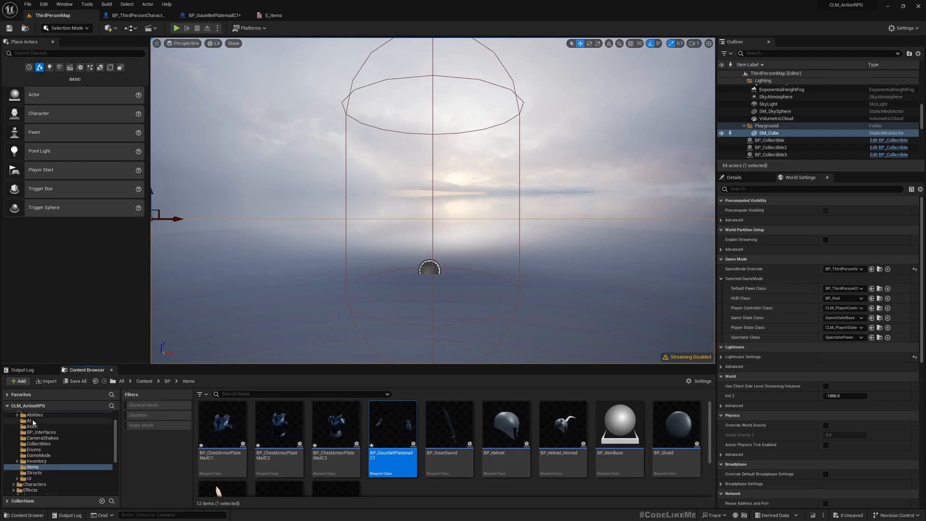
Create a Gauntlet folder in Abilities, then select the C1 plate-mail collect ability in Armor
click(35, 415)
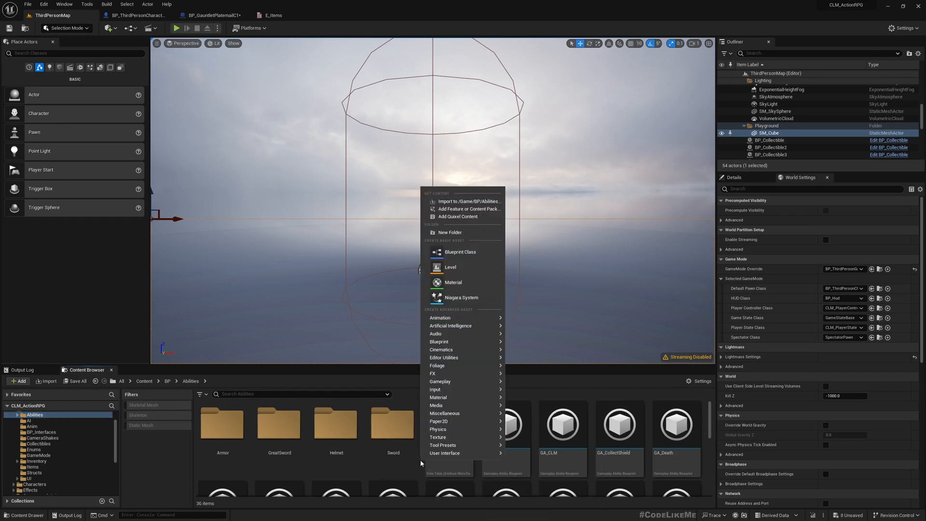
click(450, 232)
text(Gauntlet)
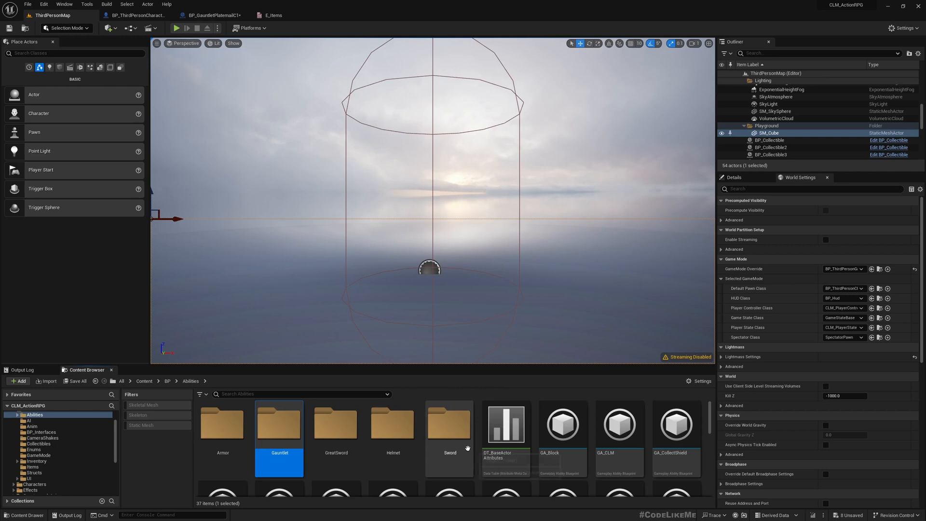
double_click(223, 423)
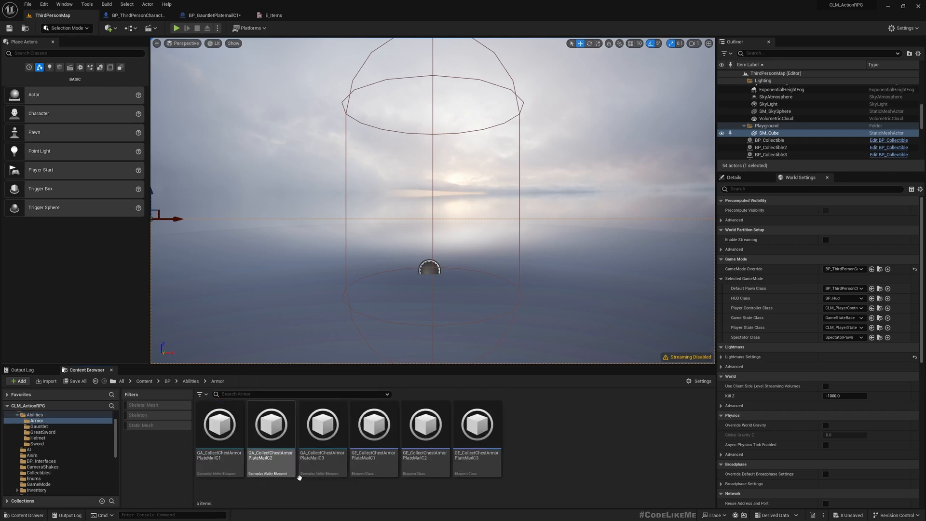
mouse_move(247, 461)
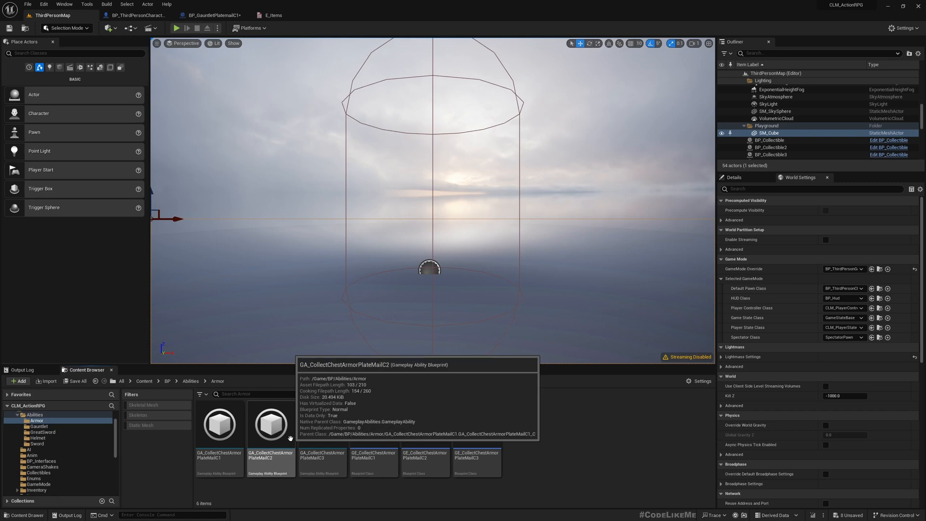
mouse_move(358, 506)
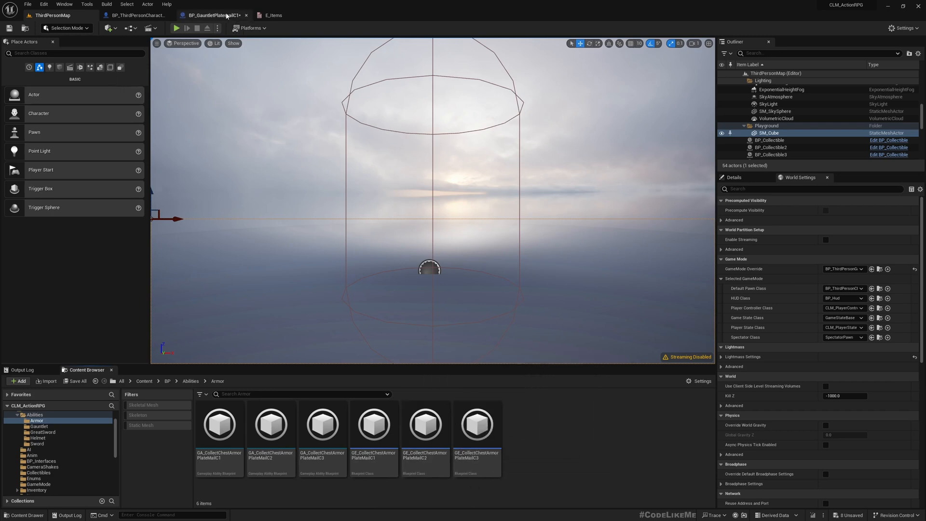
click(219, 424)
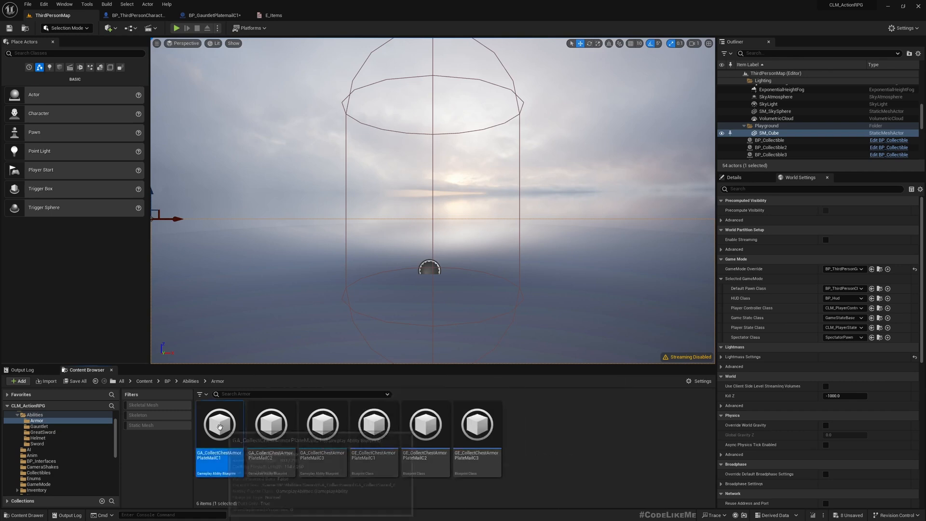
mouse_move(425, 424)
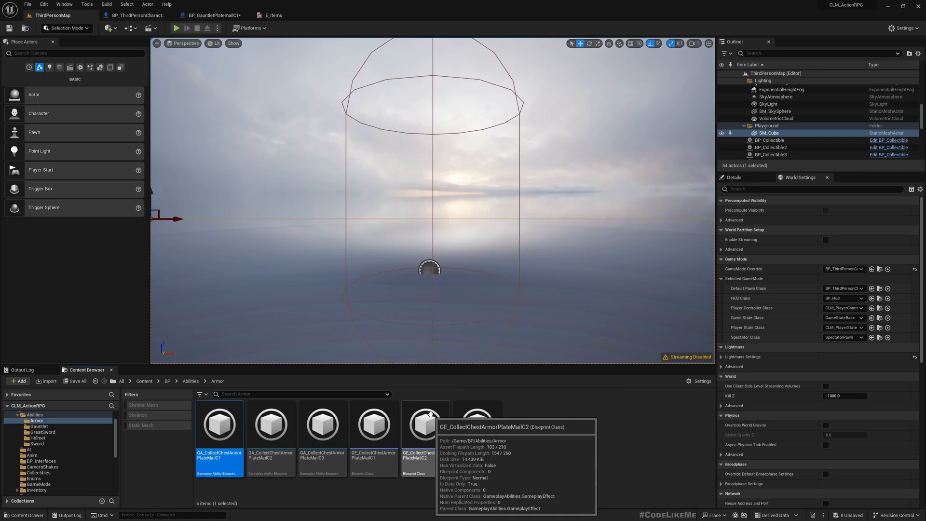
mouse_move(373, 425)
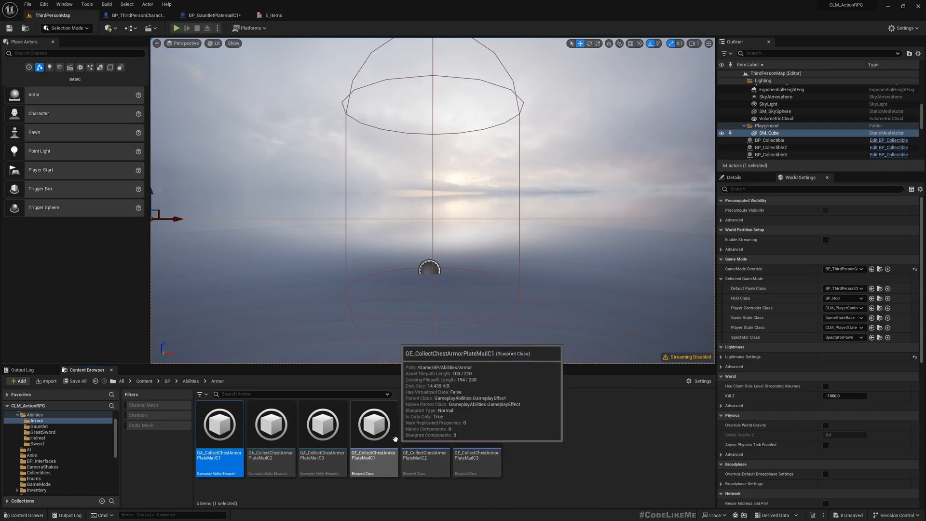
mouse_move(369, 434)
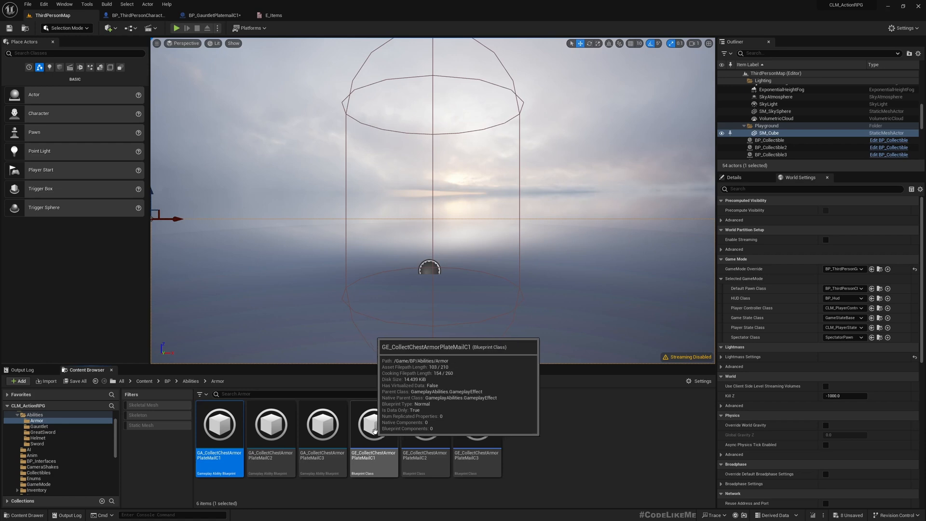
mouse_move(271, 425)
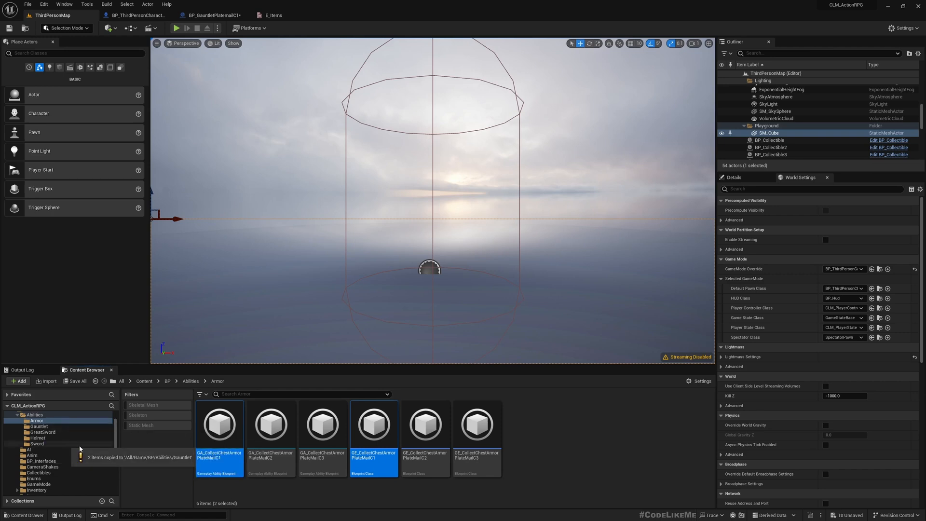
Open the Gauntlet folder and open the copied collect ability GA_CollectGauntletPlatemailC1
click(39, 426)
text(GA_CollectGauntlet)
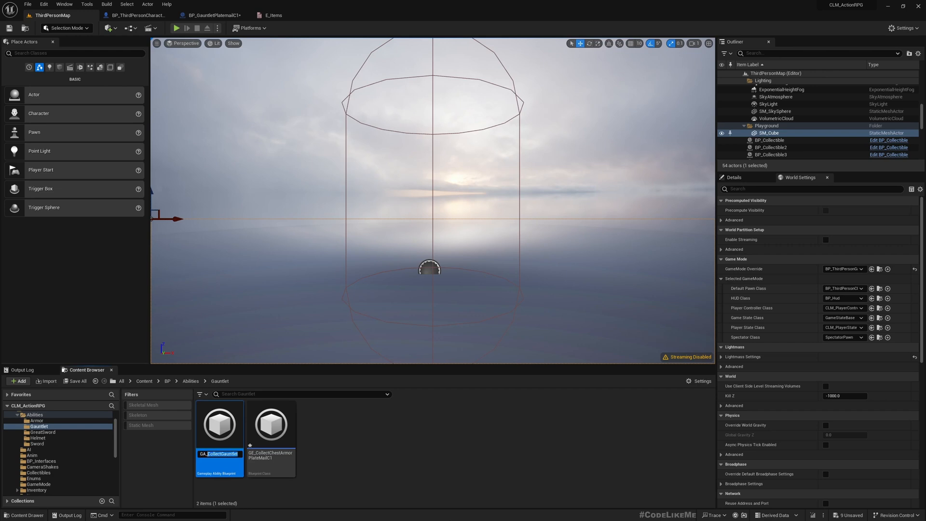
click(270, 423)
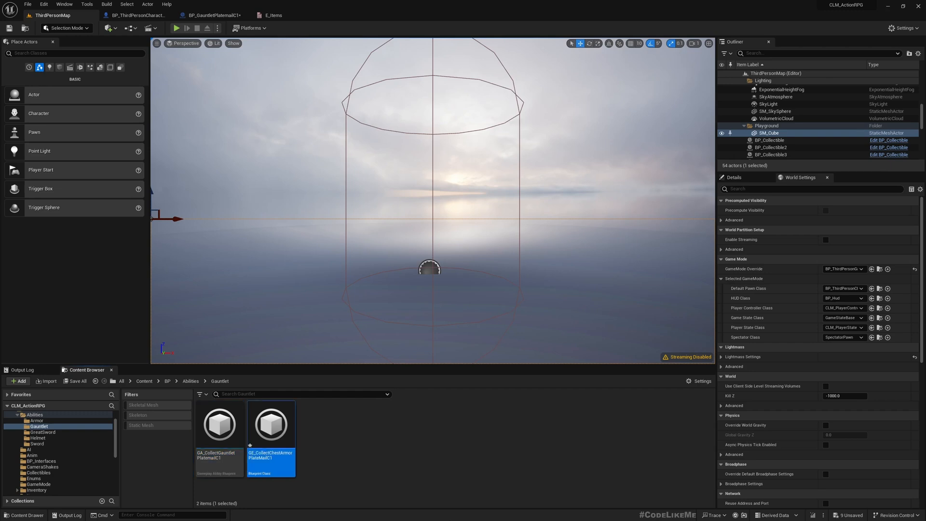
double_click(270, 452)
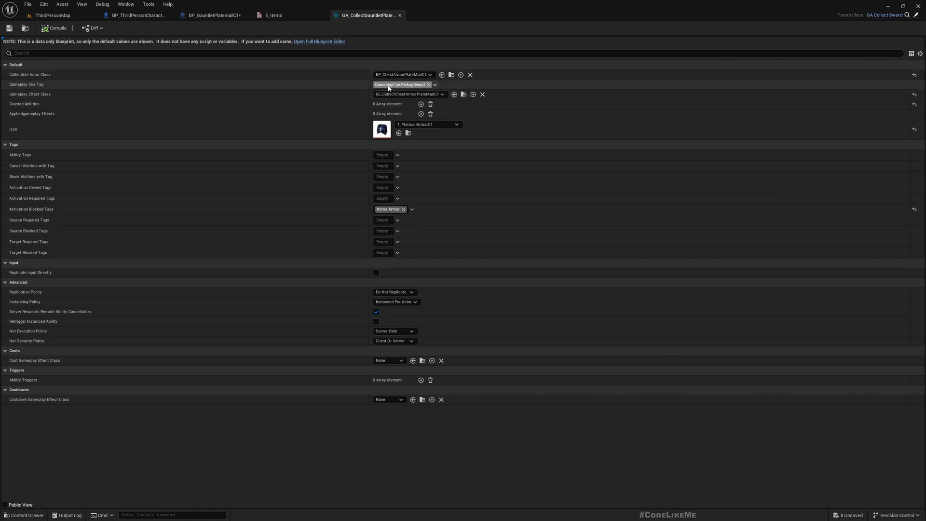
mouse_move(402, 84)
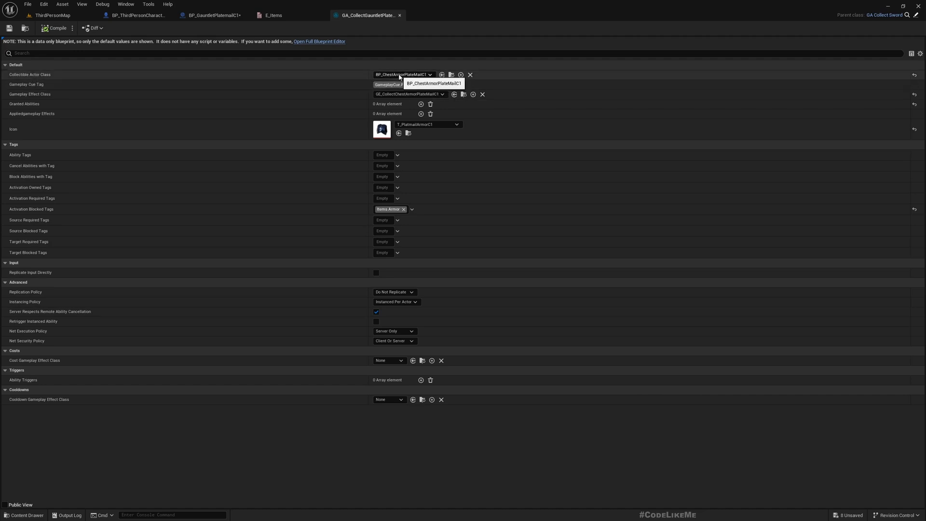
Use BP_GauntletPlatemailC1 as collectible actor and replace the Items.Armor blocking tag with Items.Gauntlet
click(429, 75)
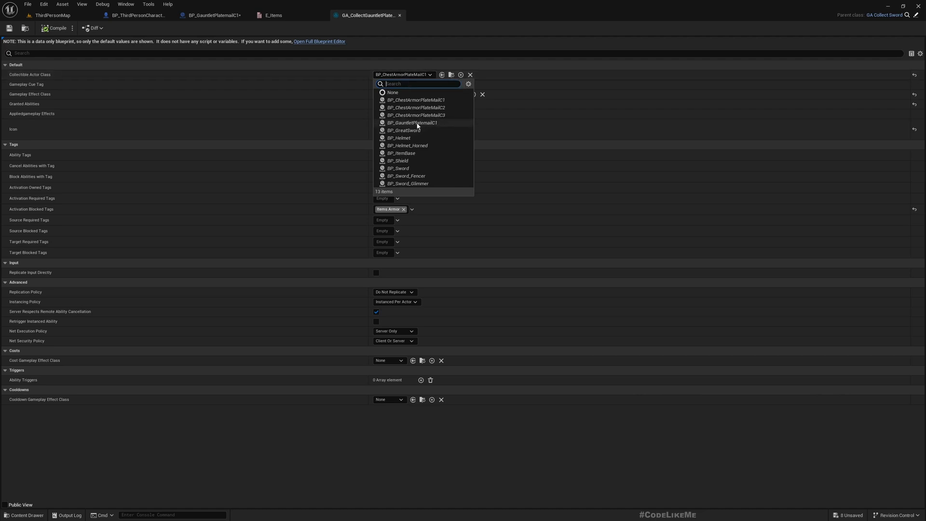
click(413, 122)
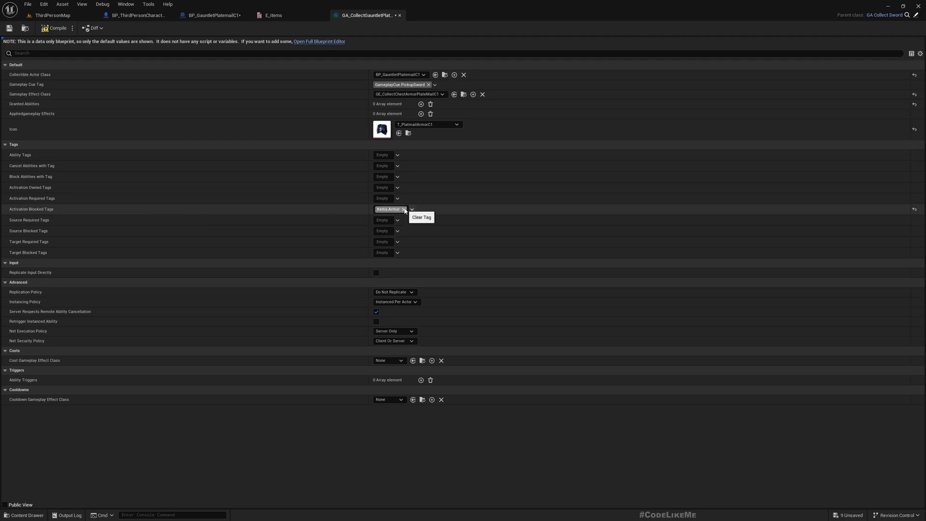
click(411, 208)
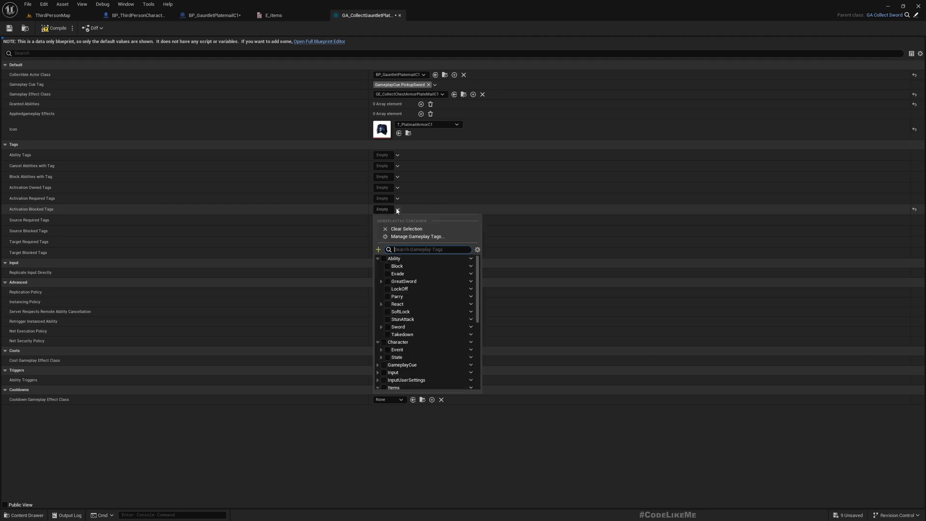
mouse_move(397, 342)
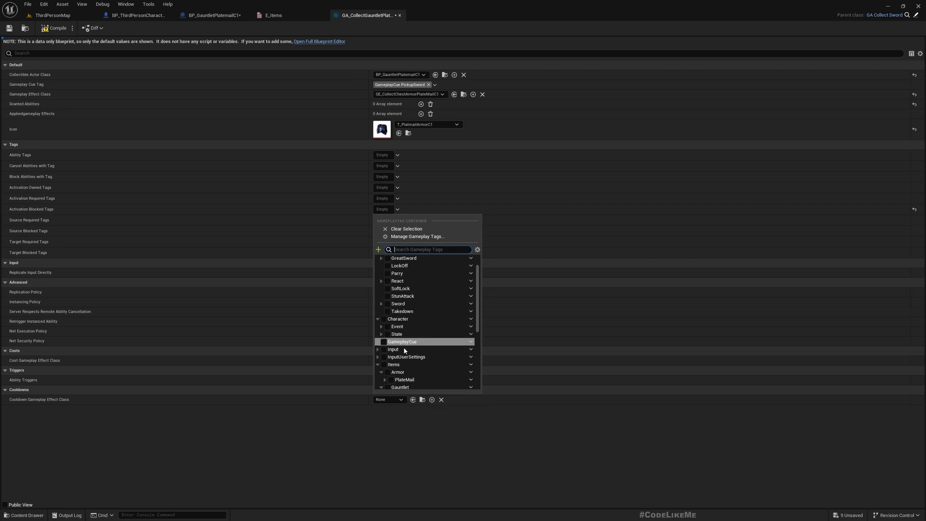
click(387, 376)
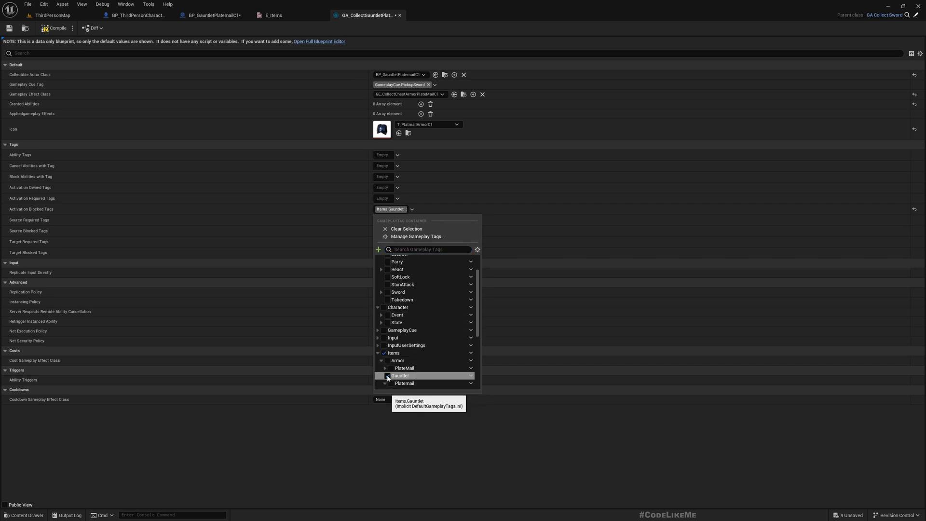
click(172, 215)
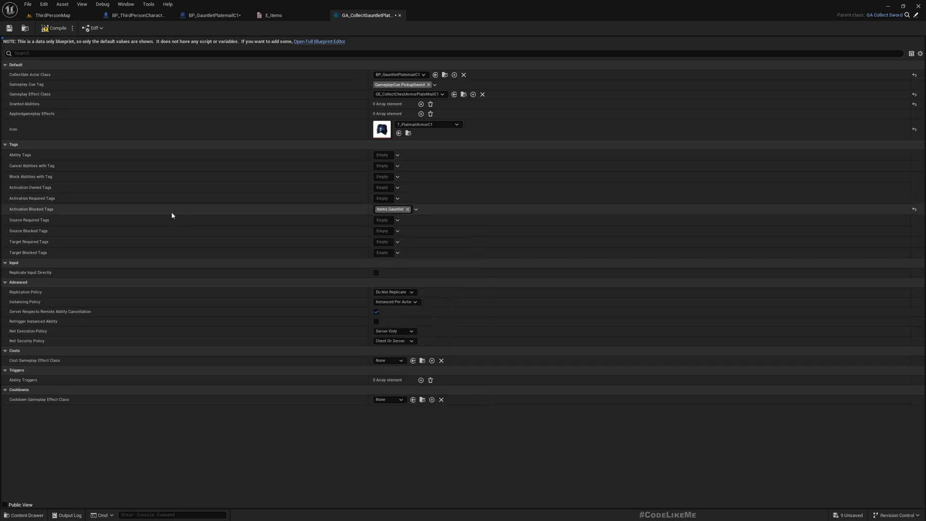
mouse_move(42, 220)
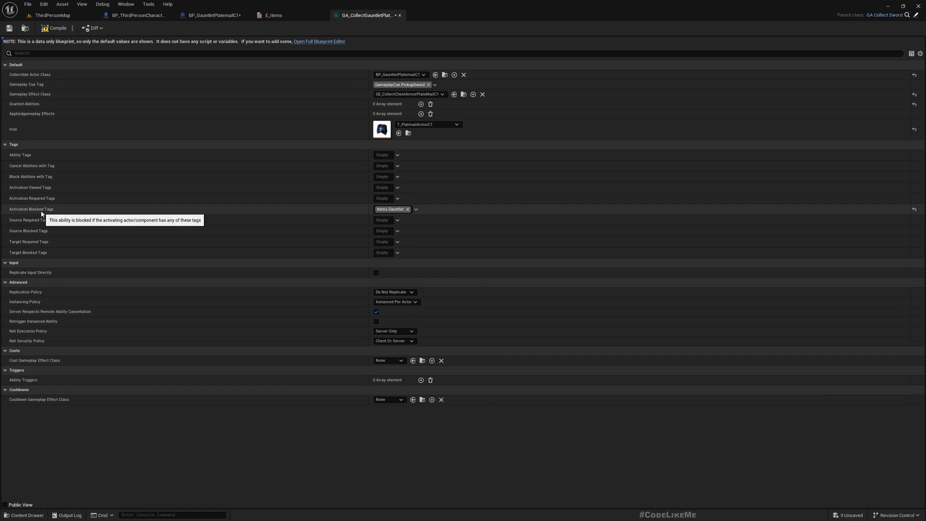
mouse_move(408, 100)
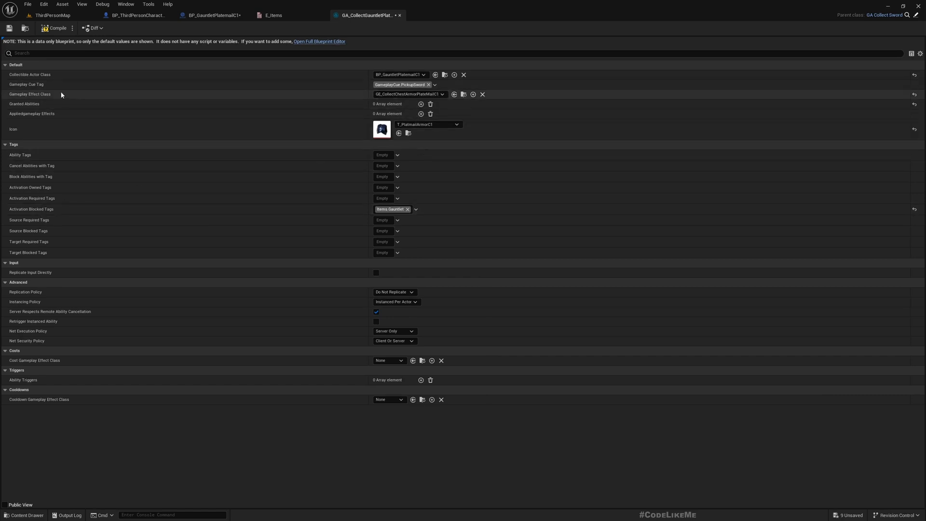
click(52, 15)
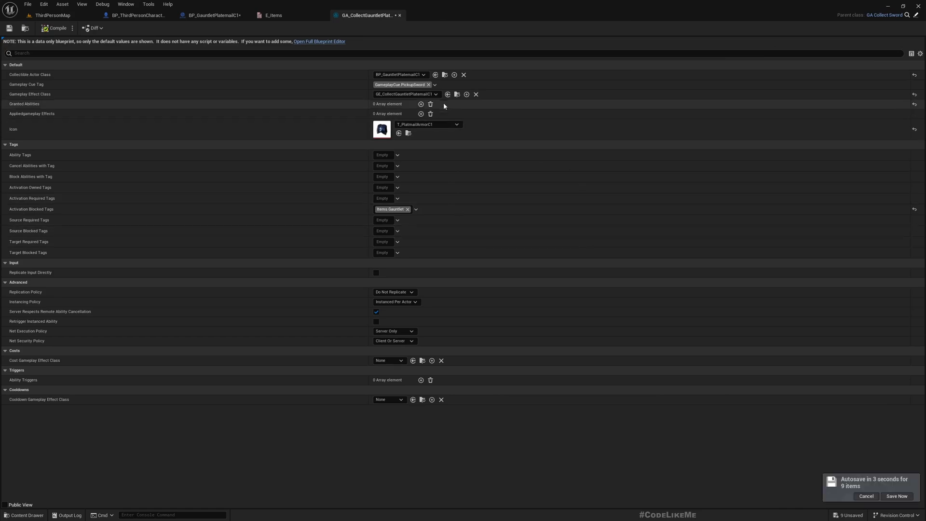
click(52, 15)
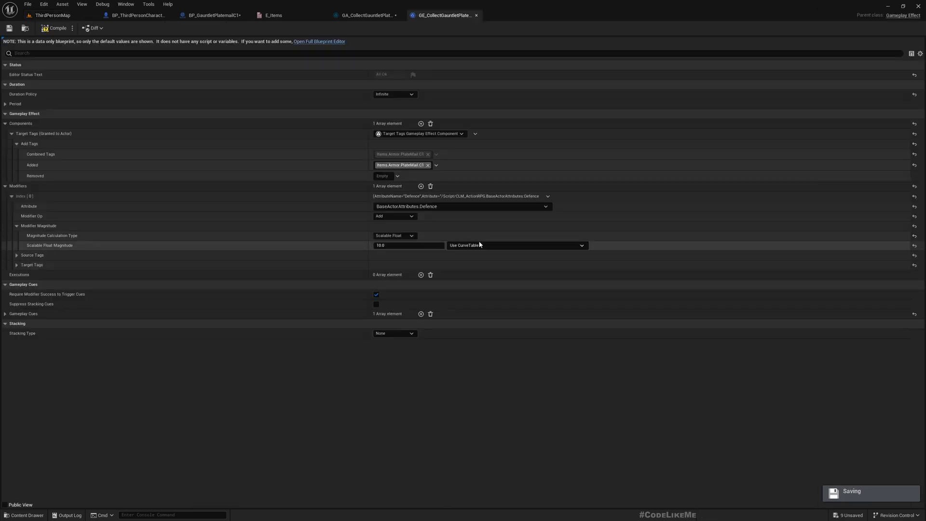
mouse_move(401, 164)
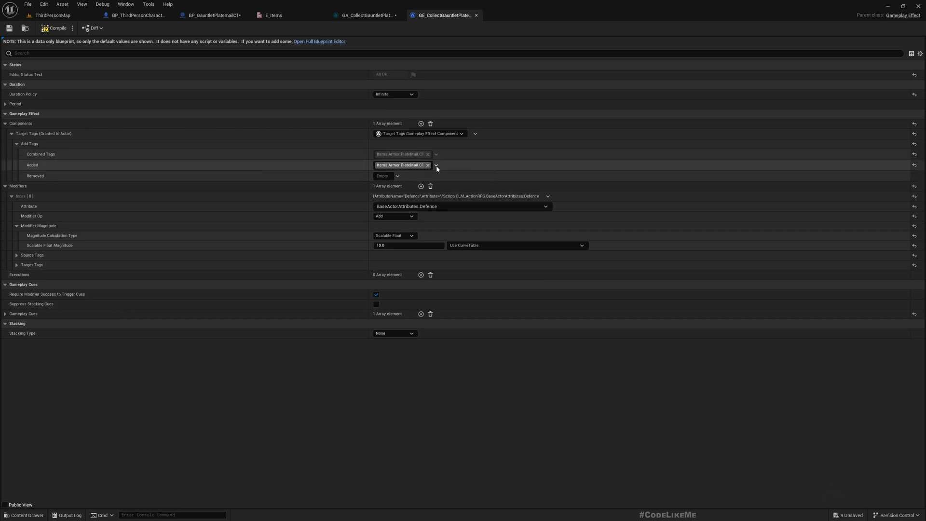
Make GE_CollectGauntletPlatemailC1 grant Items.Gauntlet.Platemail.C1 and add 5.0 Defence
click(436, 165)
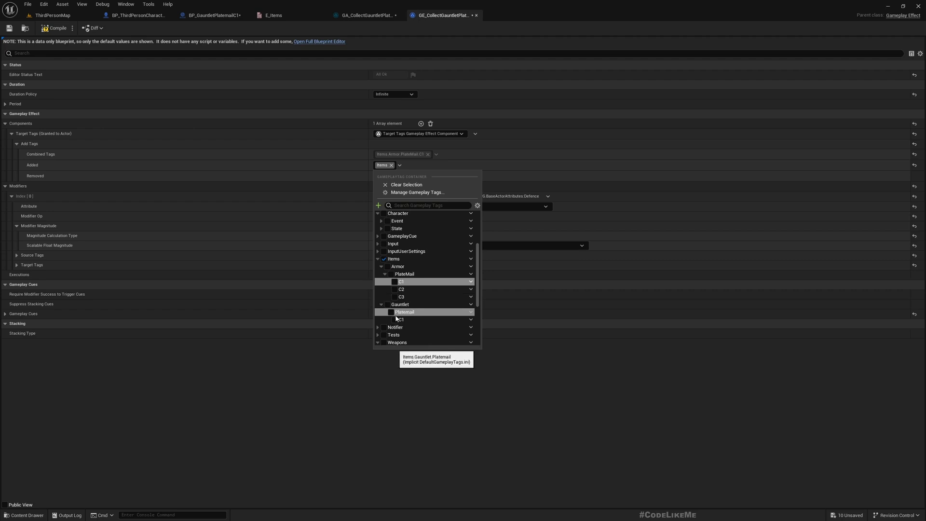
click(405, 312)
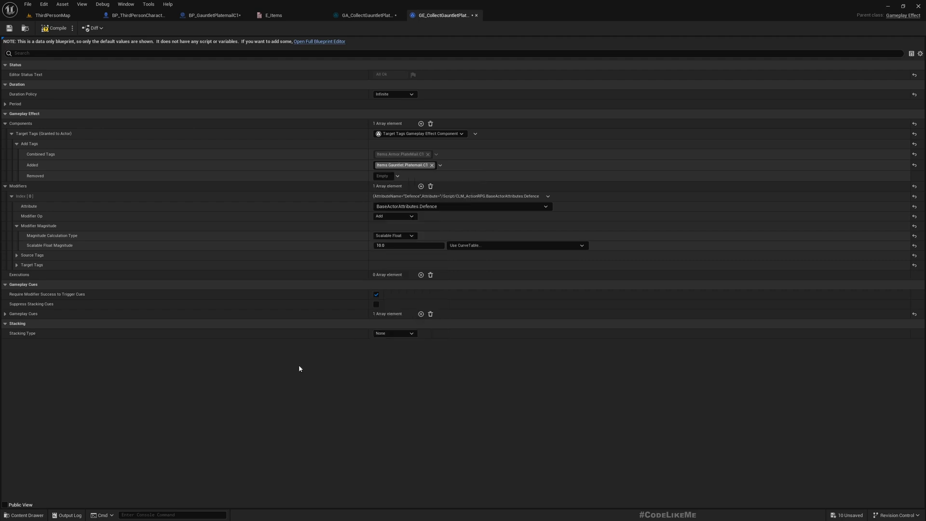
mouse_move(402, 165)
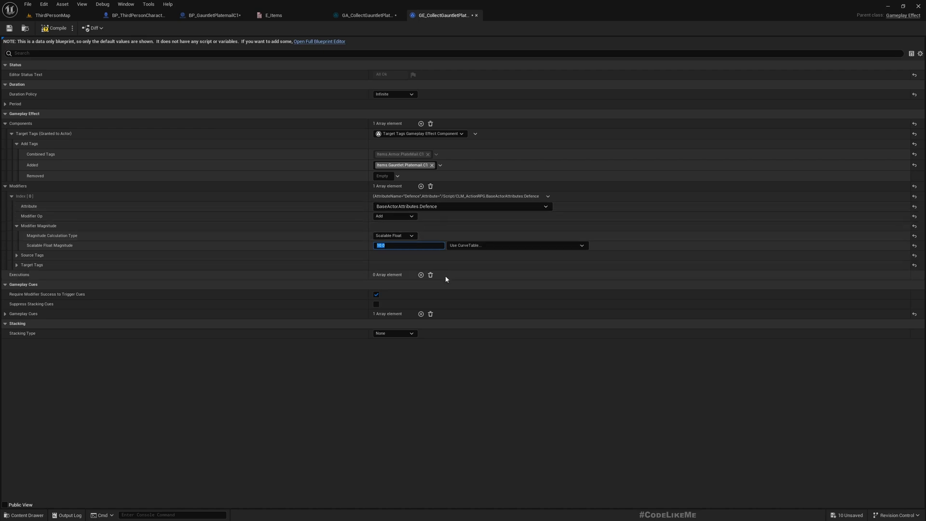
text(5)
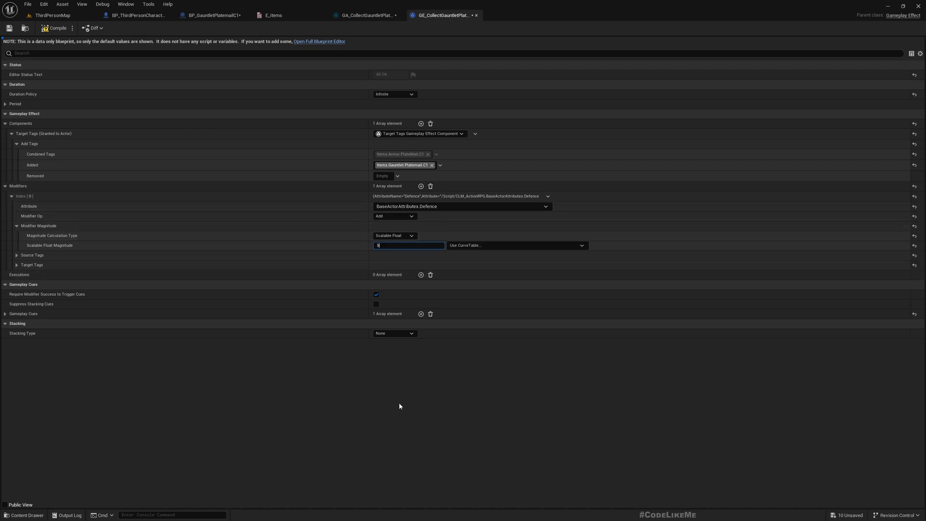
text(5.0)
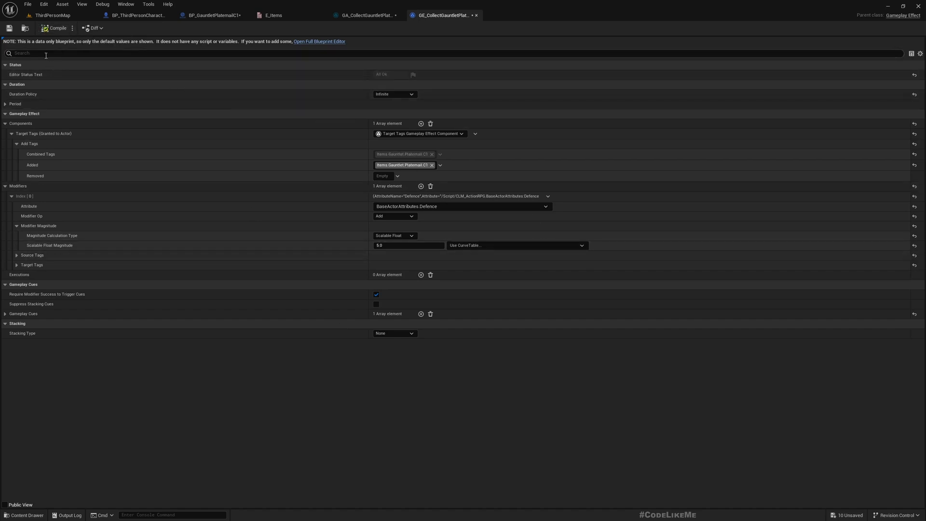
click(52, 15)
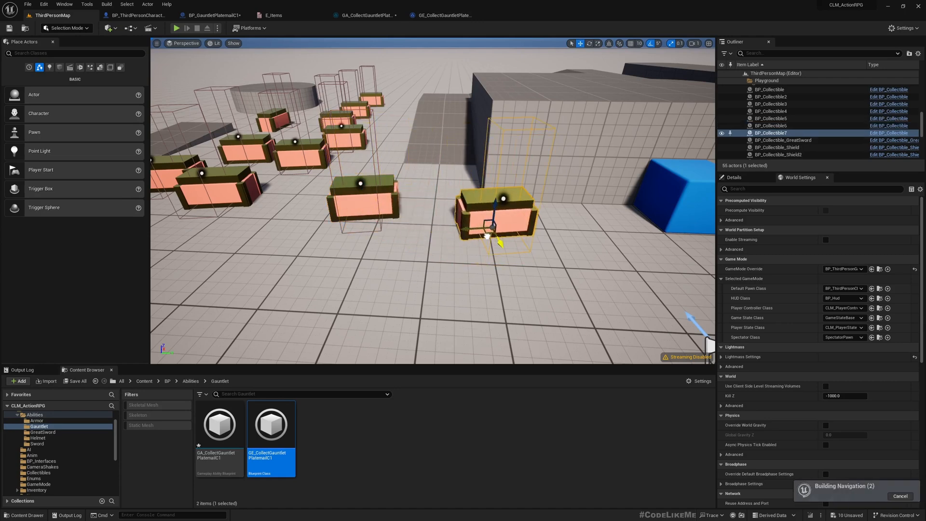
Give BP_Collectible7 the GA_CollectGauntletPlatemailC1 ability and play-test collecting from the chest
click(733, 177)
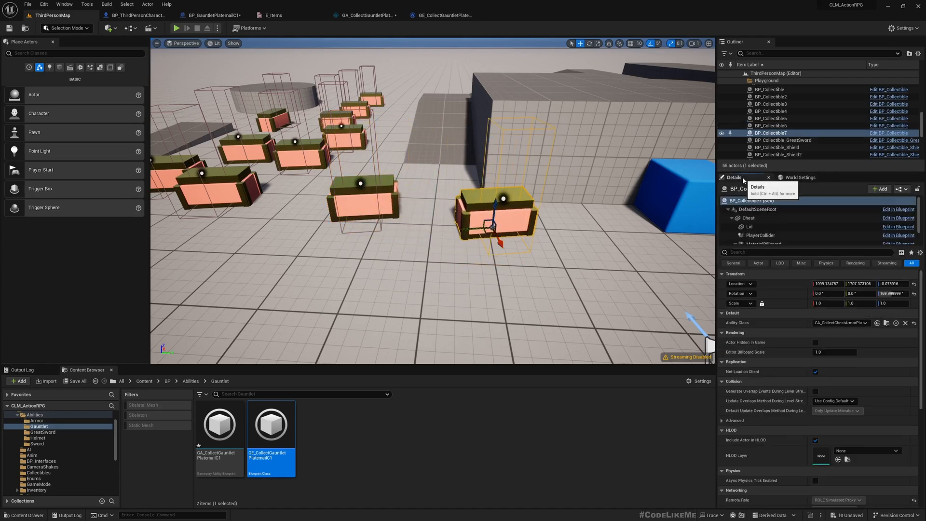
mouse_move(841, 327)
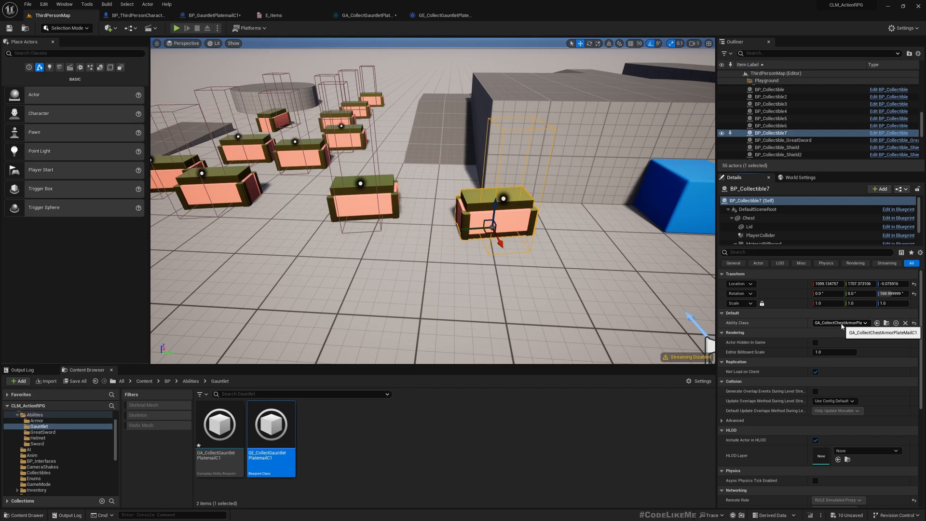
mouse_move(219, 424)
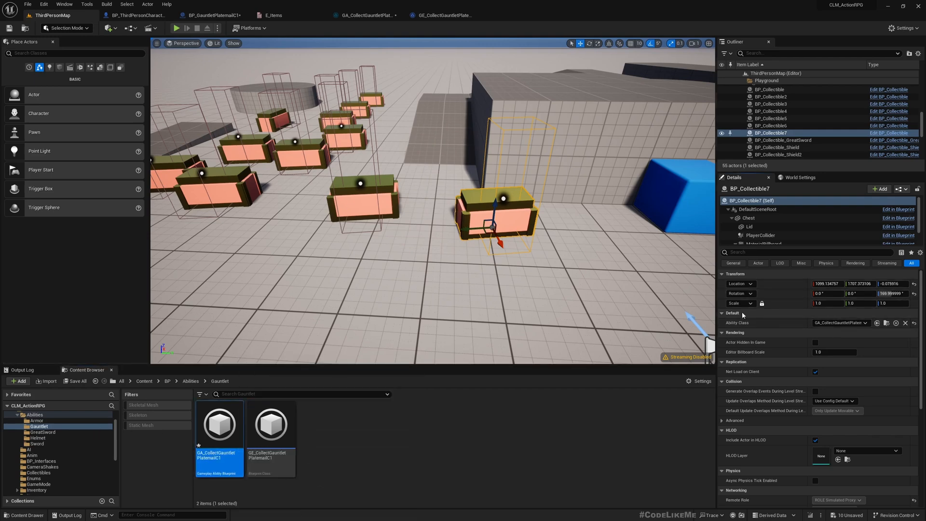
click(176, 28)
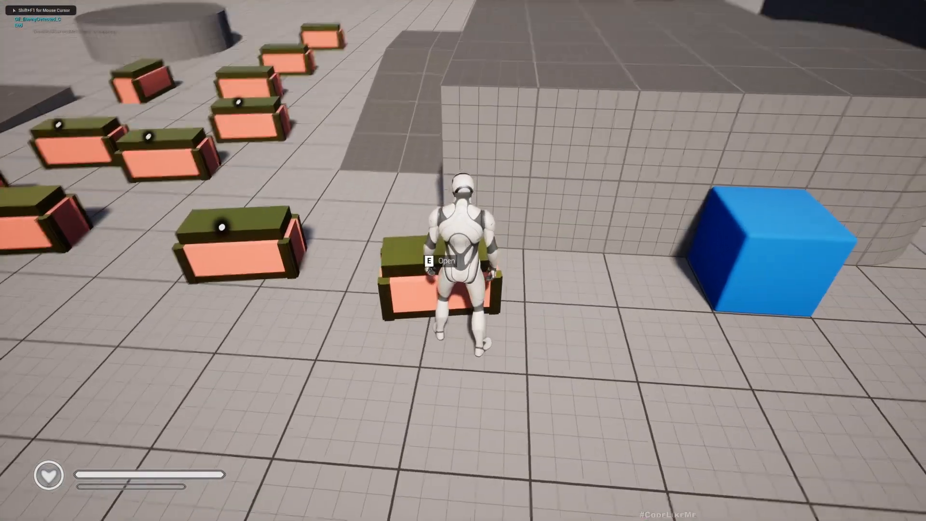
key(e)
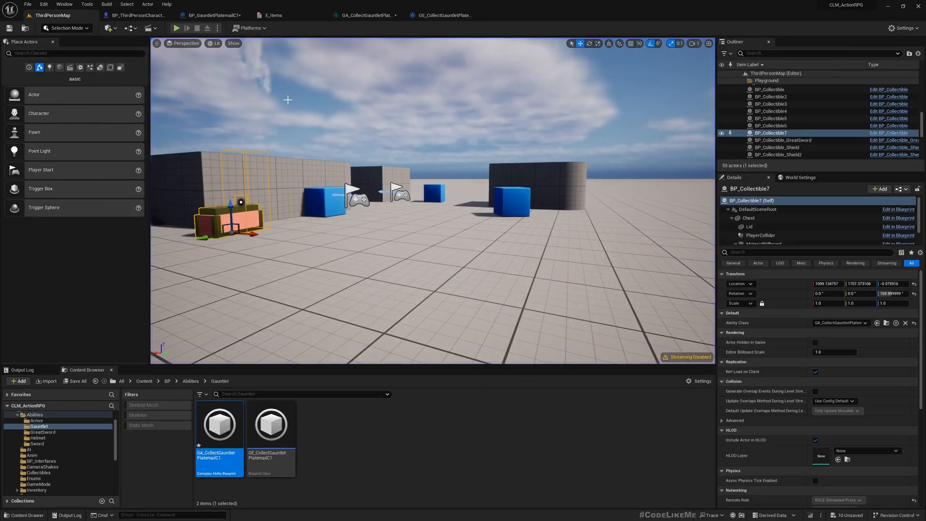
Open BP_ThirdPersonCharacter_Base and enter its Collect Items collapsed graph with the Gauntlet case
click(139, 15)
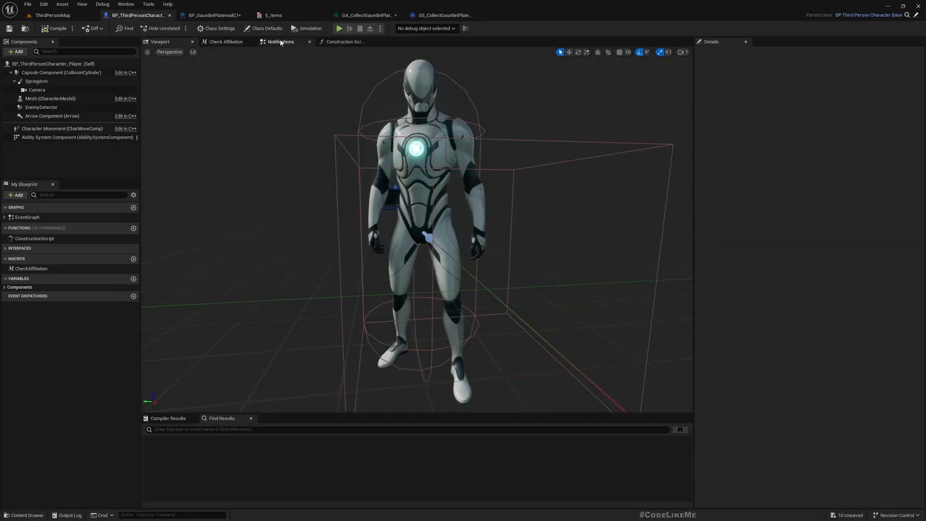
click(281, 42)
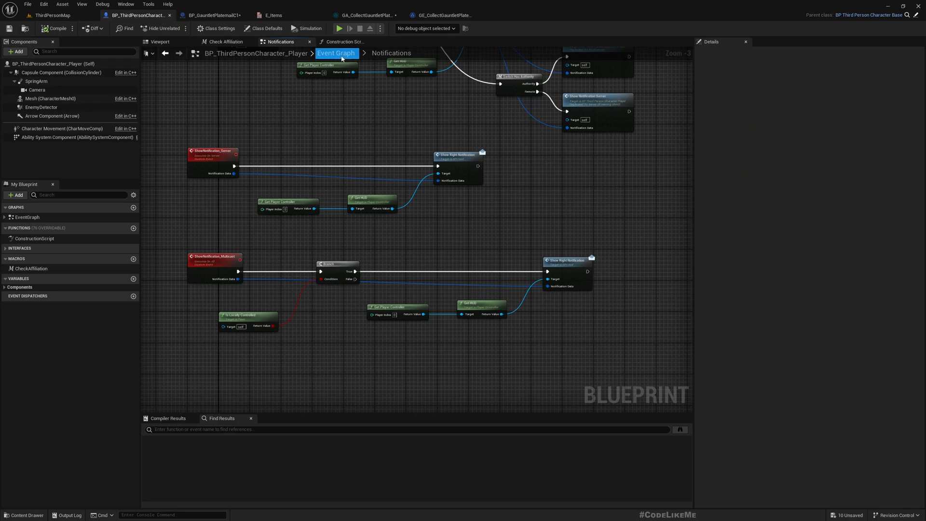
click(335, 53)
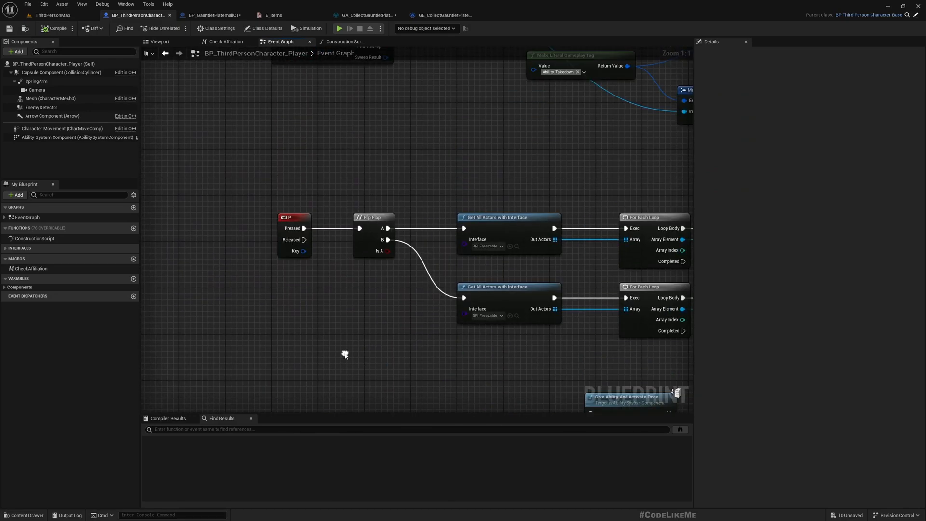
scroll(down, 3)
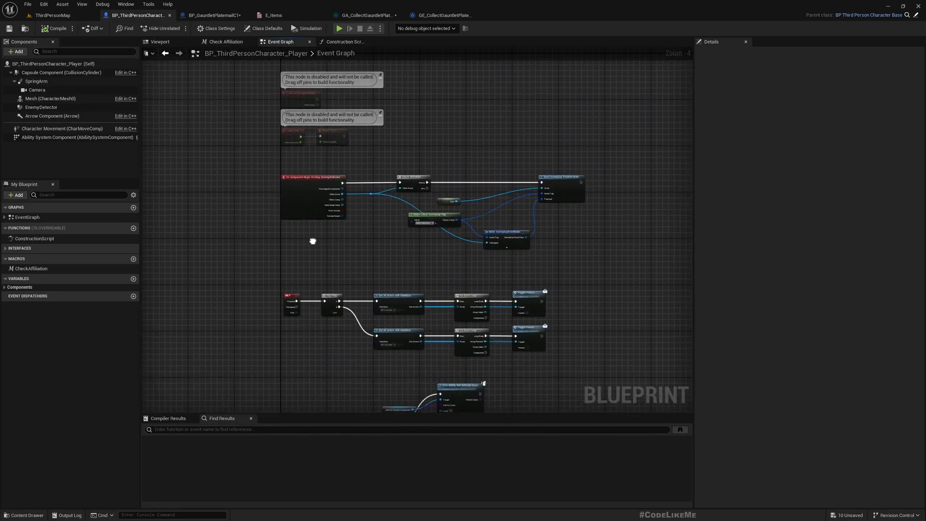
mouse_move(917, 15)
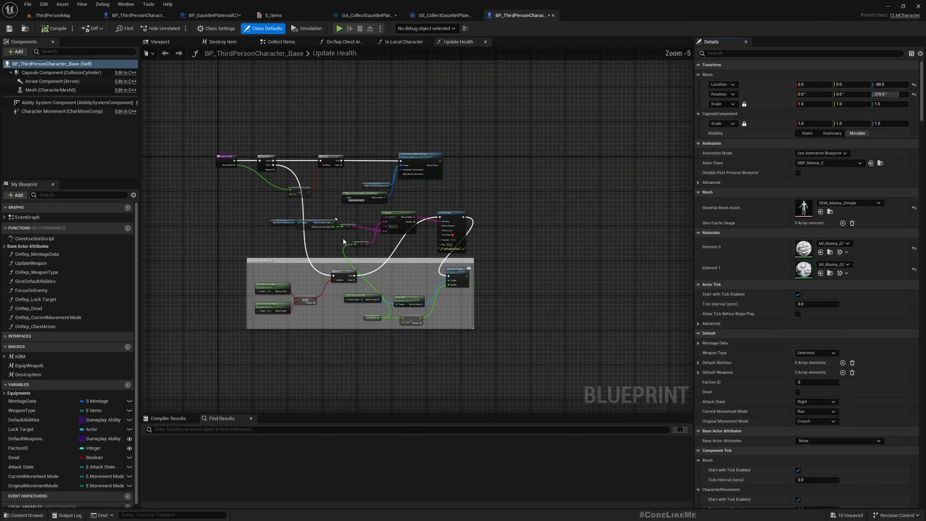
click(280, 41)
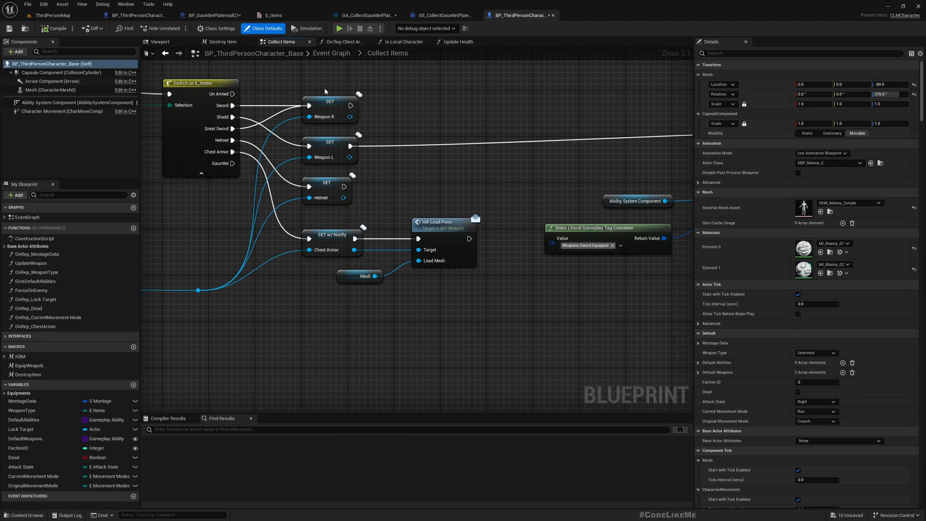
scroll(down, 3)
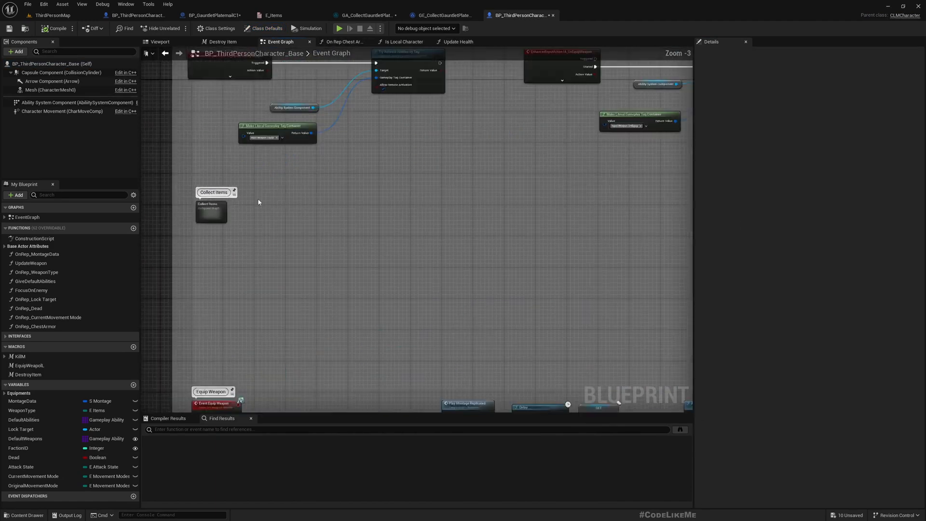
double_click(210, 210)
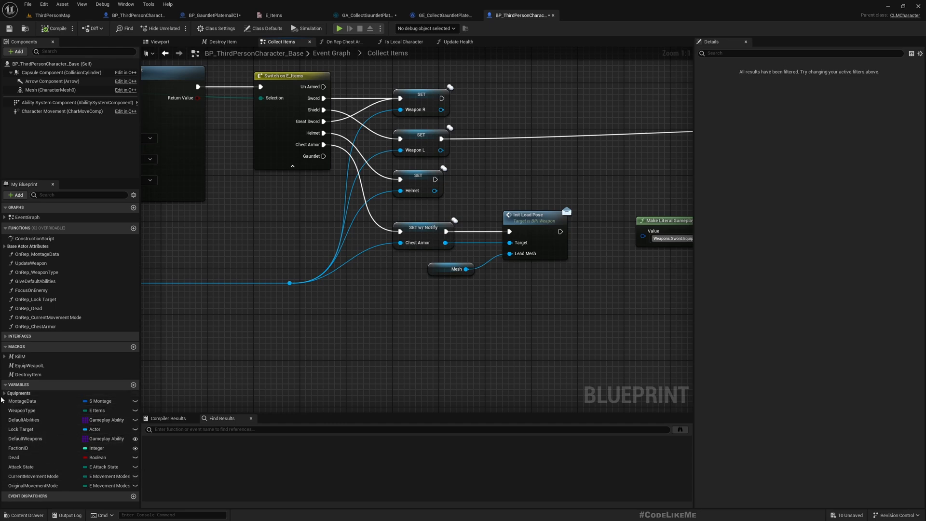
Duplicate ChestArmor under Equipments and rename the copy Gauntlet, accepting the RepNotify rename prompt
click(26, 429)
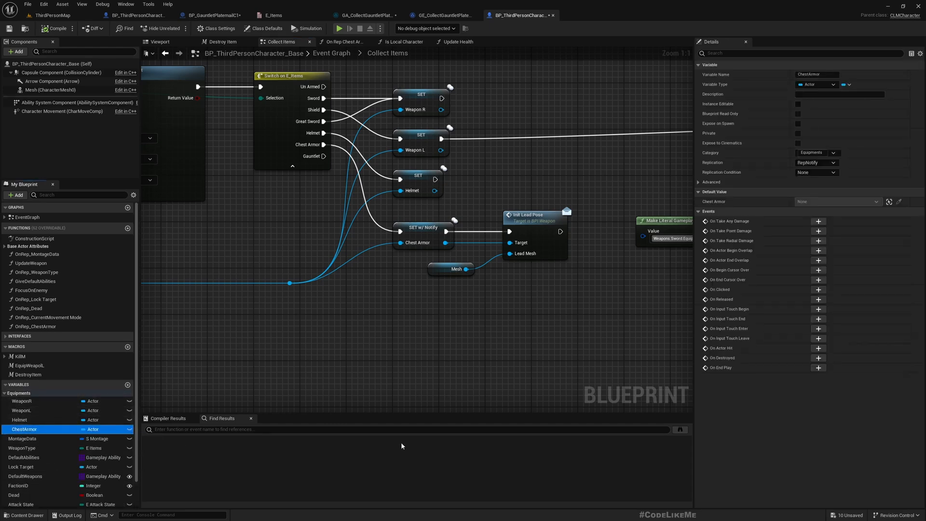
mouse_move(513, 442)
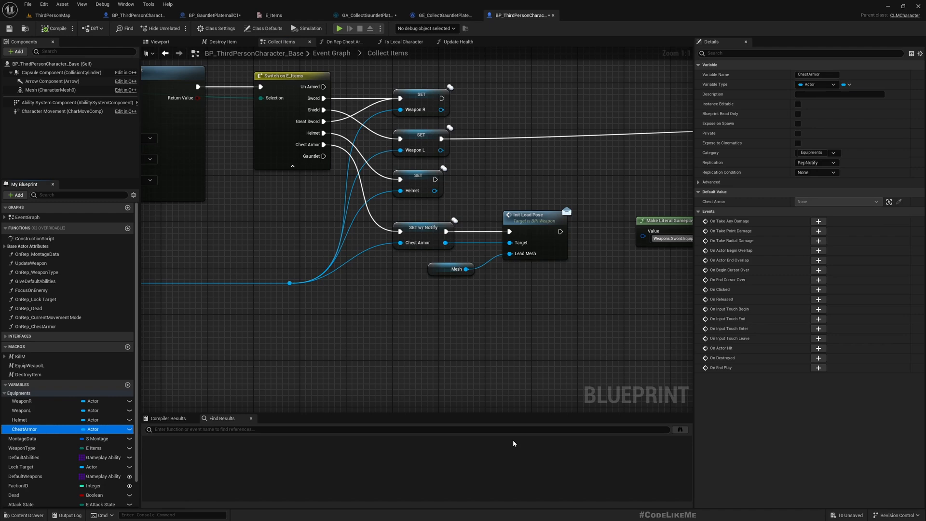
double_click(25, 428)
text(ChestArmor)
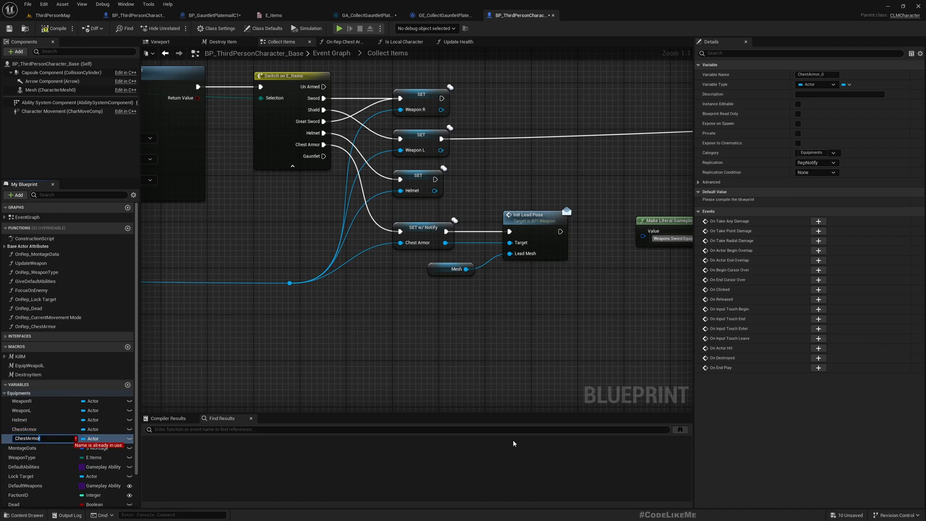
text(Gauntlet)
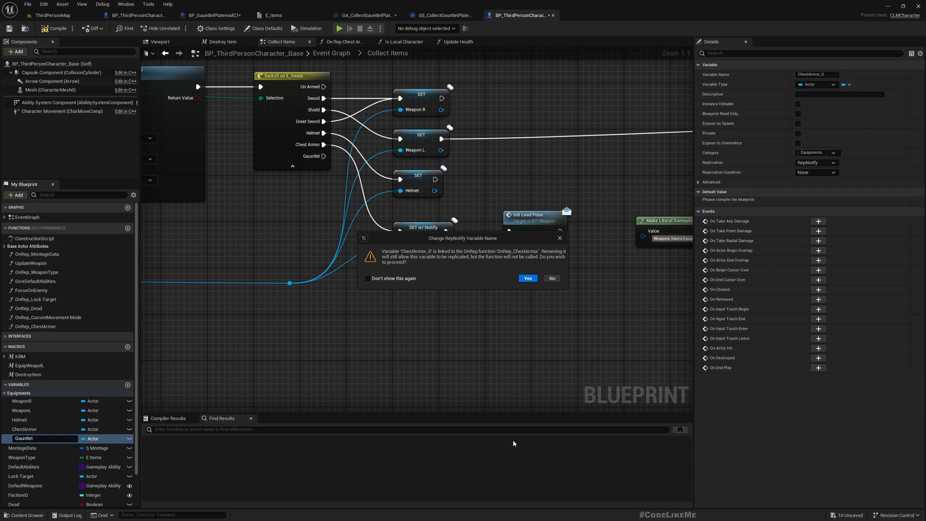
mouse_move(503, 292)
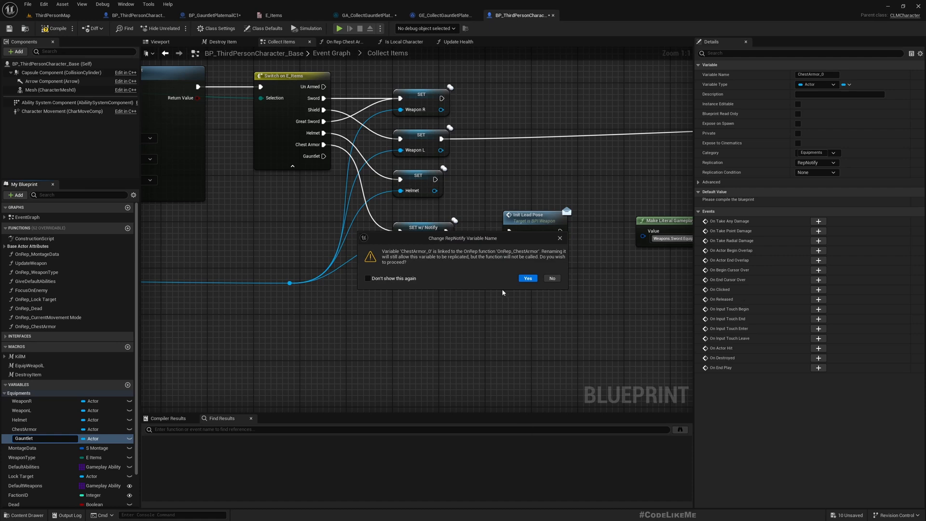
click(526, 278)
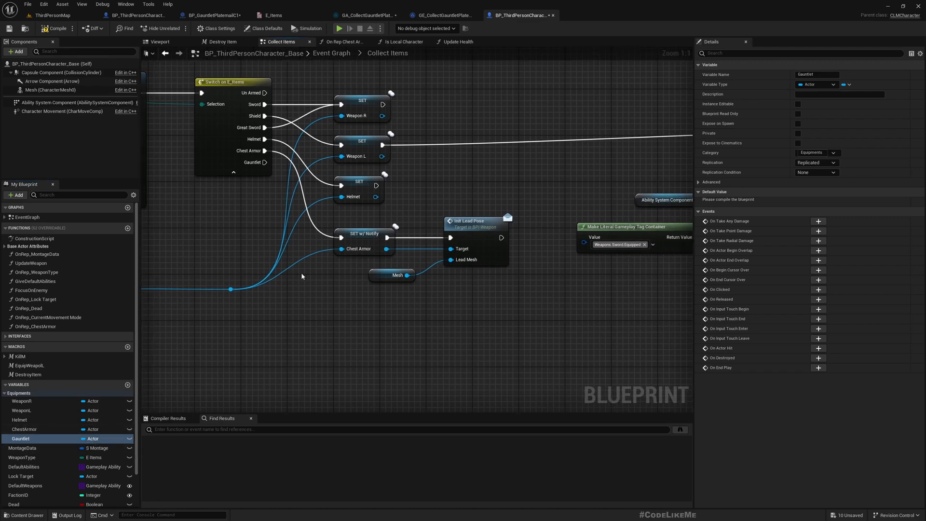
Return to the base character's Collect Items graph and add a Set Gauntlet node
click(343, 42)
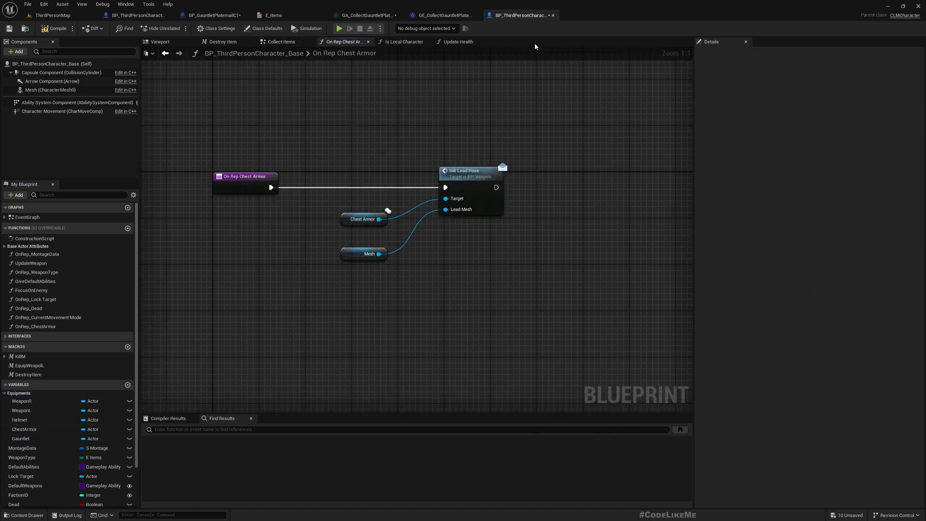
click(442, 15)
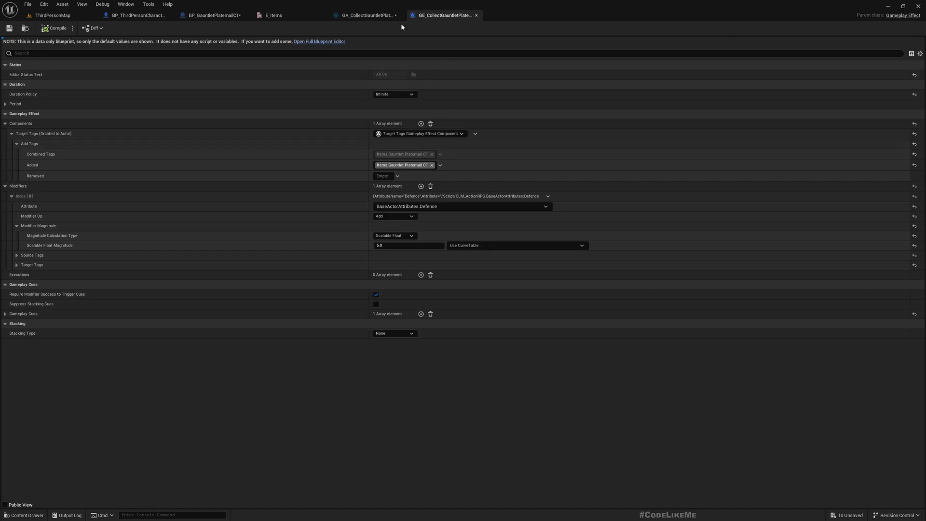
click(137, 15)
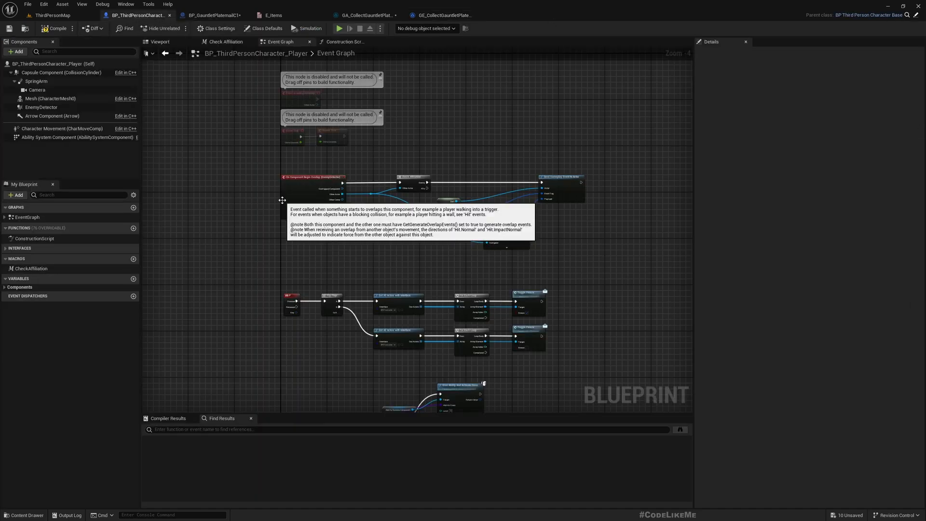
click(520, 15)
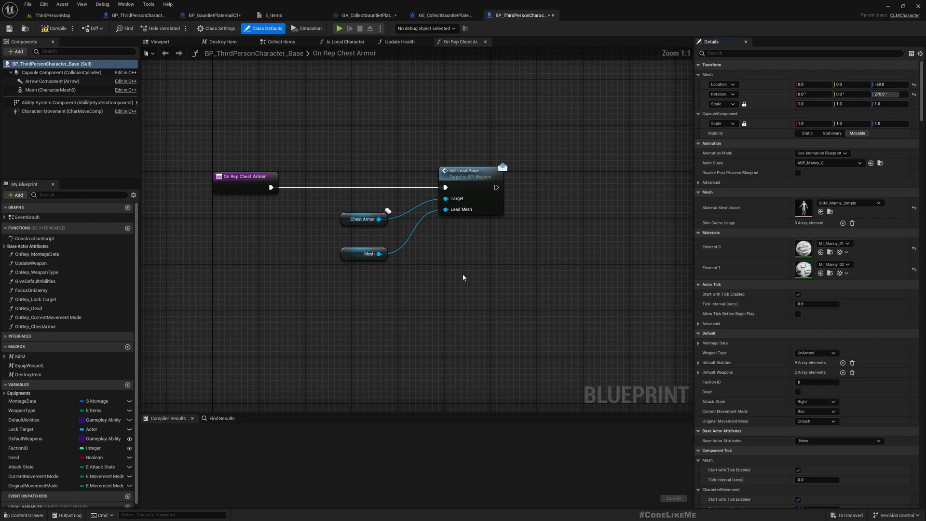
mouse_move(344, 42)
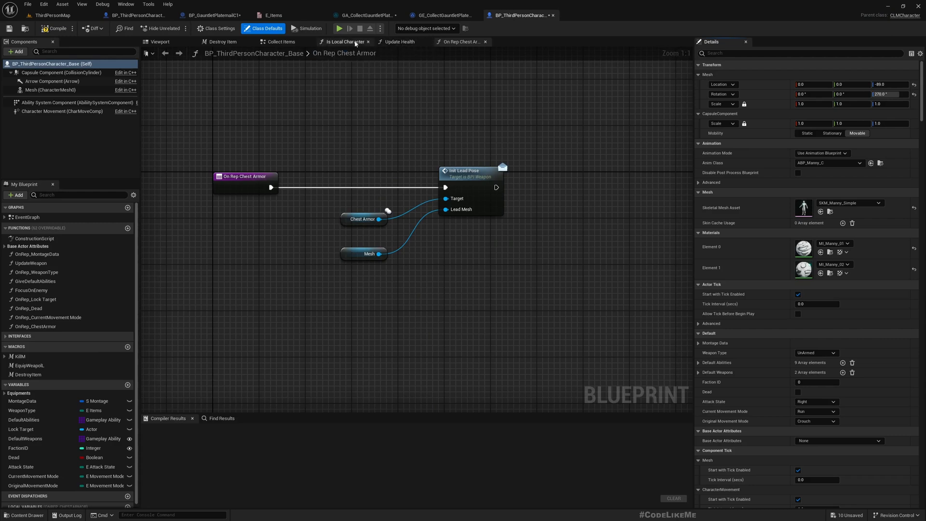
click(278, 42)
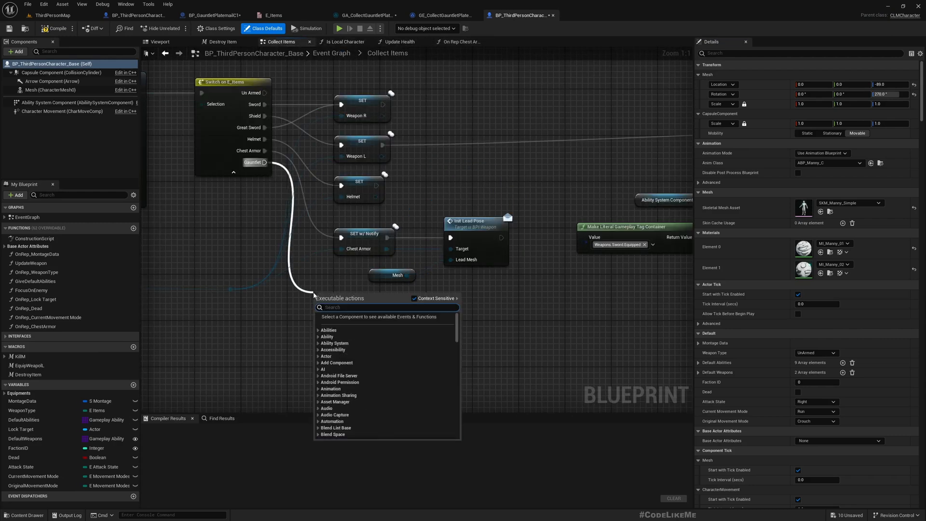
text(set gaunt)
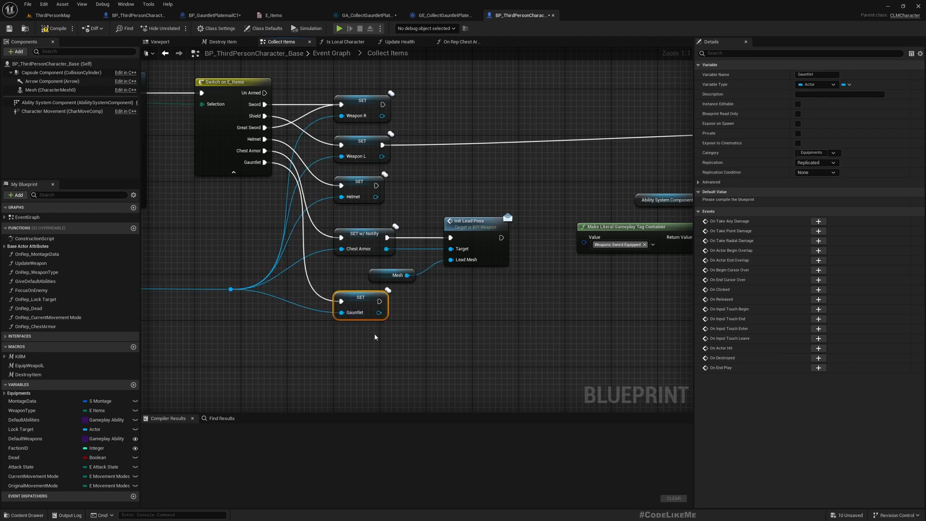
mouse_move(443, 321)
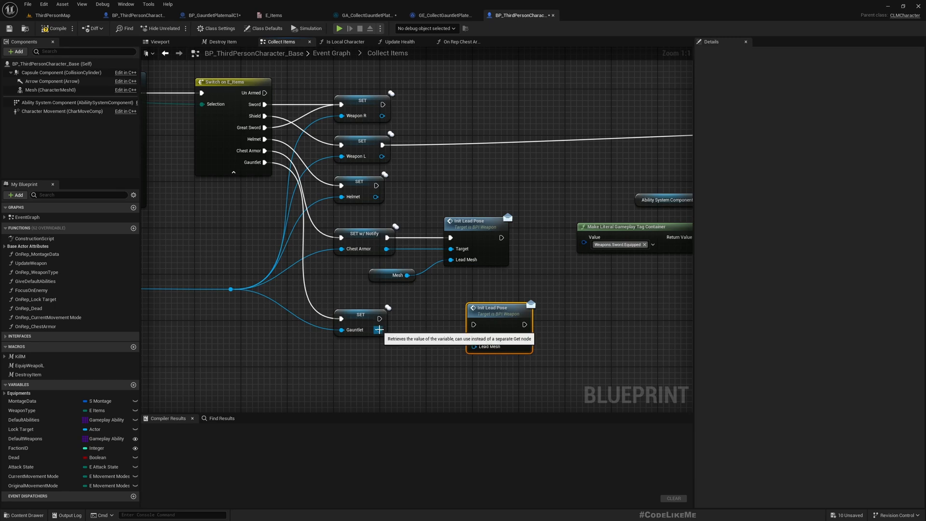
mouse_move(468, 322)
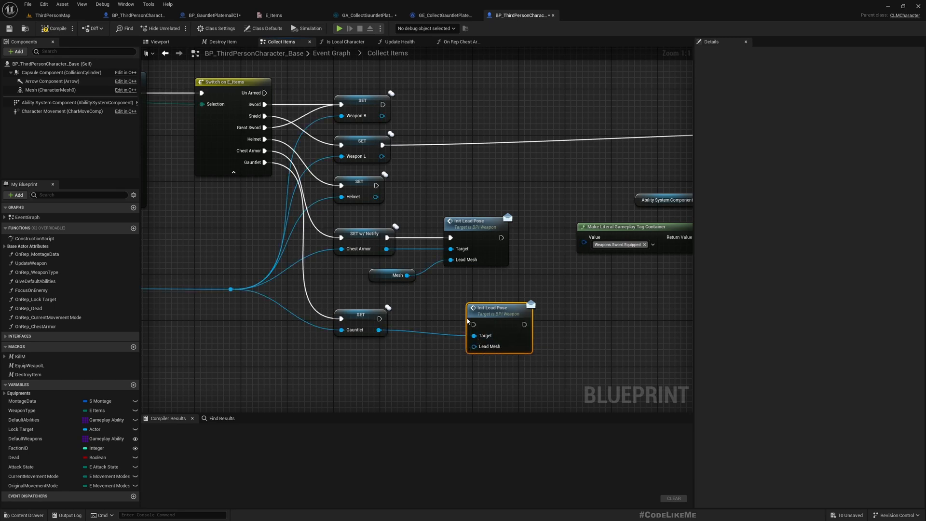
mouse_move(485, 301)
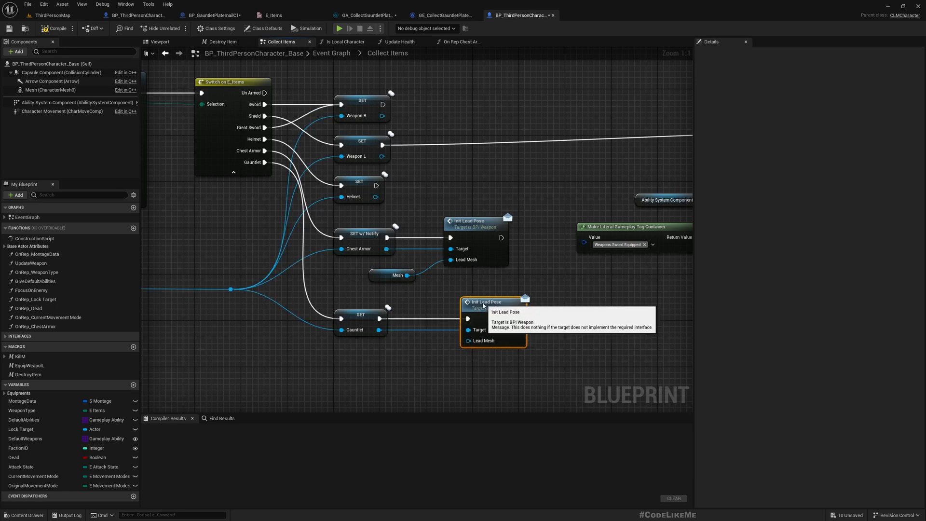
mouse_move(490, 376)
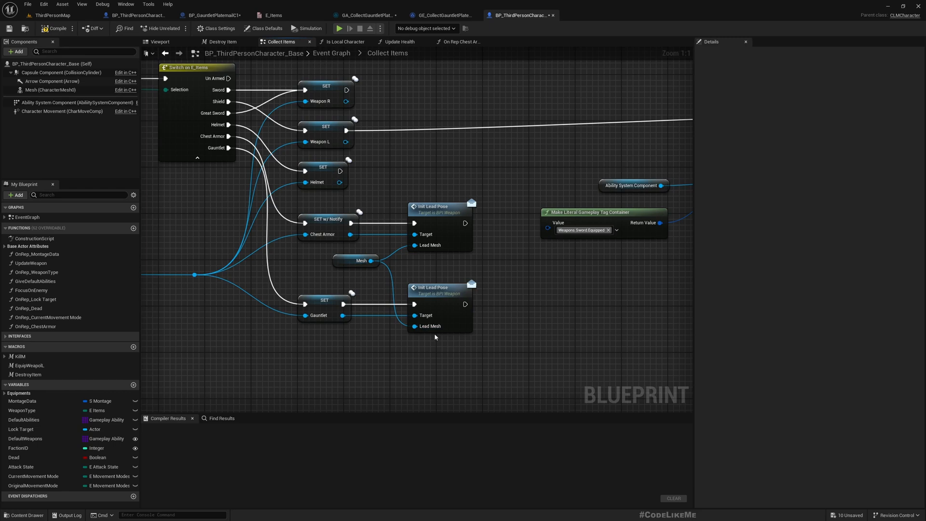
Inspect the Mesh and Gauntlet variables so Gauntlet replicates with RepNotify, creating OnRep_Gauntlet
click(355, 261)
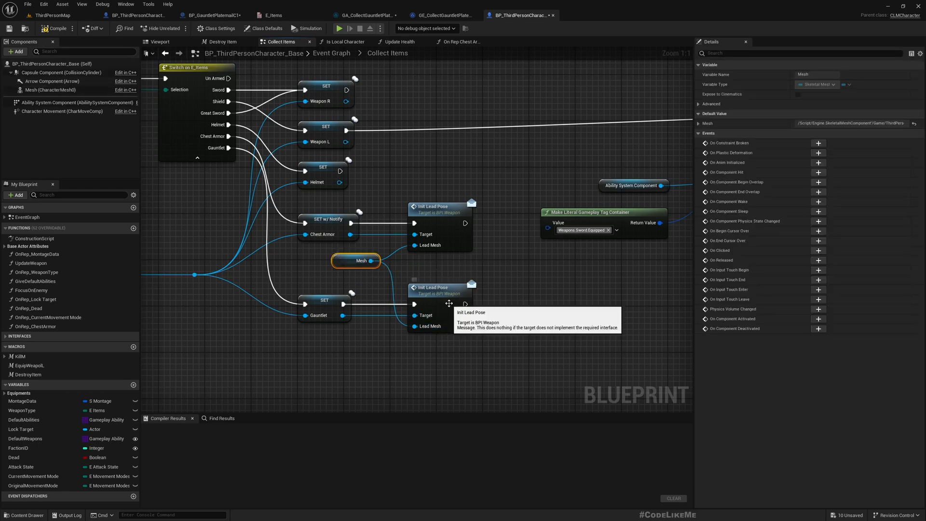
click(323, 308)
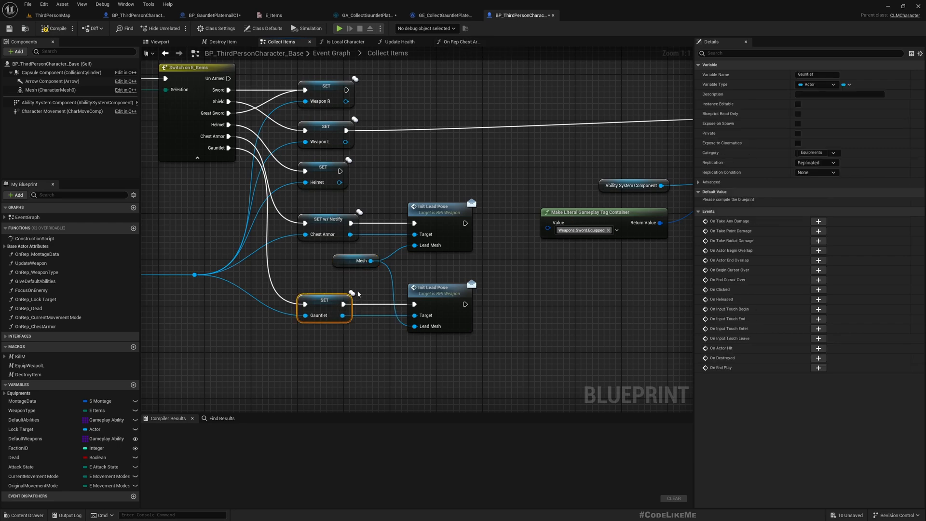
right_click(321, 308)
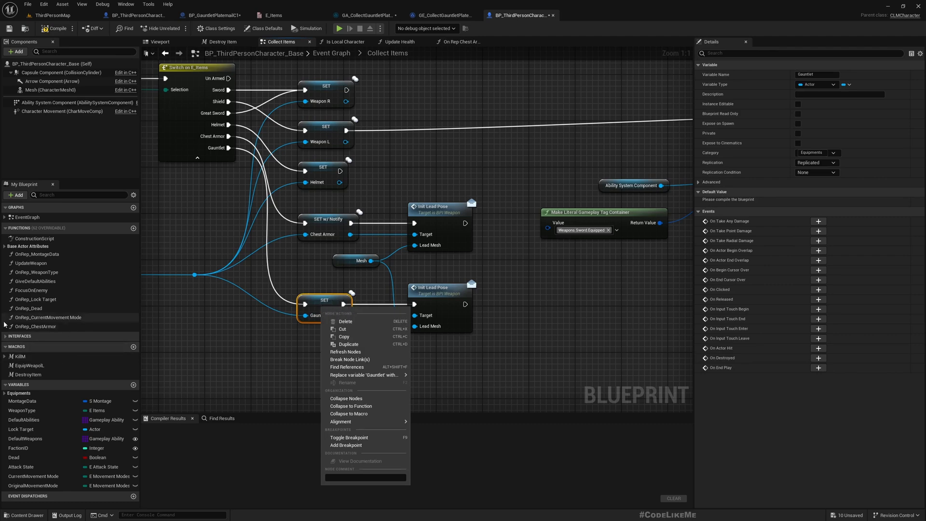
mouse_move(49, 318)
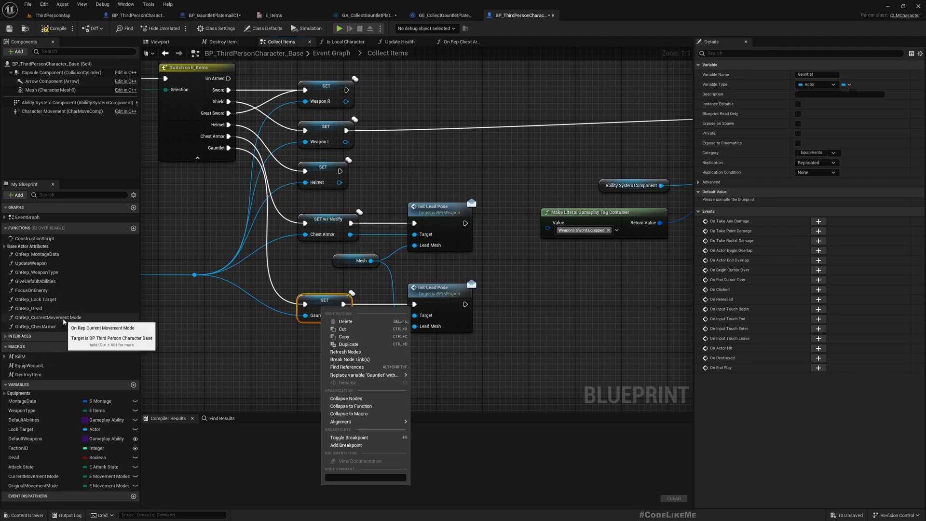
click(232, 354)
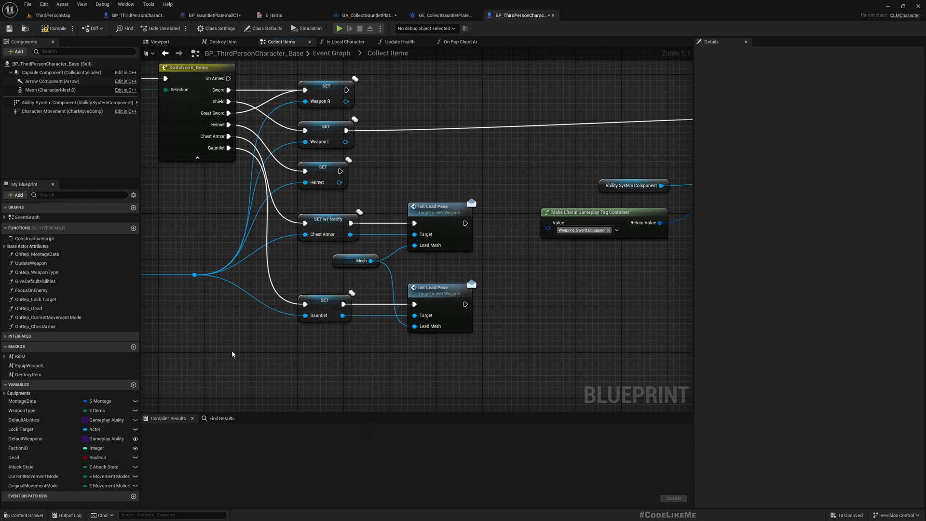
click(307, 305)
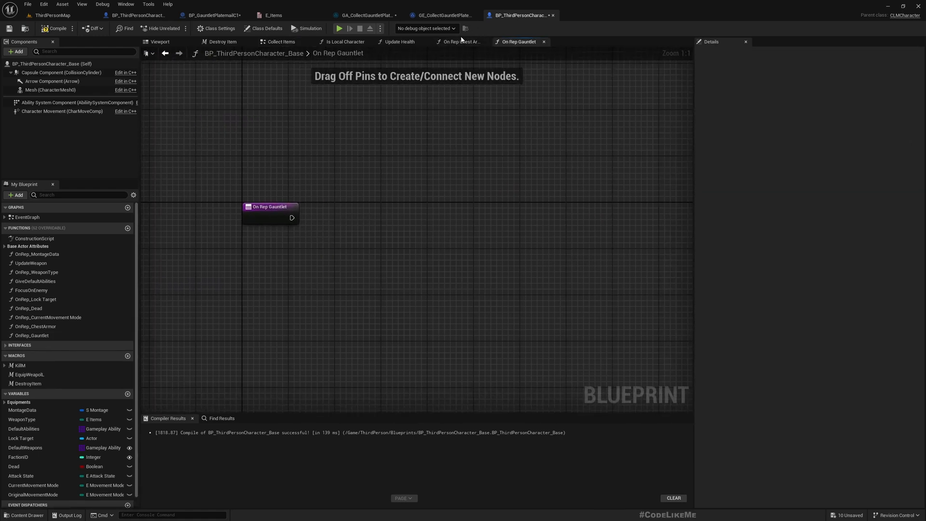
Make OnRep_Gauntlet run Init Lead Pose on Gauntlet with Mesh as leader, then return to ThirdPersonMap
click(460, 42)
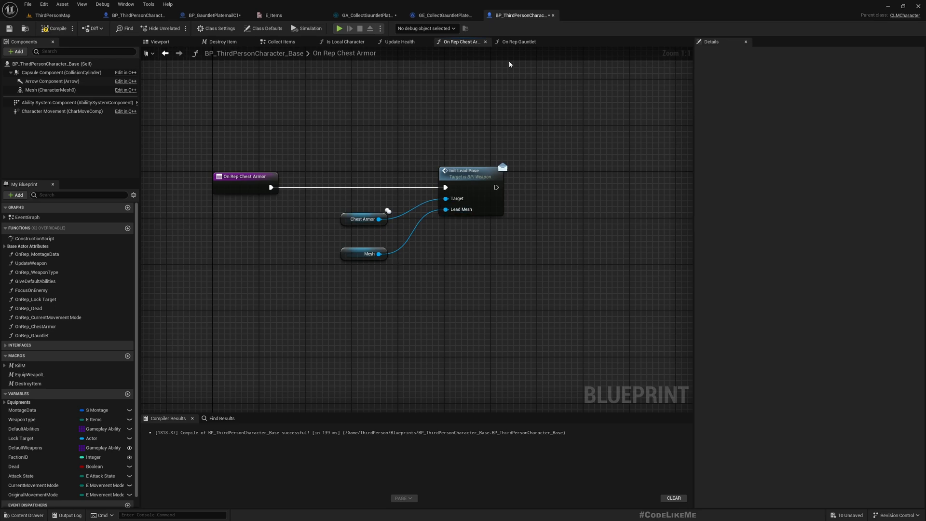
click(518, 41)
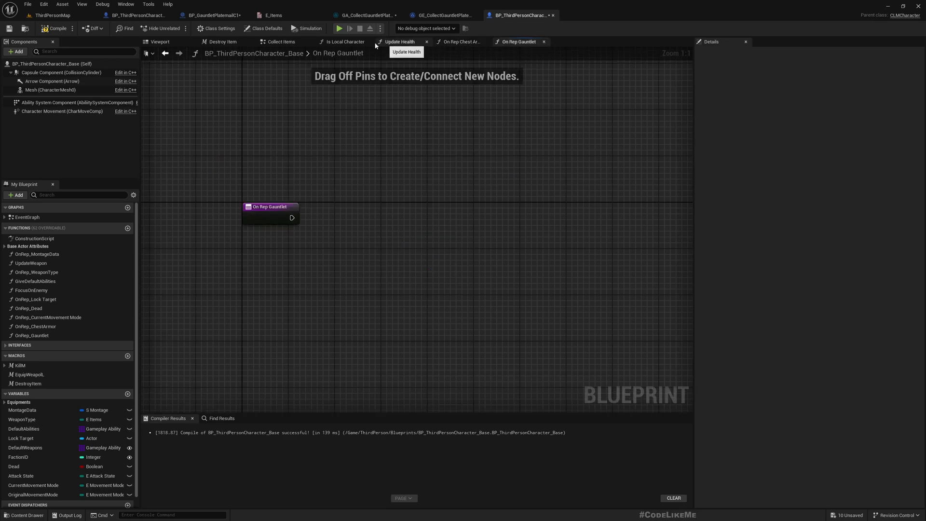
click(280, 42)
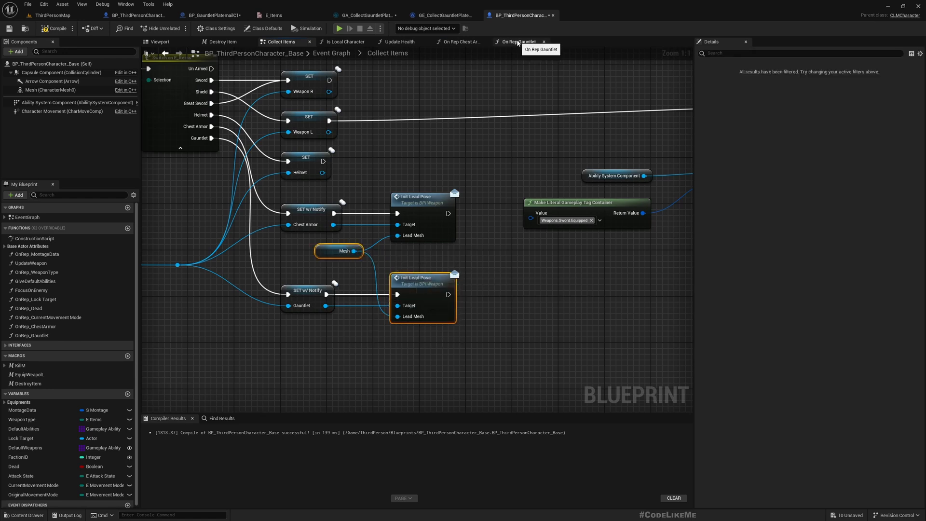
click(518, 42)
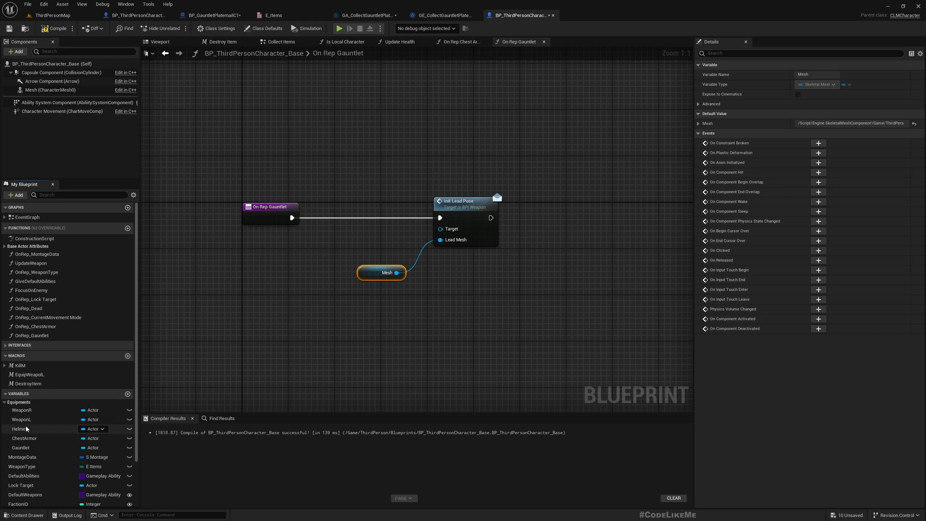
click(20, 447)
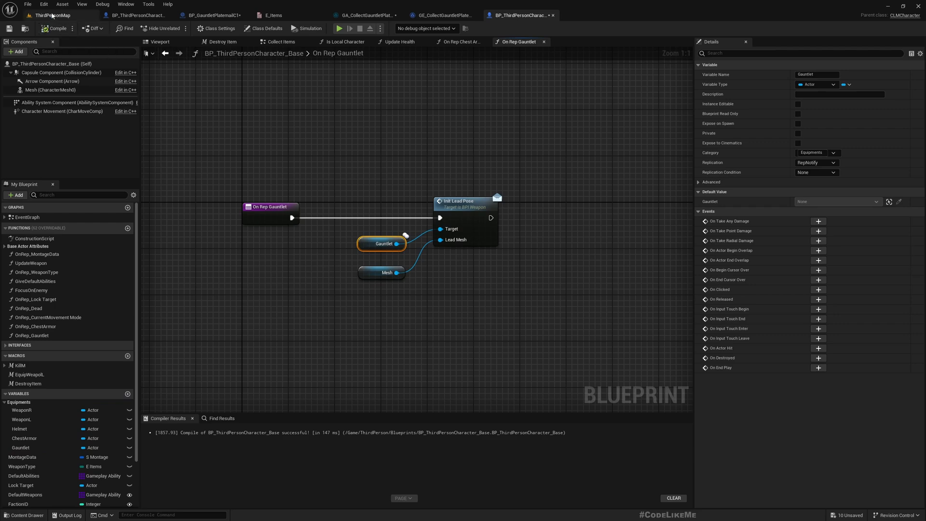
click(52, 15)
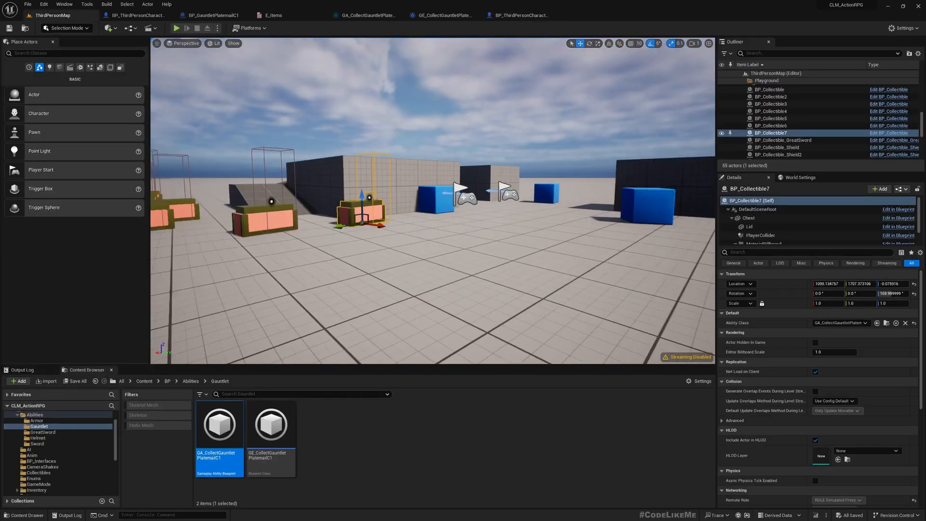
Start a final play session in the level before moving to CodeLikeMe's Patreon page
click(176, 28)
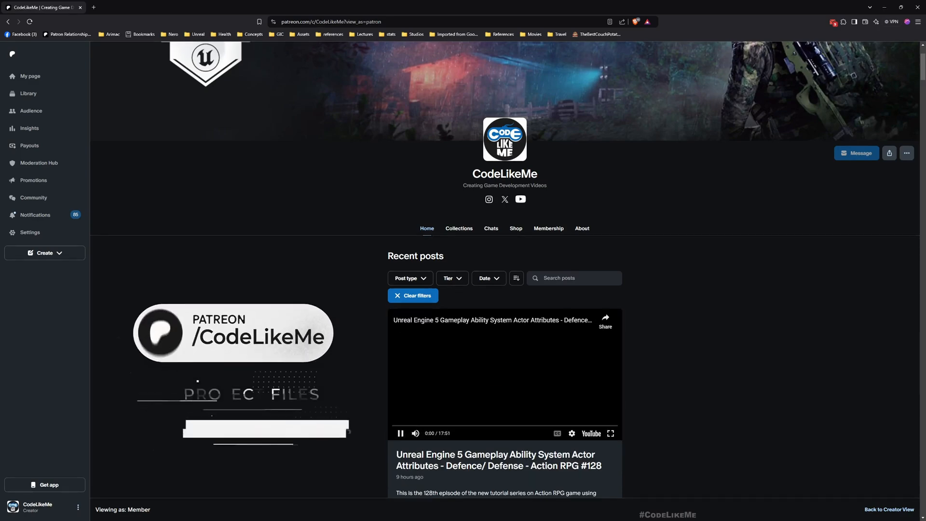
Scroll the Patreon feed past older Action RPG posts to the World Engine terrain post
scroll(down, 3)
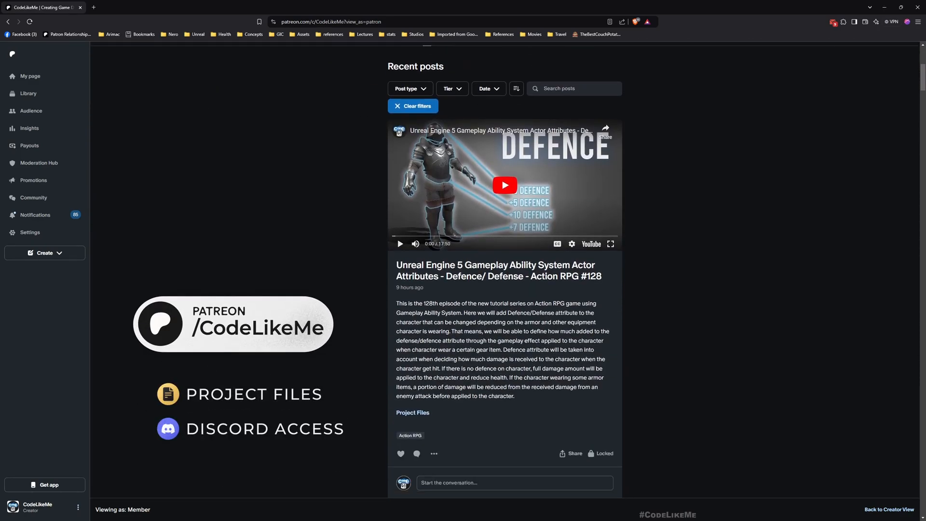
scroll(down, 3)
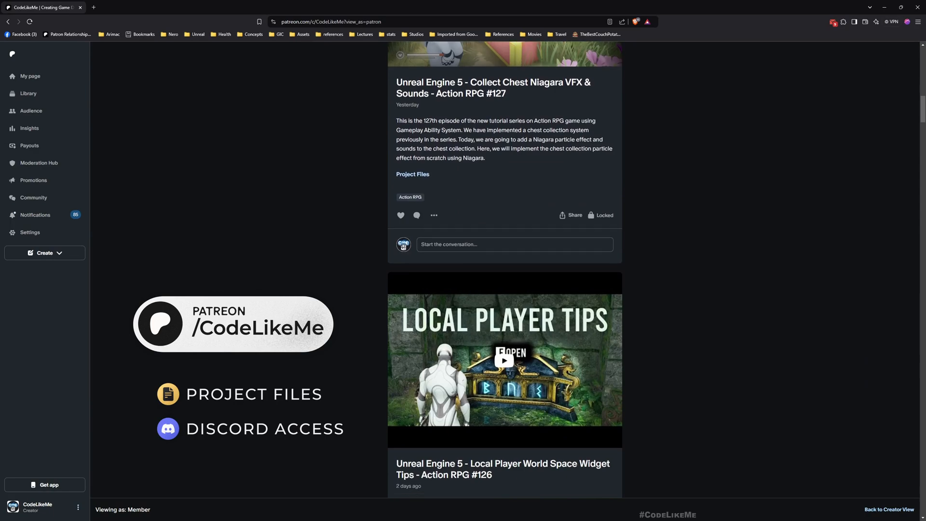
scroll(down, 3)
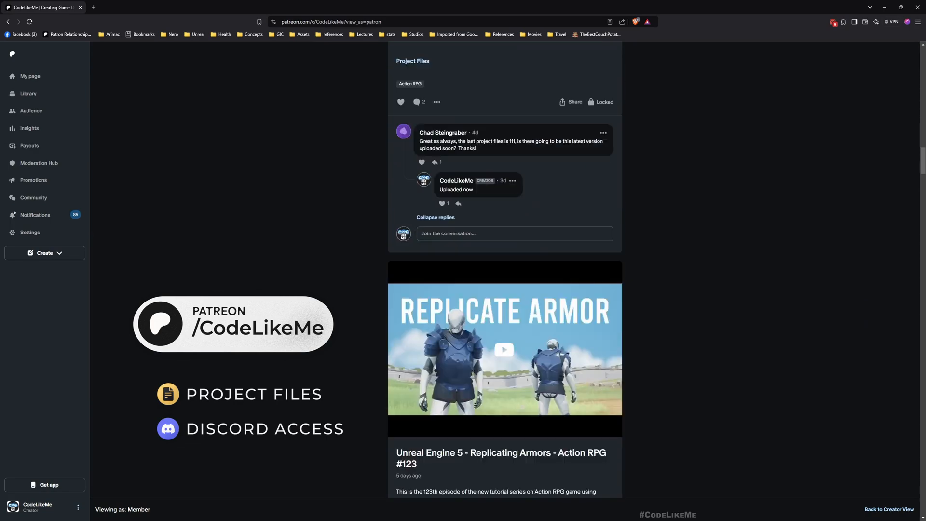
scroll(down, 3)
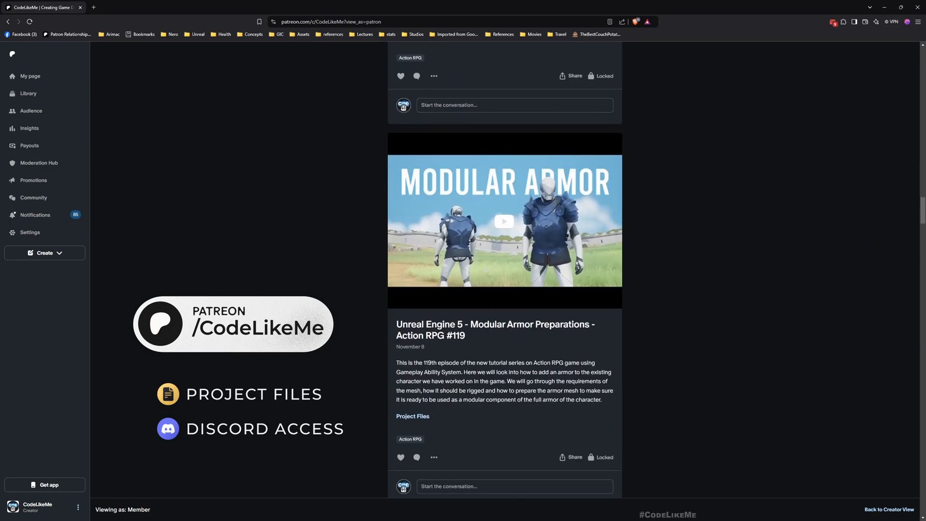
scroll(down, 3)
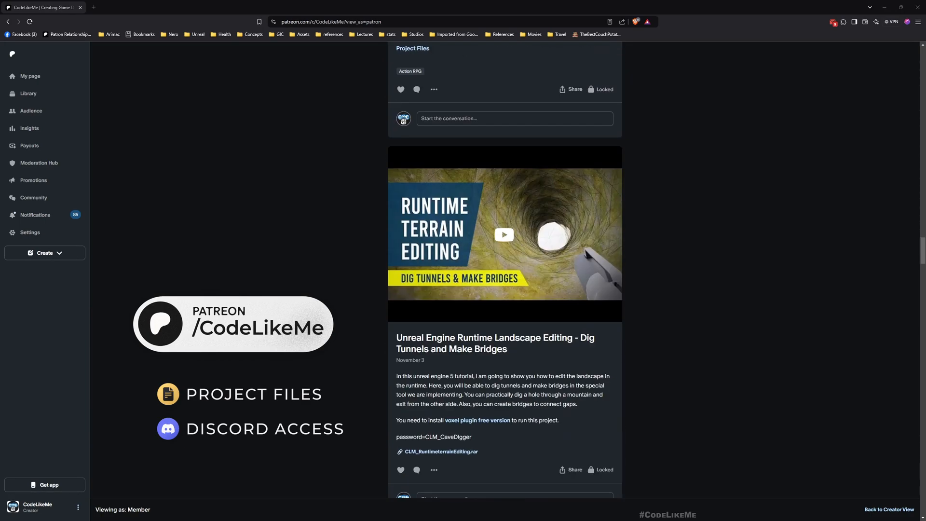
scroll(up, 3)
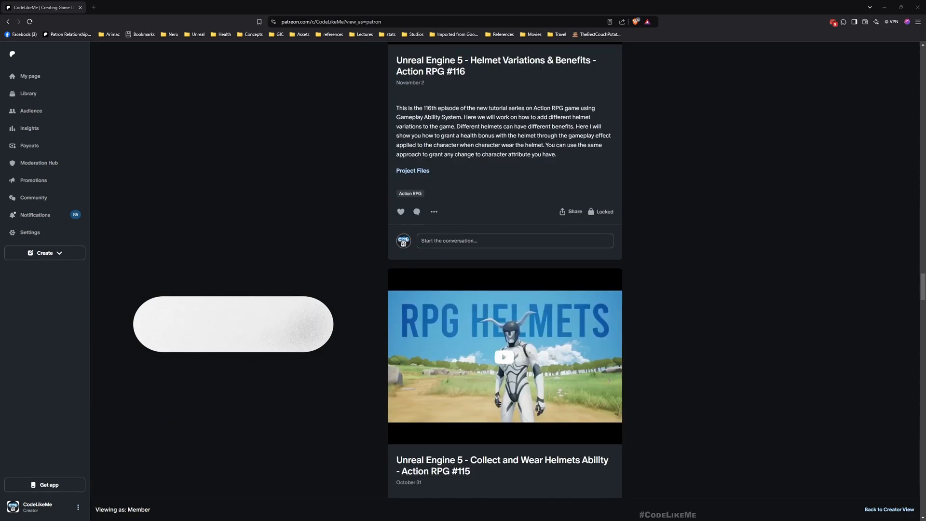
scroll(down, 3)
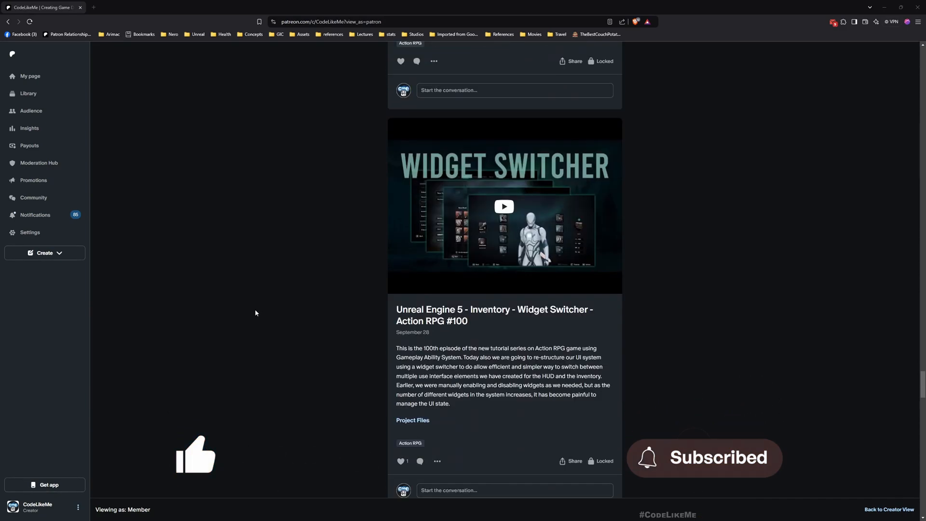
scroll(down, 3)
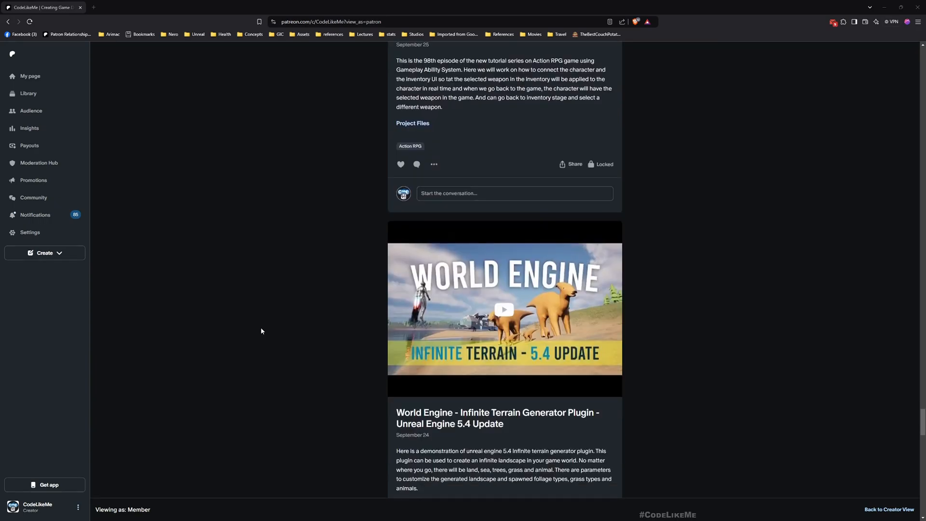